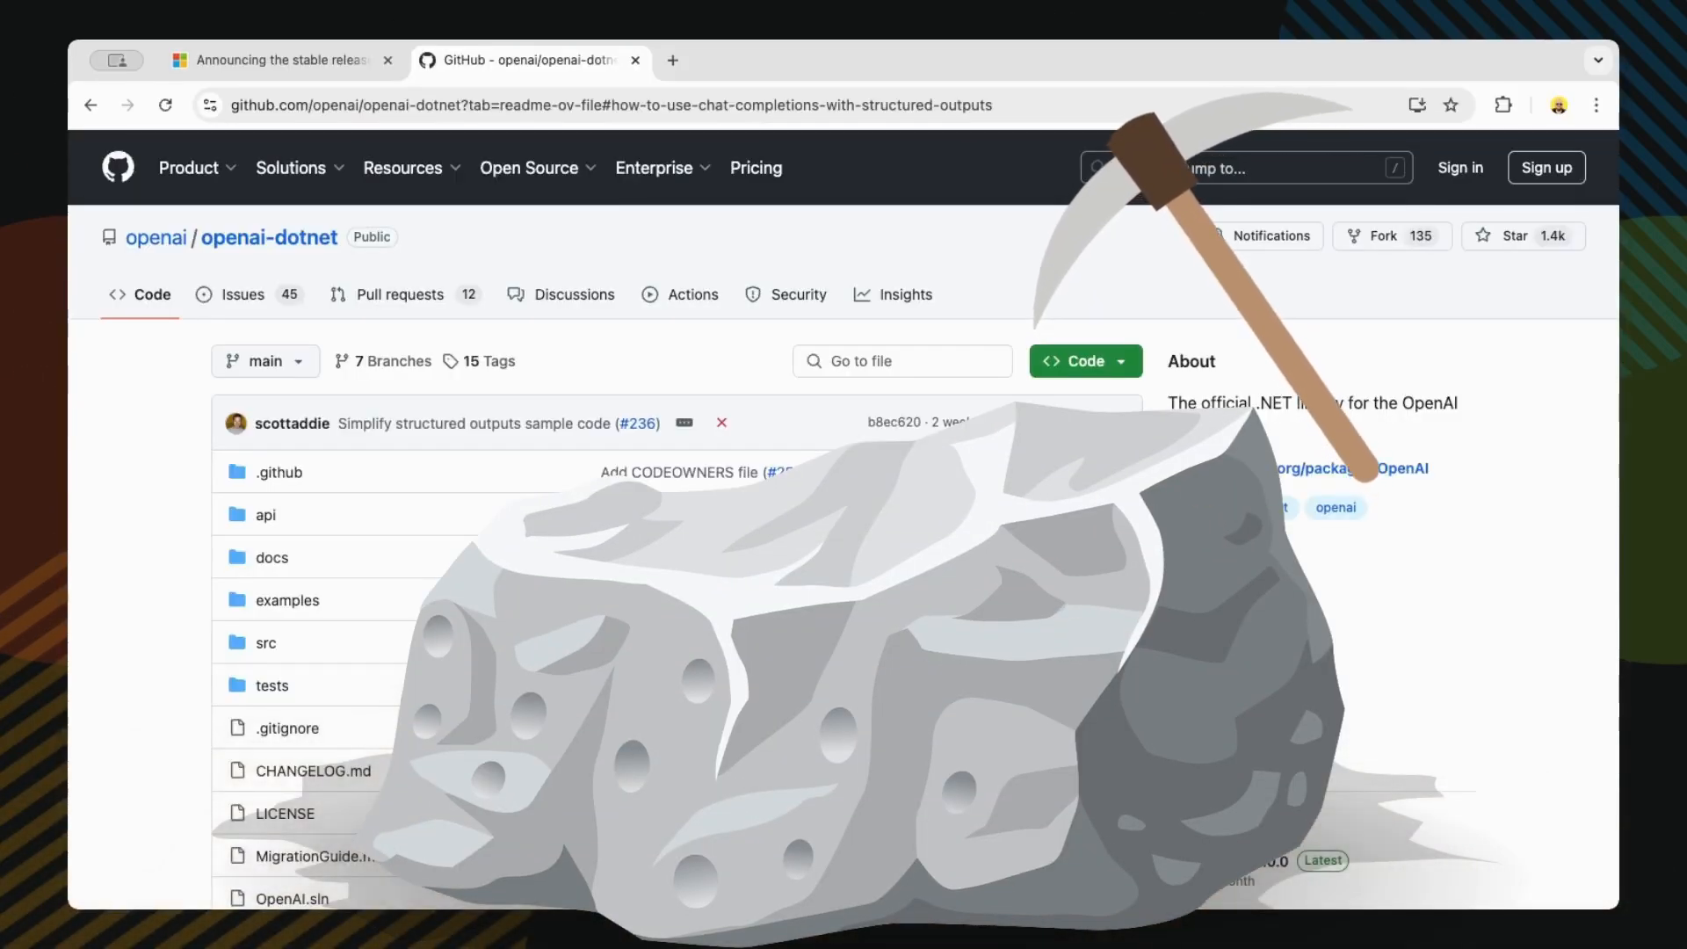
- Scroll the openai-dotnet repository page down to the README's Table of Contents
{"action": "scroll", "scroll_direction": "down", "scroll_amount": 3}
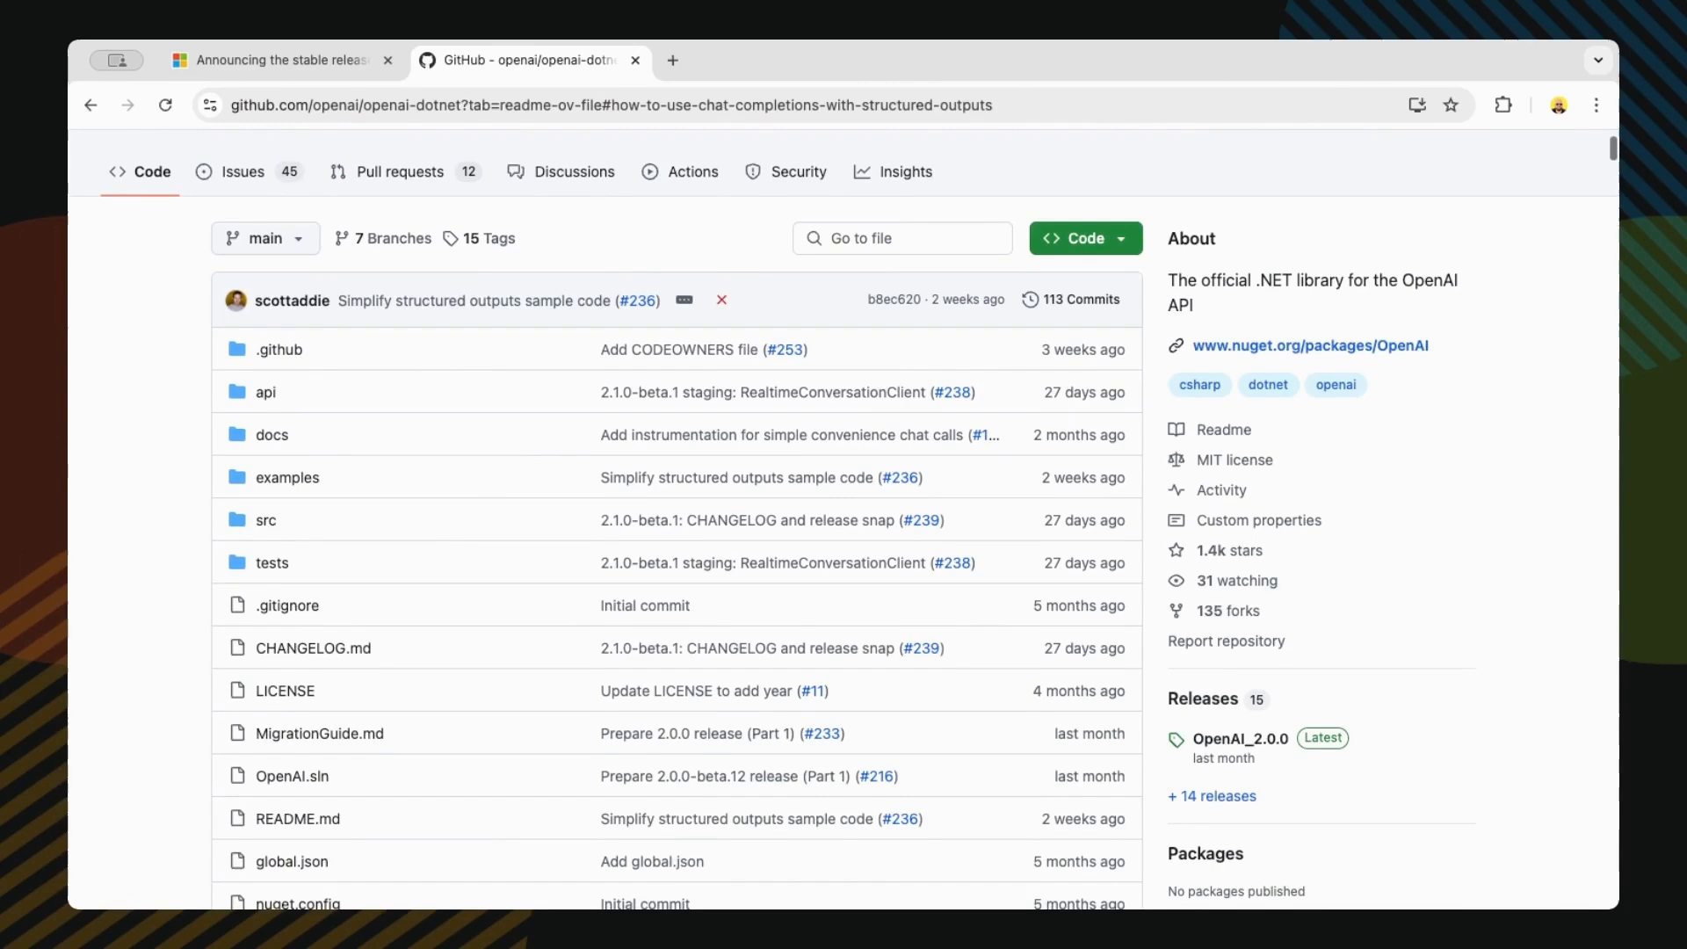
{"action": "scroll", "scroll_direction": "down", "scroll_amount": 3}
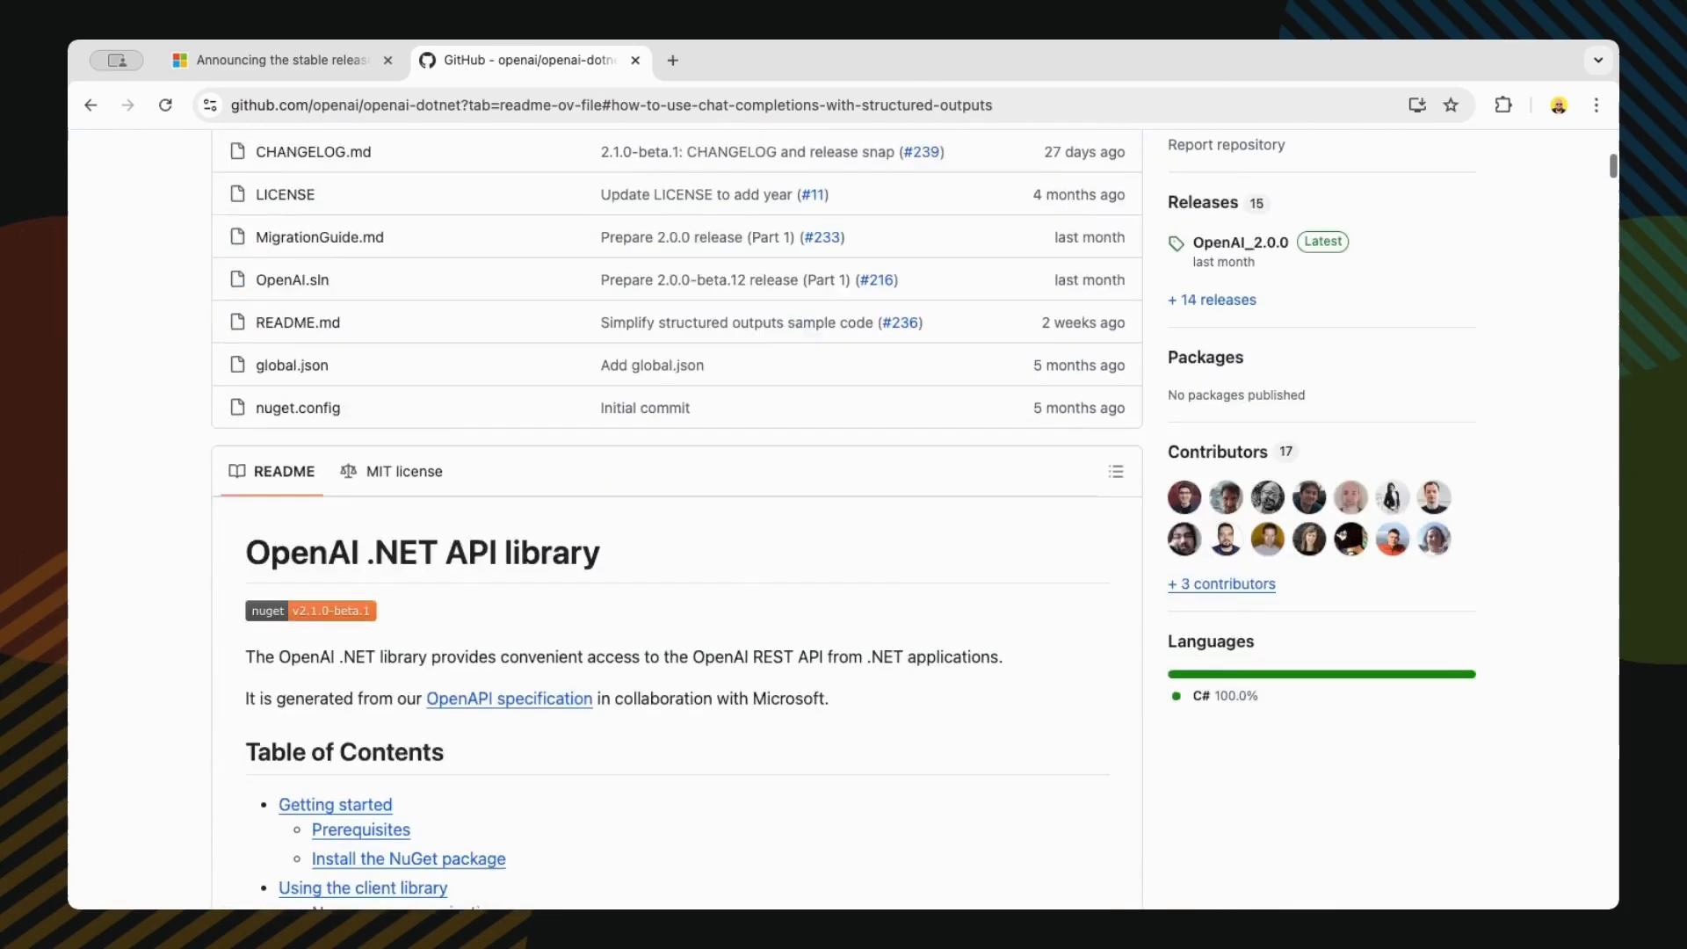
{"action": "scroll", "scroll_direction": "down", "scroll_amount": 3}
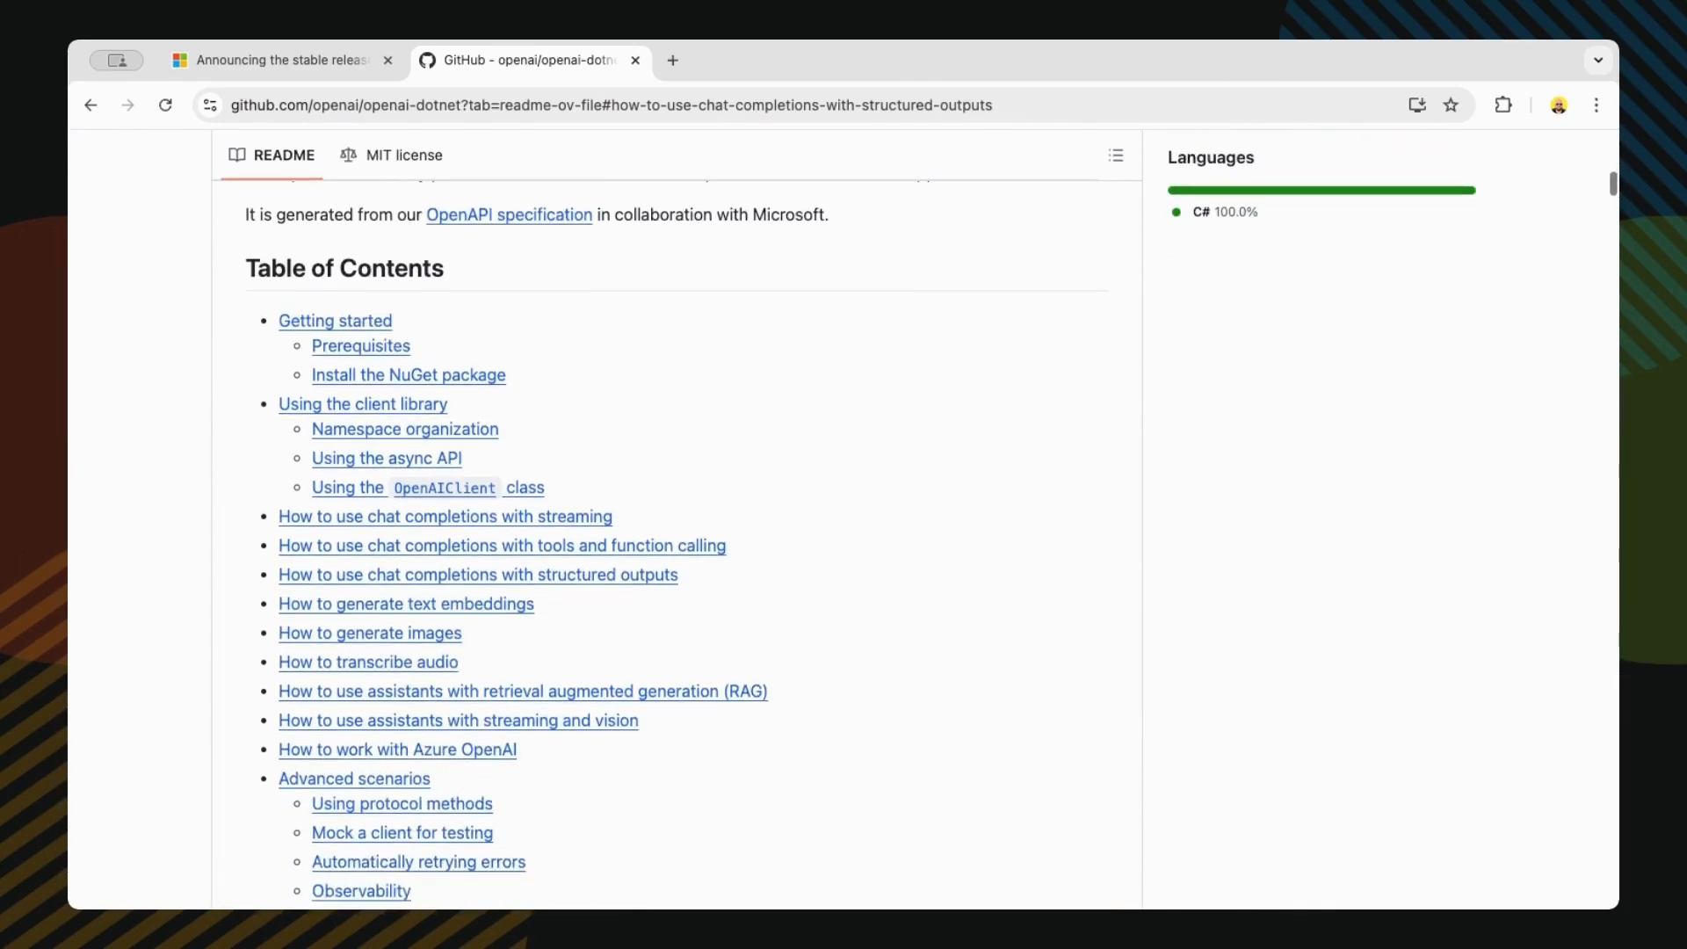
{"action": "scroll", "scroll_direction": "down", "scroll_amount": 3}
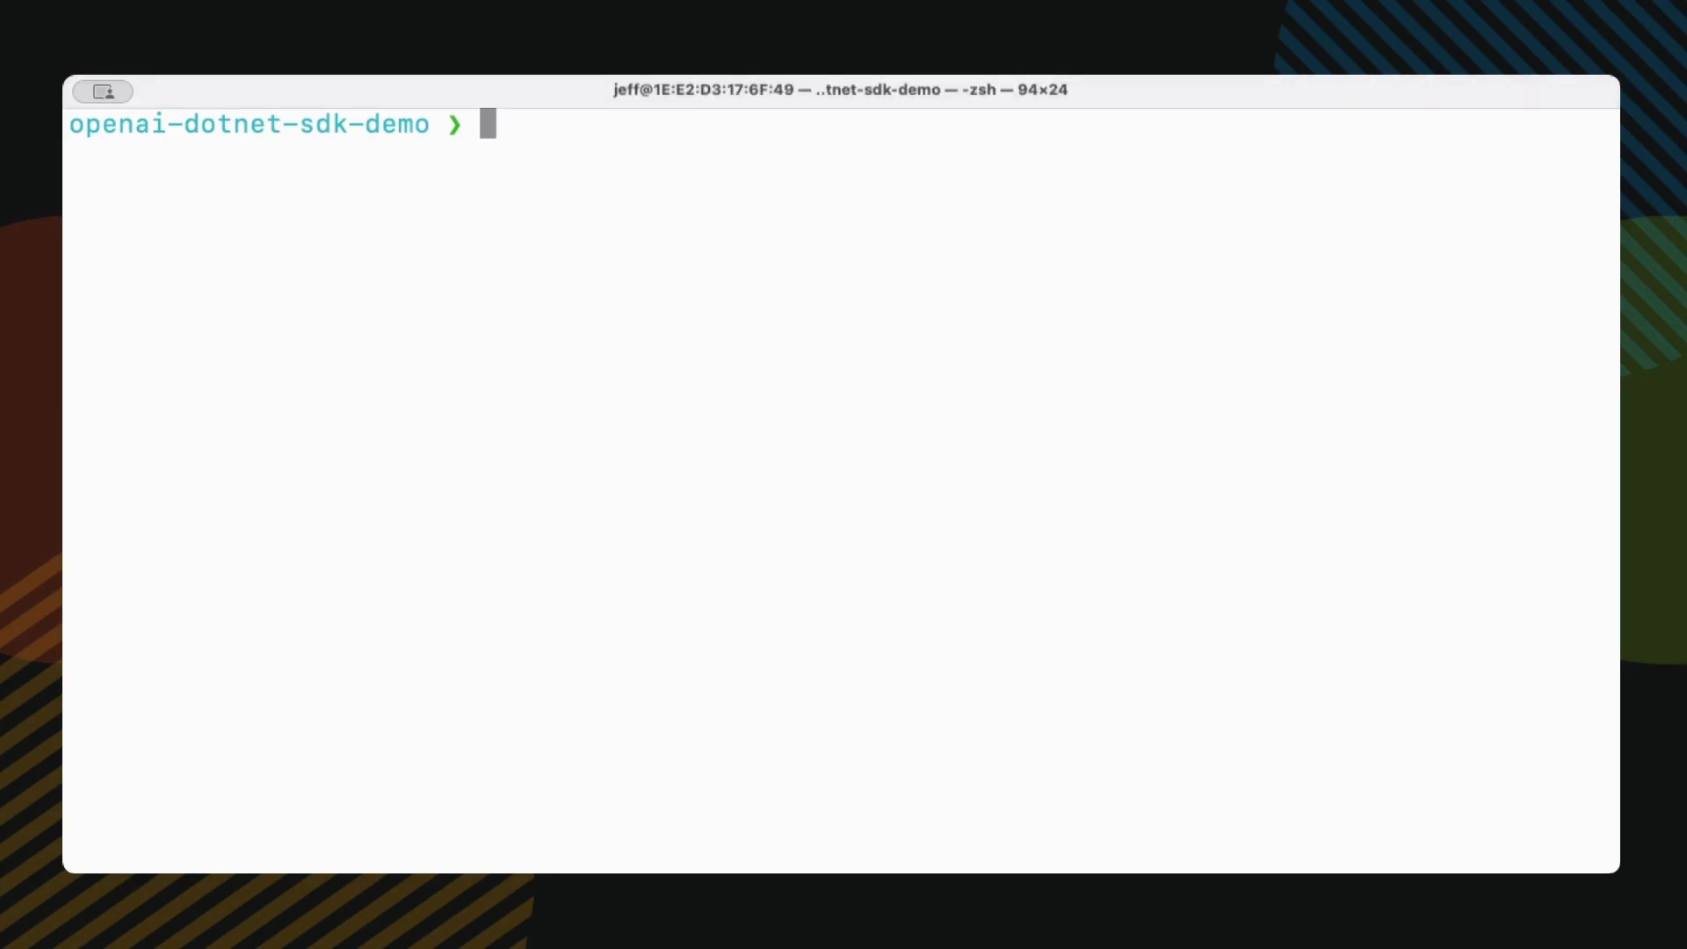
- Create a new console project named OpenAISDKDemo with dotnet new
{"action": "type", "text": "dotnet new co"}
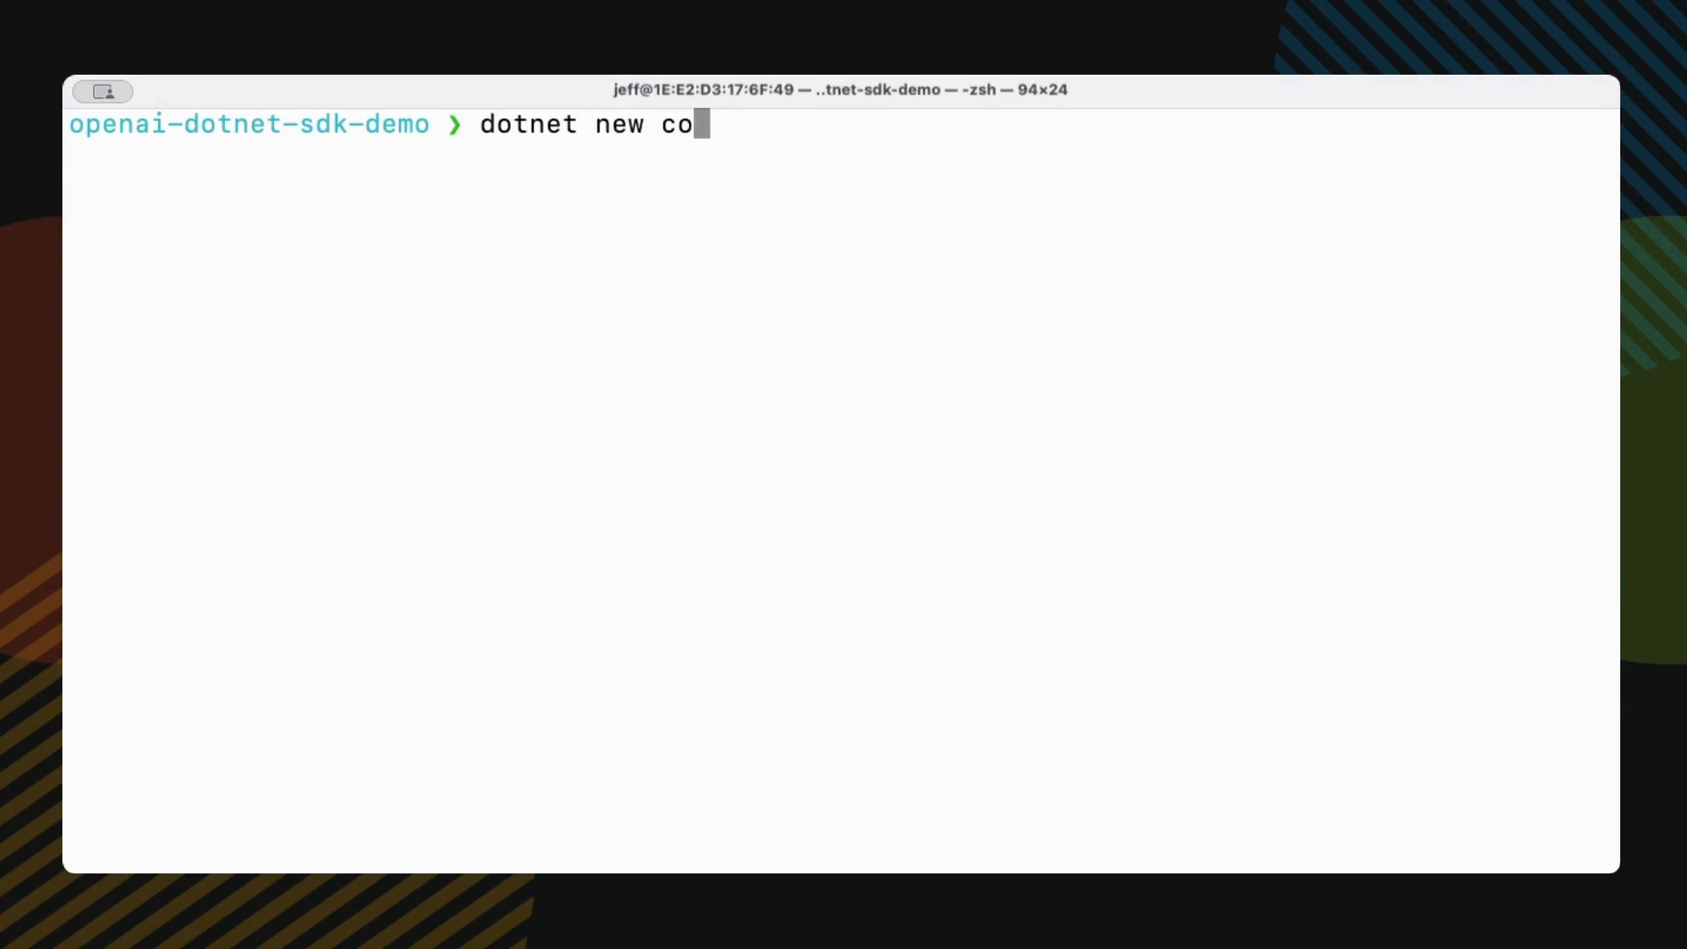
{"action": "type", "text": "nsole -n OpenAI"}
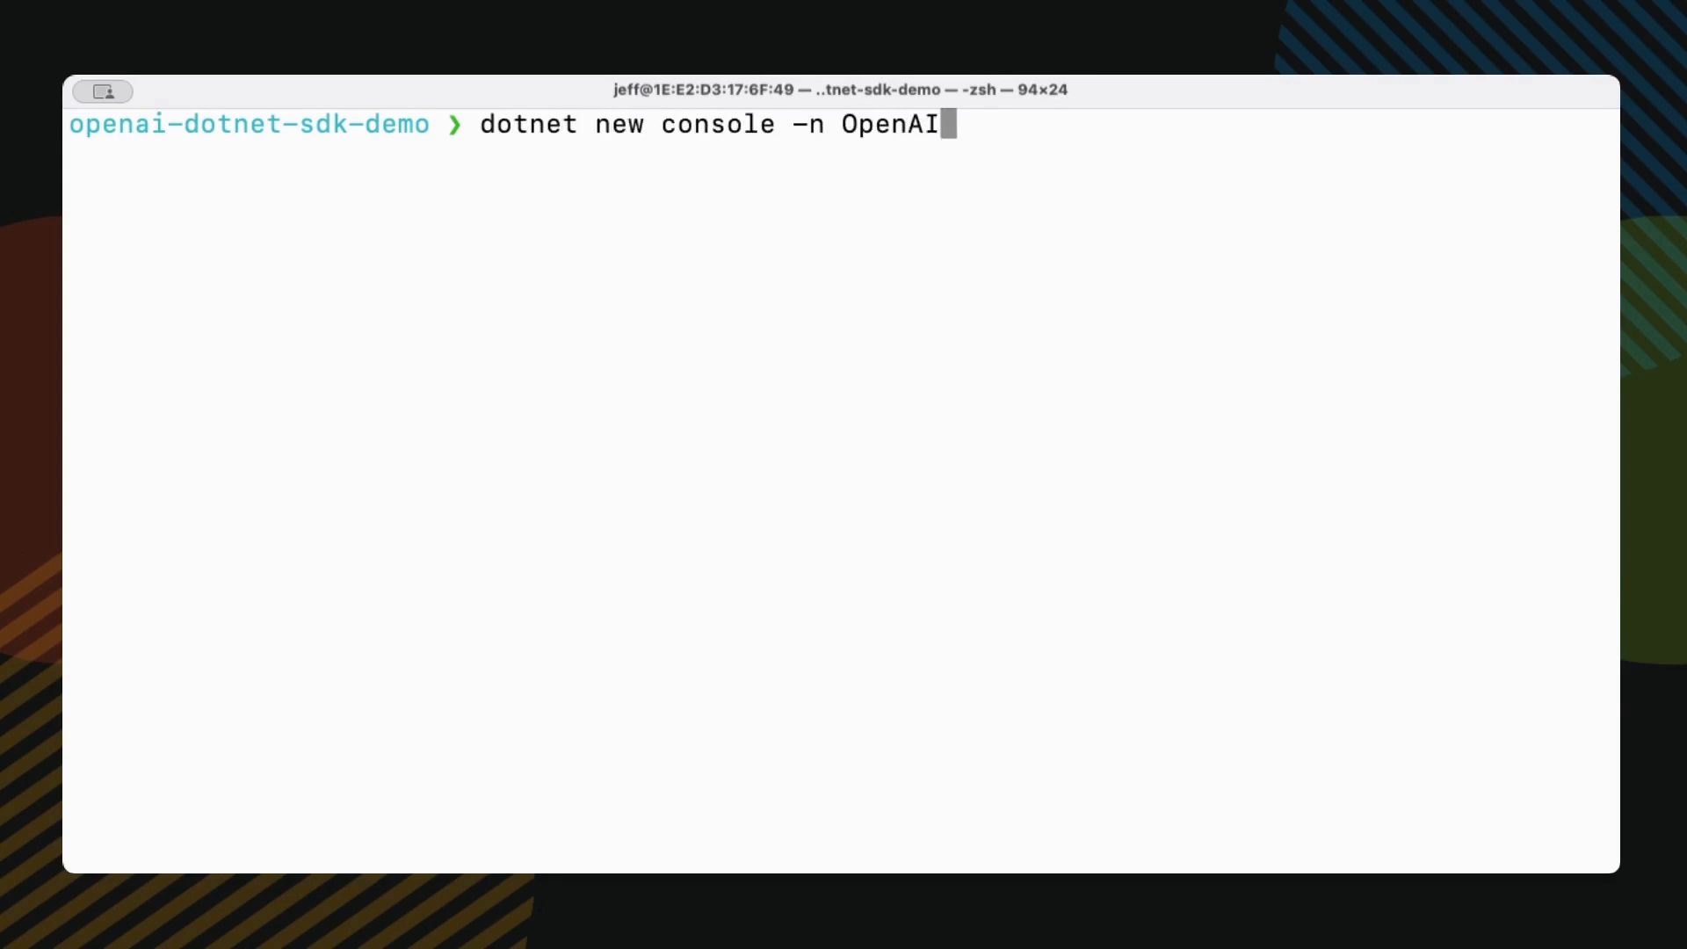
{"action": "key", "text": "Return"}
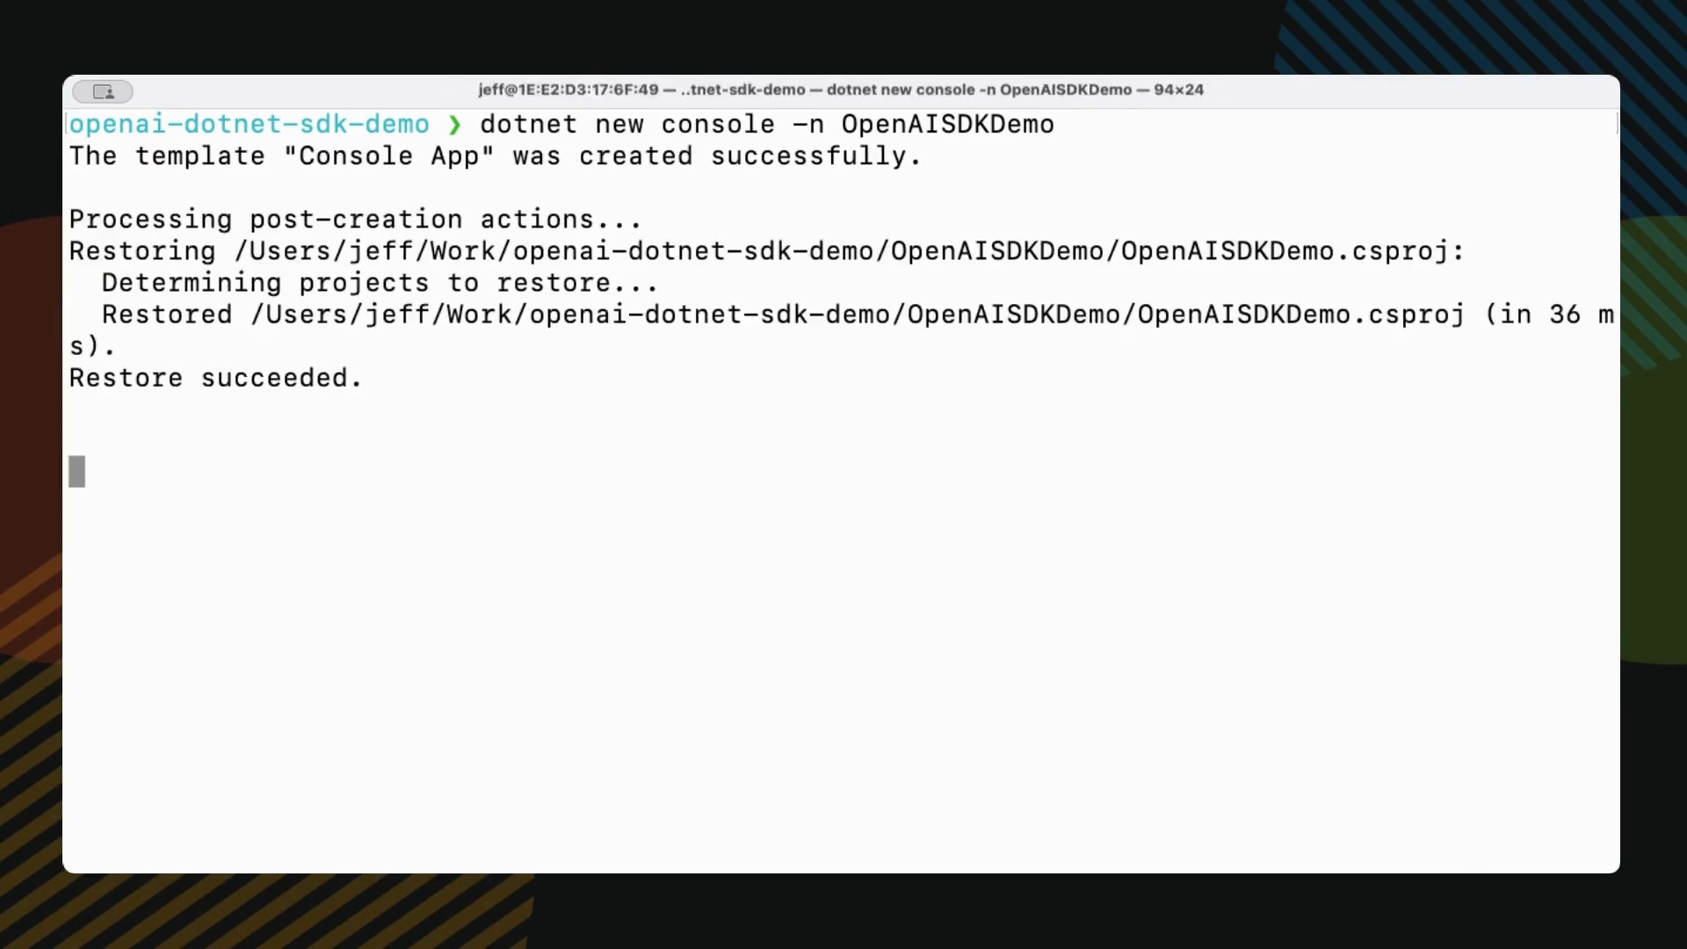
- Move into the OpenAISDKDemo folder, add the OpenAI package and build the project
{"action": "type", "text": "cd OpenAISDKDemo/"}
{"action": "type", "text": "dotnet add packa"}
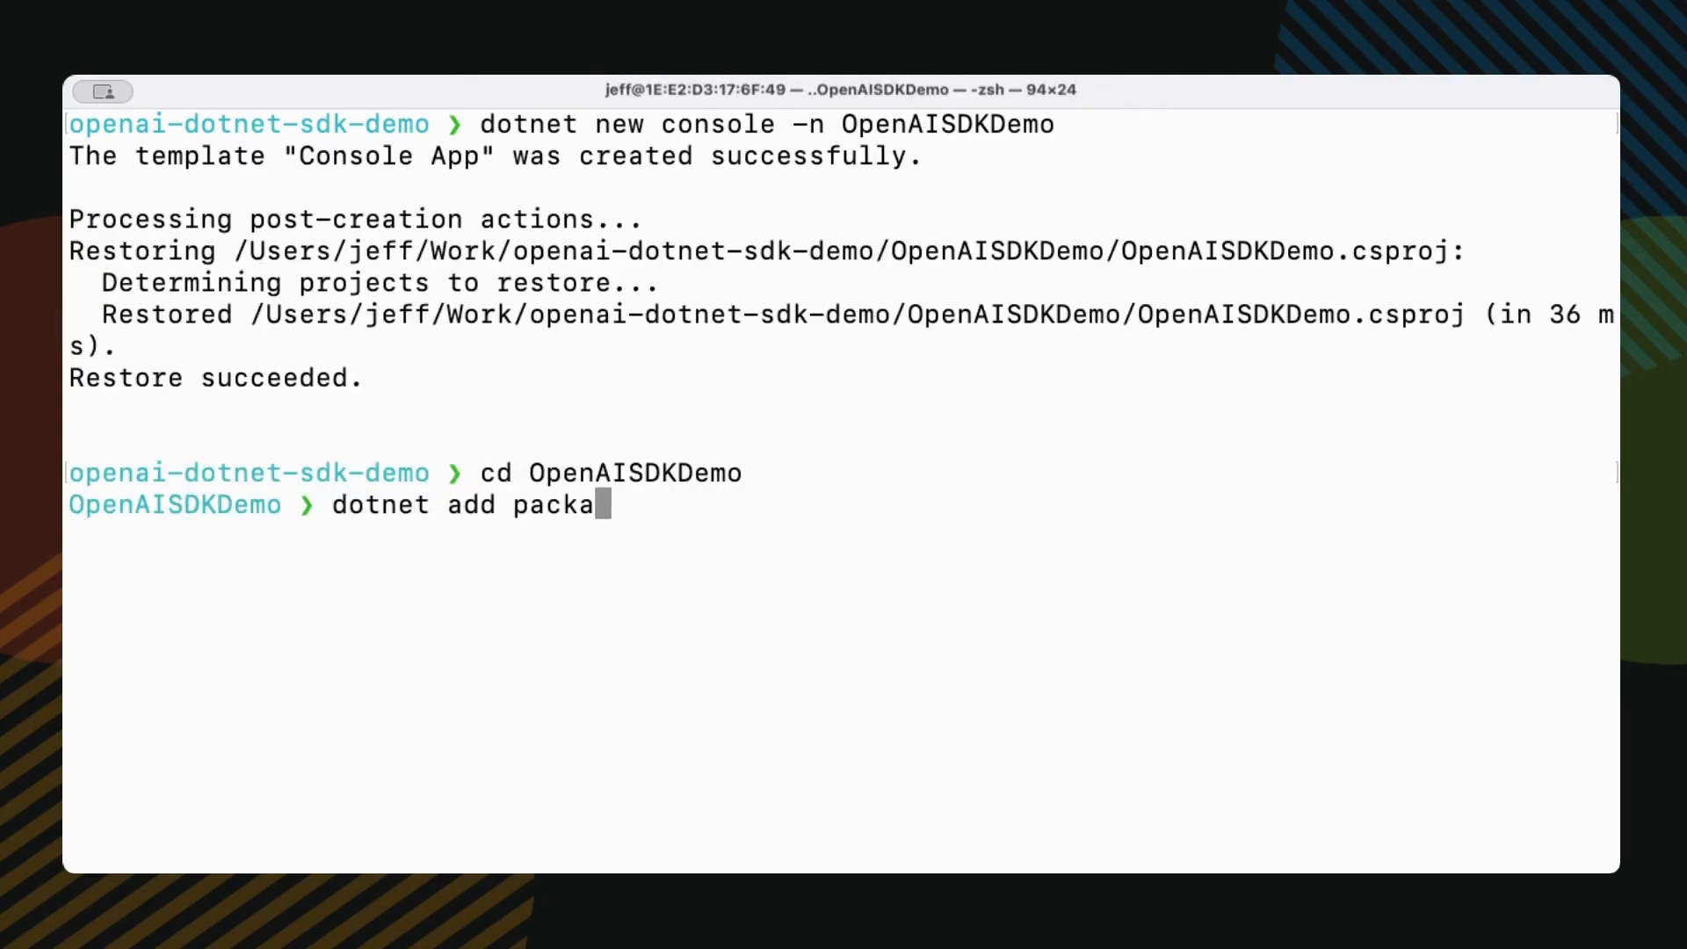
{"action": "key", "text": "Return"}
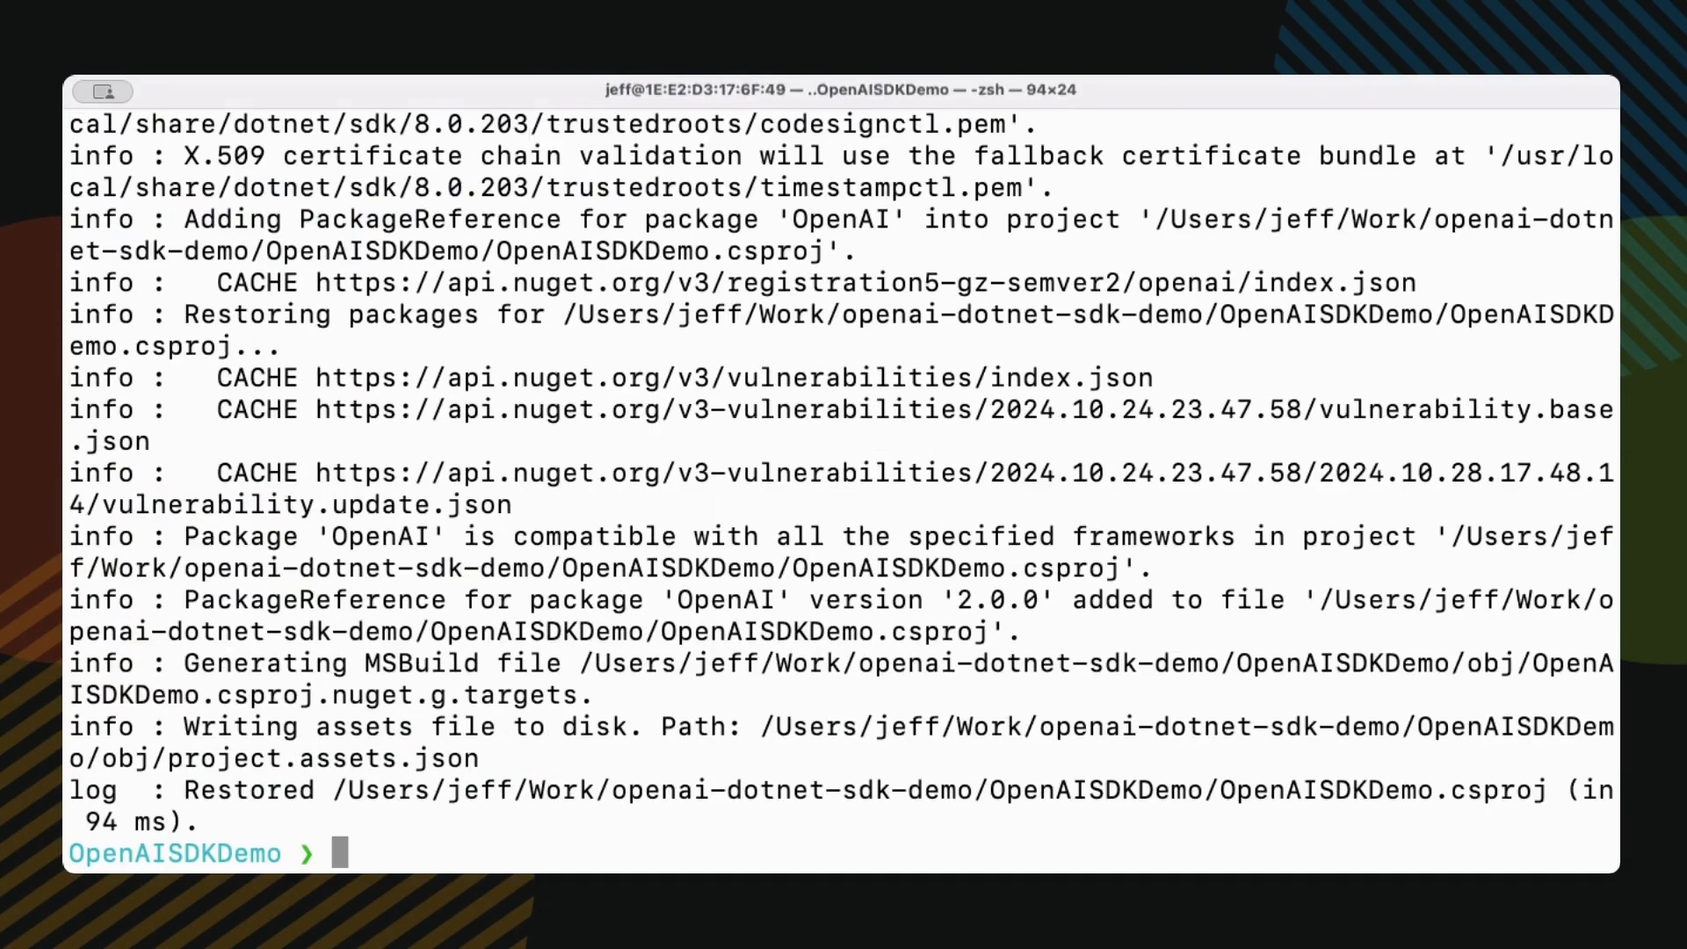
{"action": "type", "text": "dotnet build"}
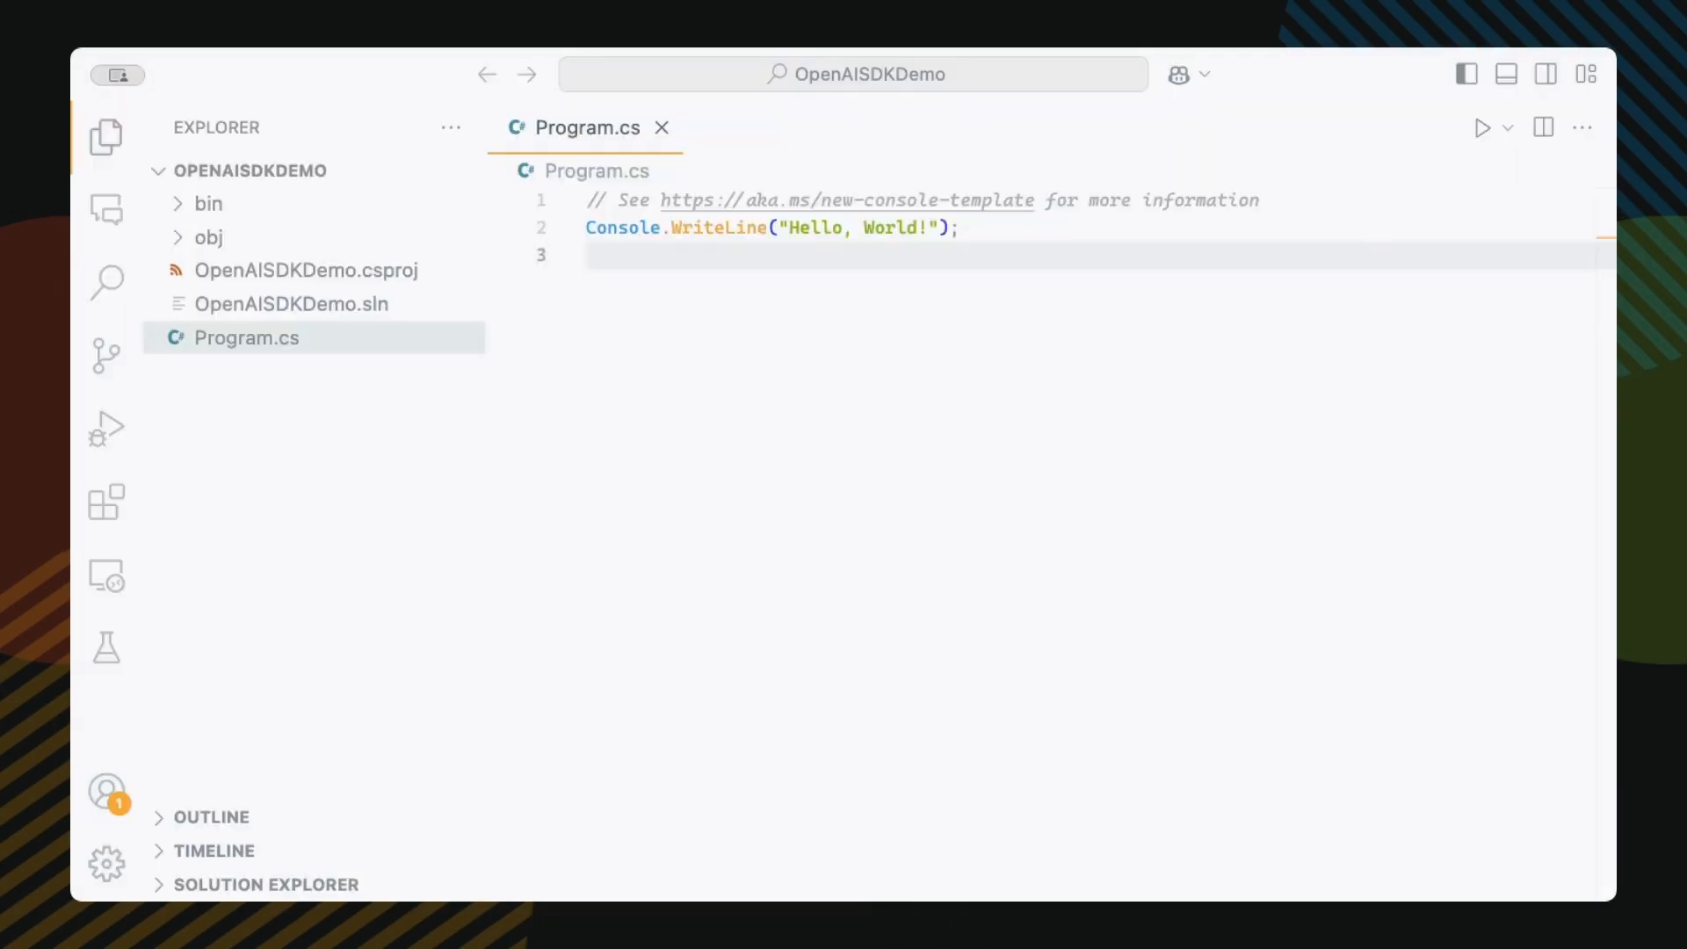
- Add 'using OpenAI.Chat;' and declare a ChatClient for gpt-4o with an apiKey argument
{"action": "left_click", "coordinate": [871, 253]}
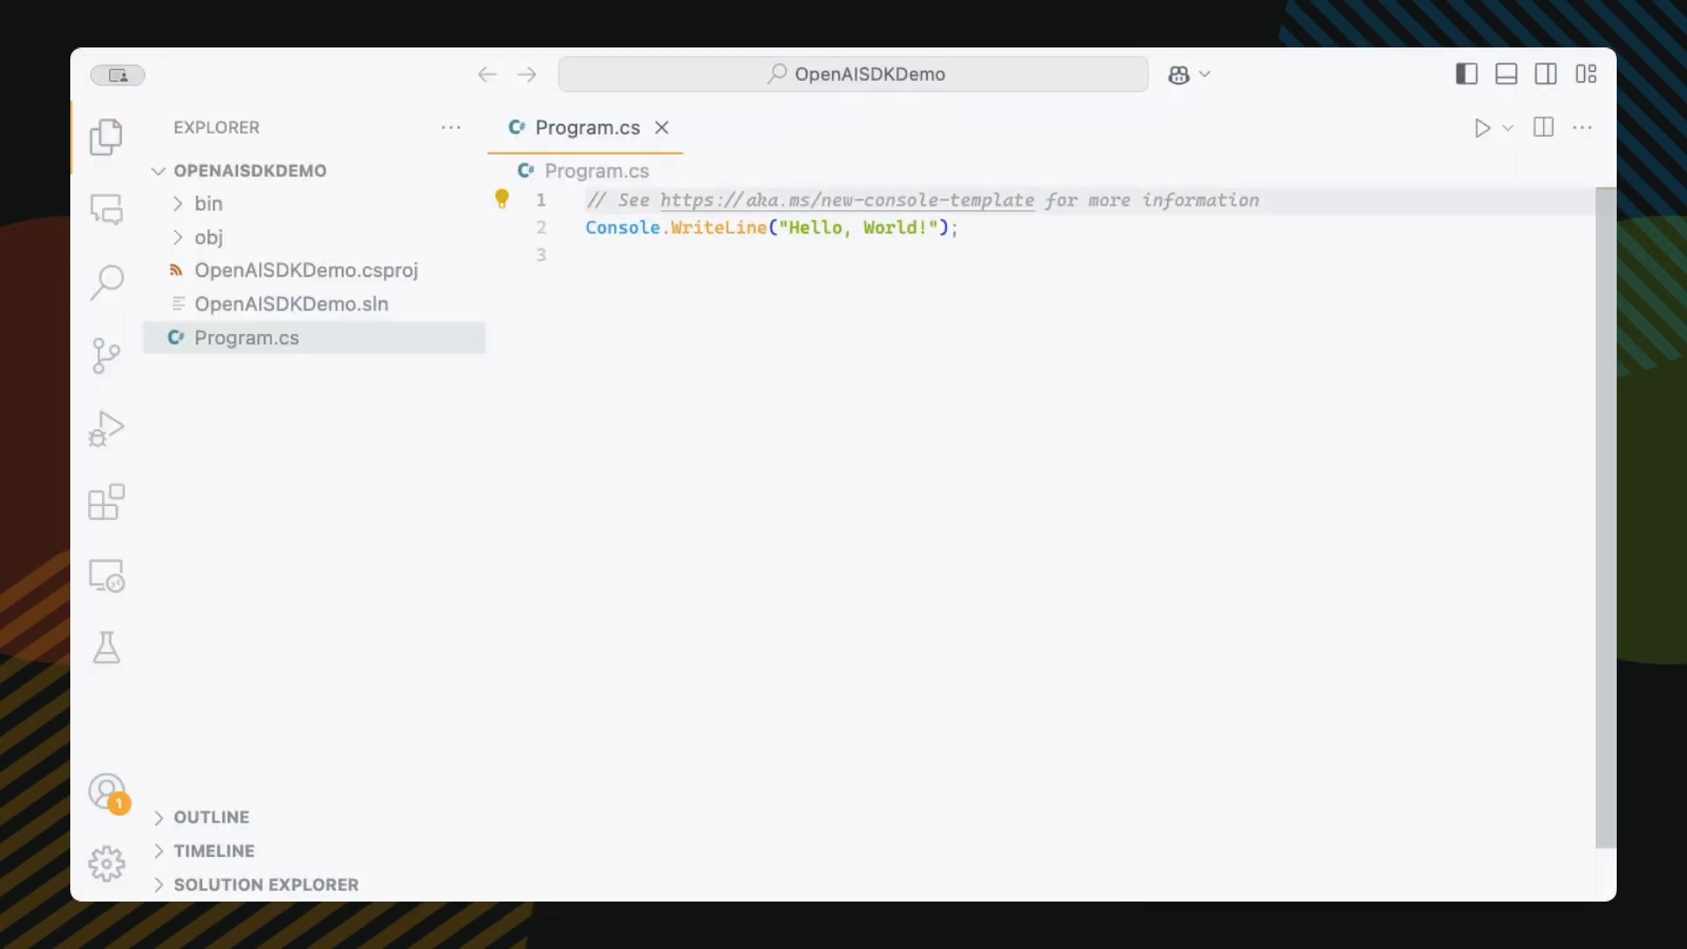
{"action": "type", "text": "using OpenAI.Chat;"}
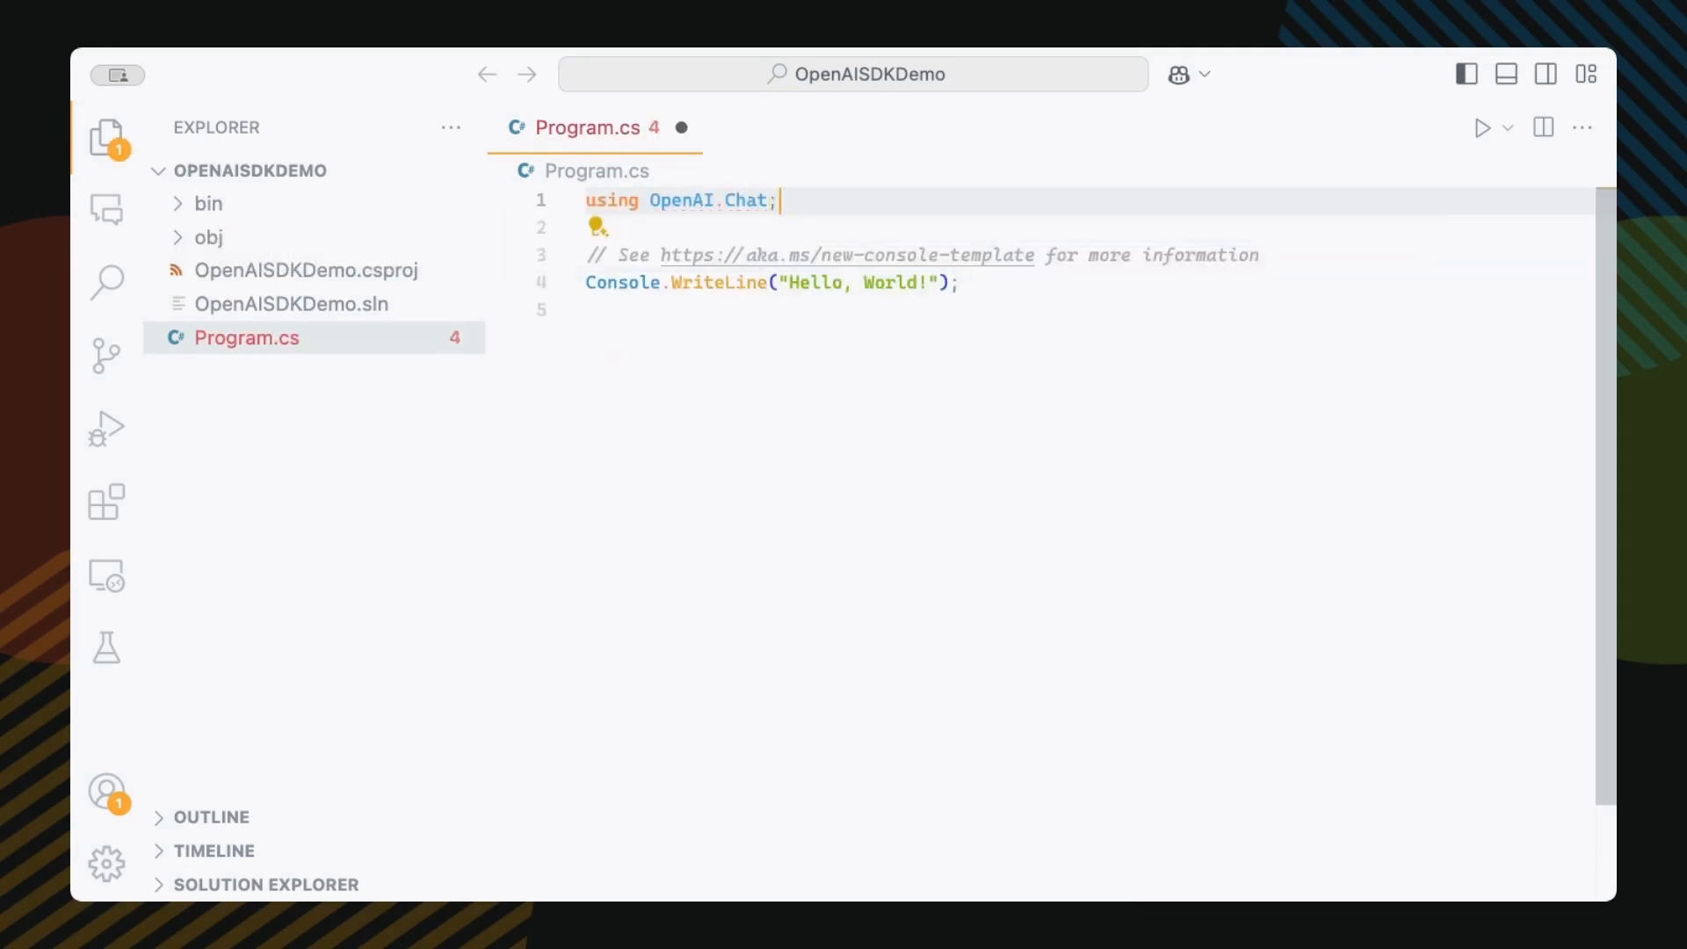
{"action": "type", "text": "var client = new OpenAIChatClient(\"sk-1234\", \"gpt-3.5-turbo\");"}
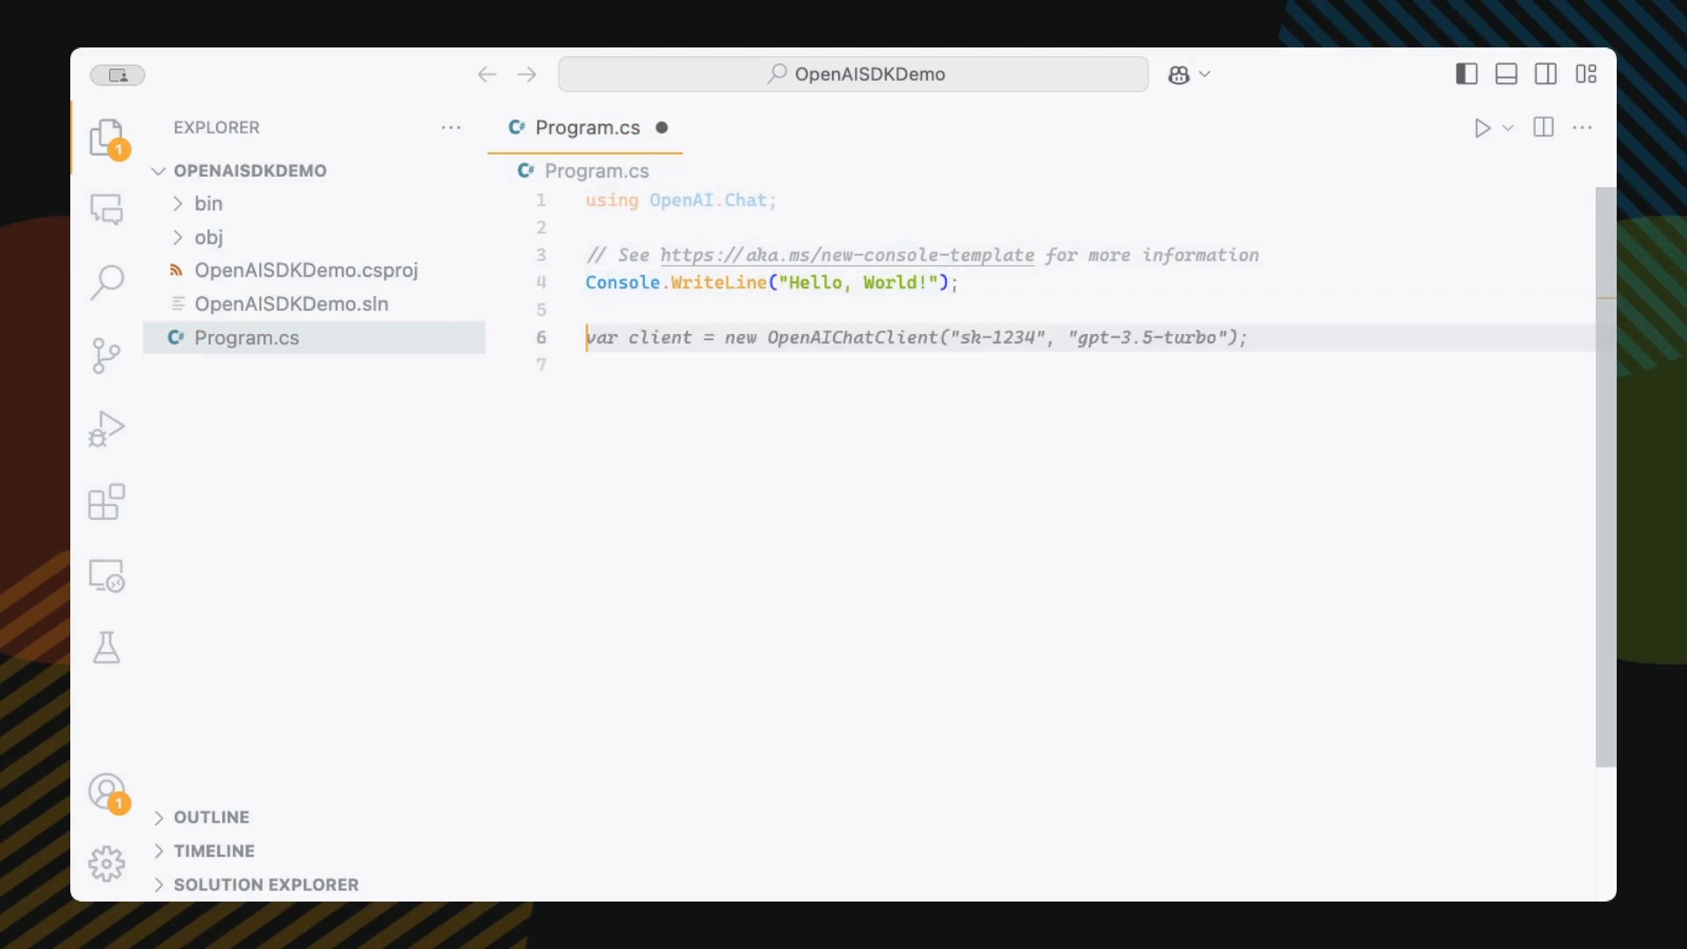
{"action": "type", "text": "ChatClient client = new ChatClient"}
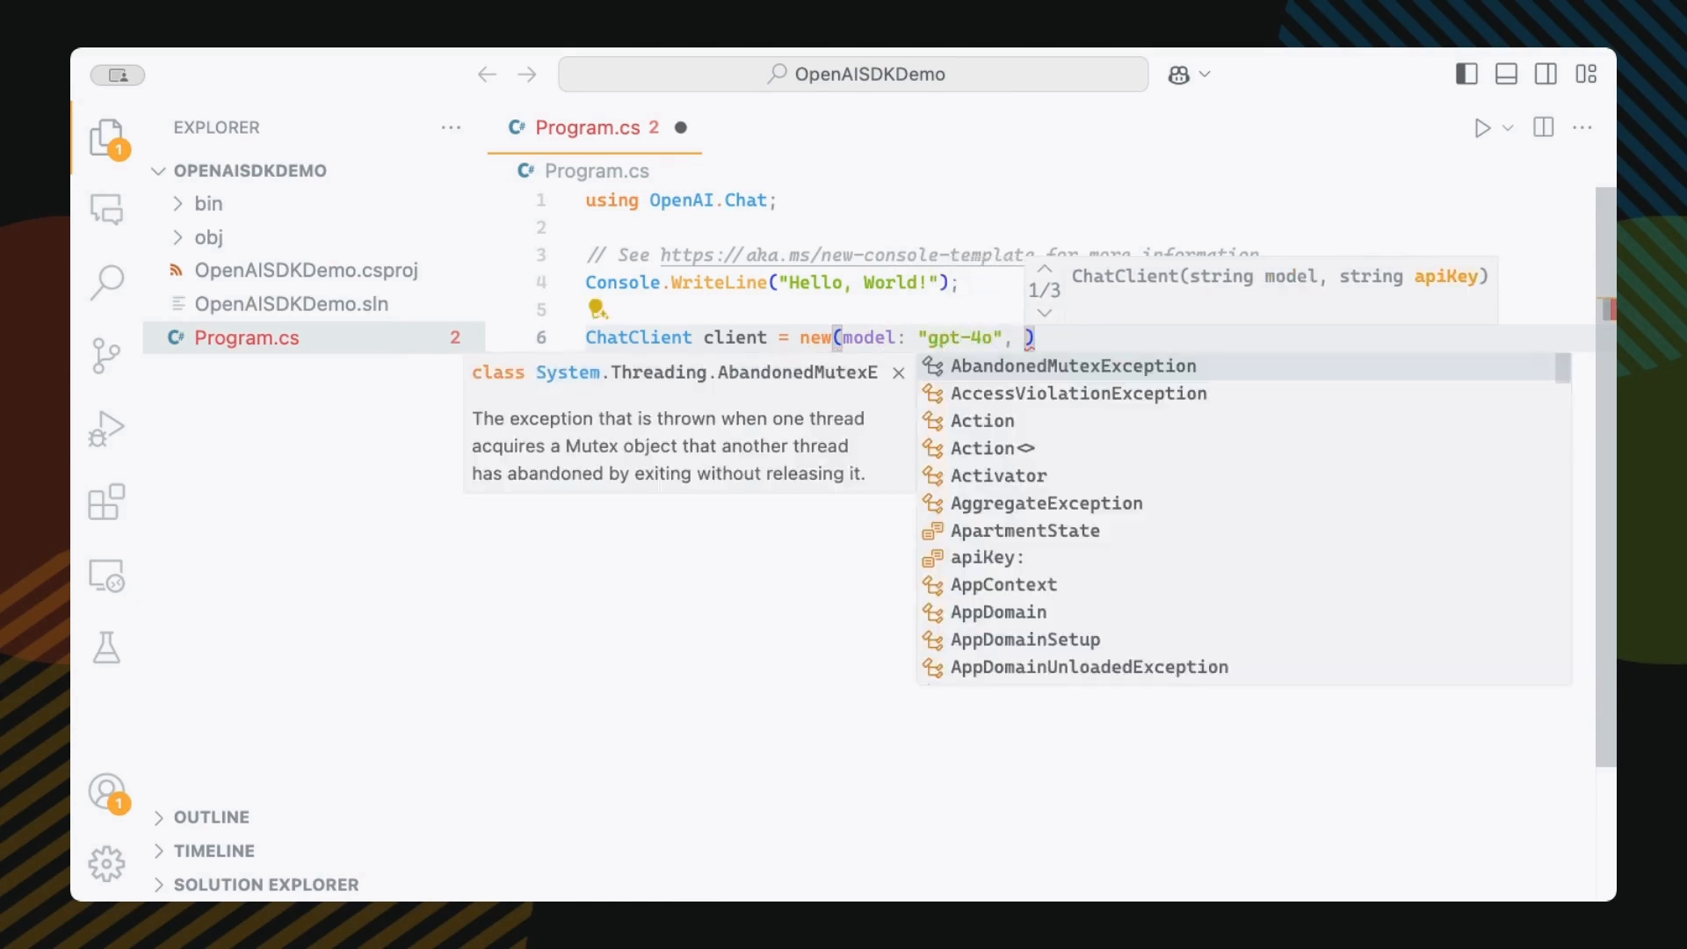
{"action": "type", "text": "apiKey:\"\""}
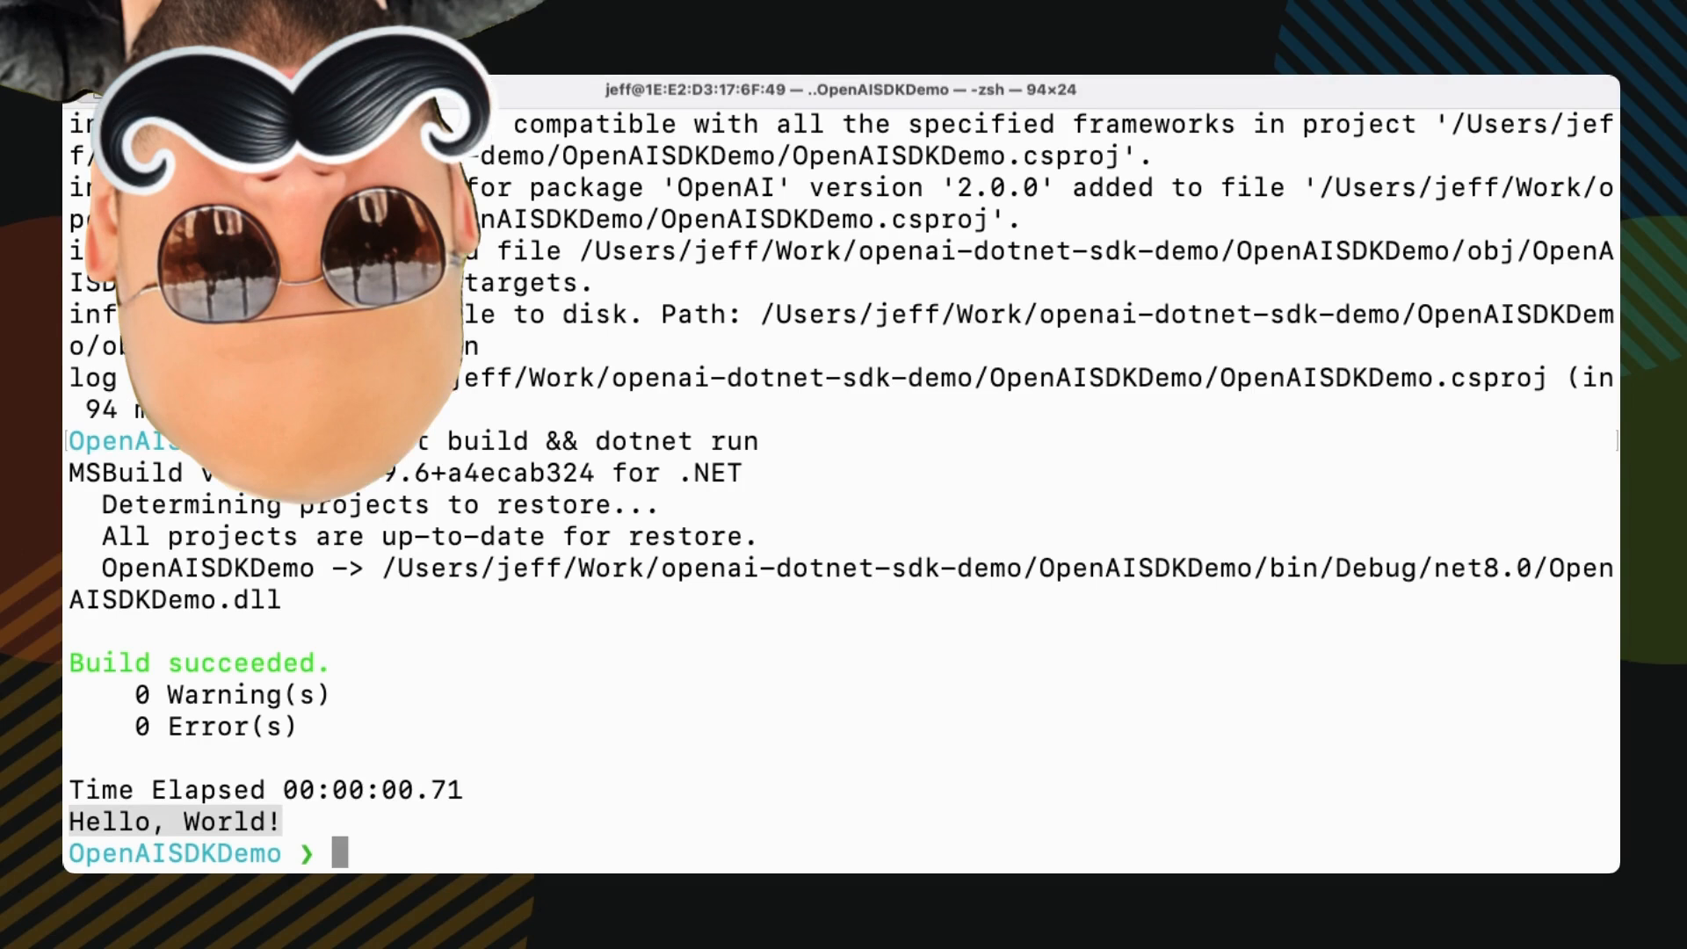
- Add the Microsoft.Extensions.Configuration, .FileExtensions and .Json packages to the project
{"action": "type", "text": "dotnet add package Microsoft.Extensions.Configuration"}
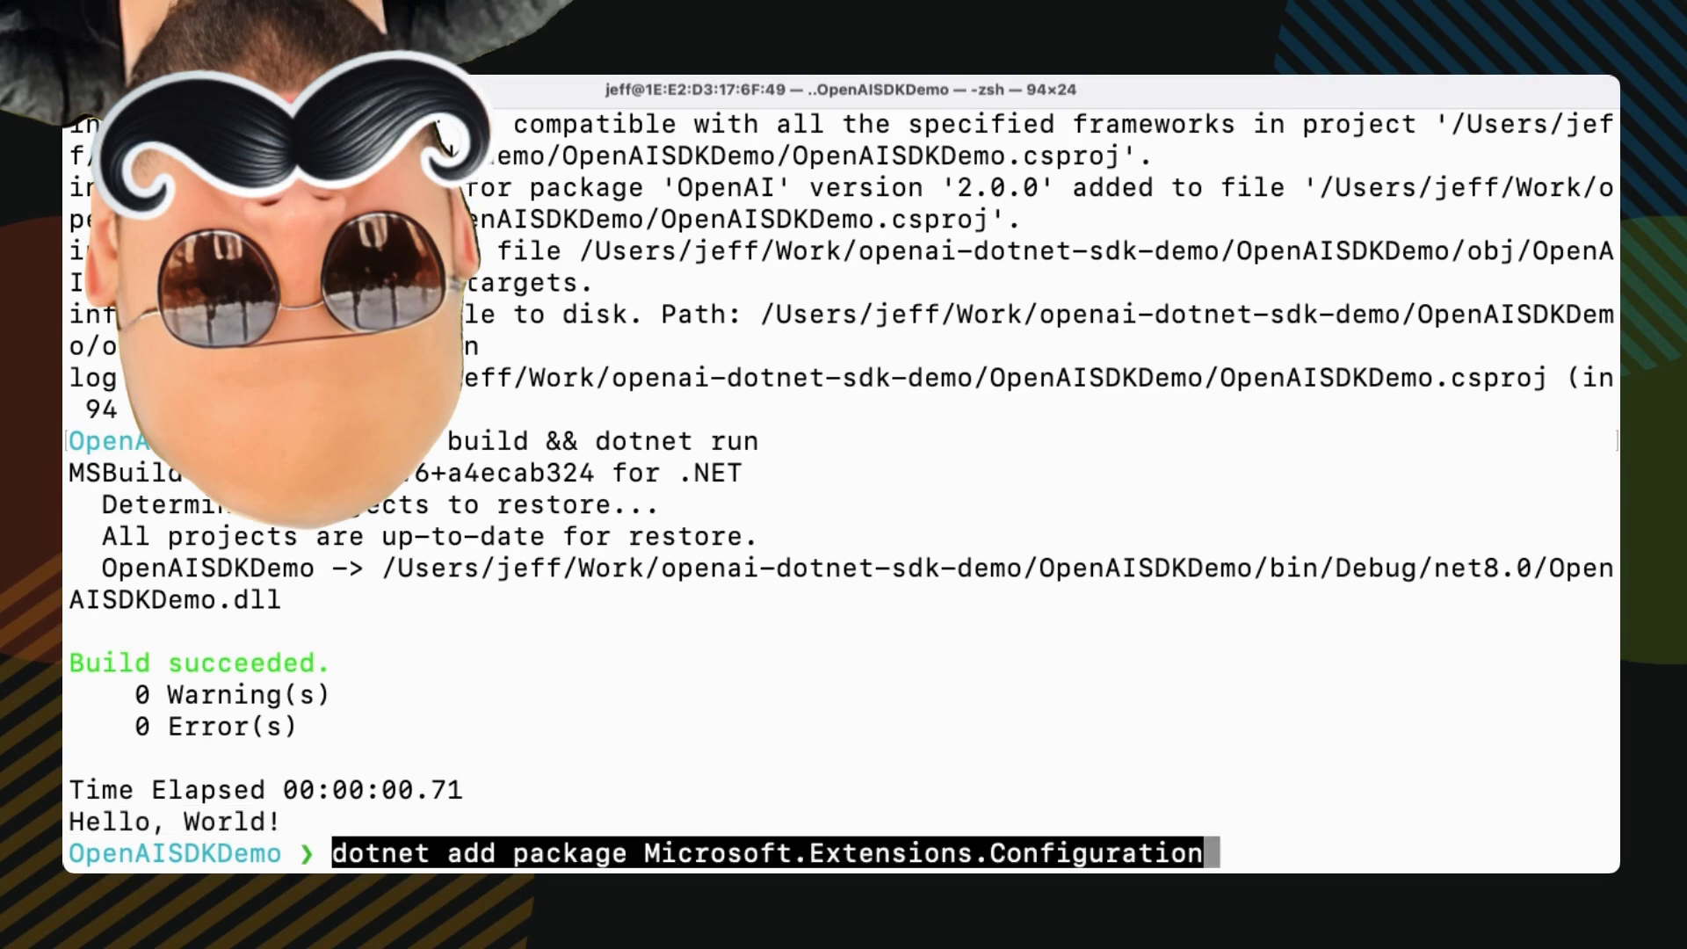
{"action": "key", "text": "Return"}
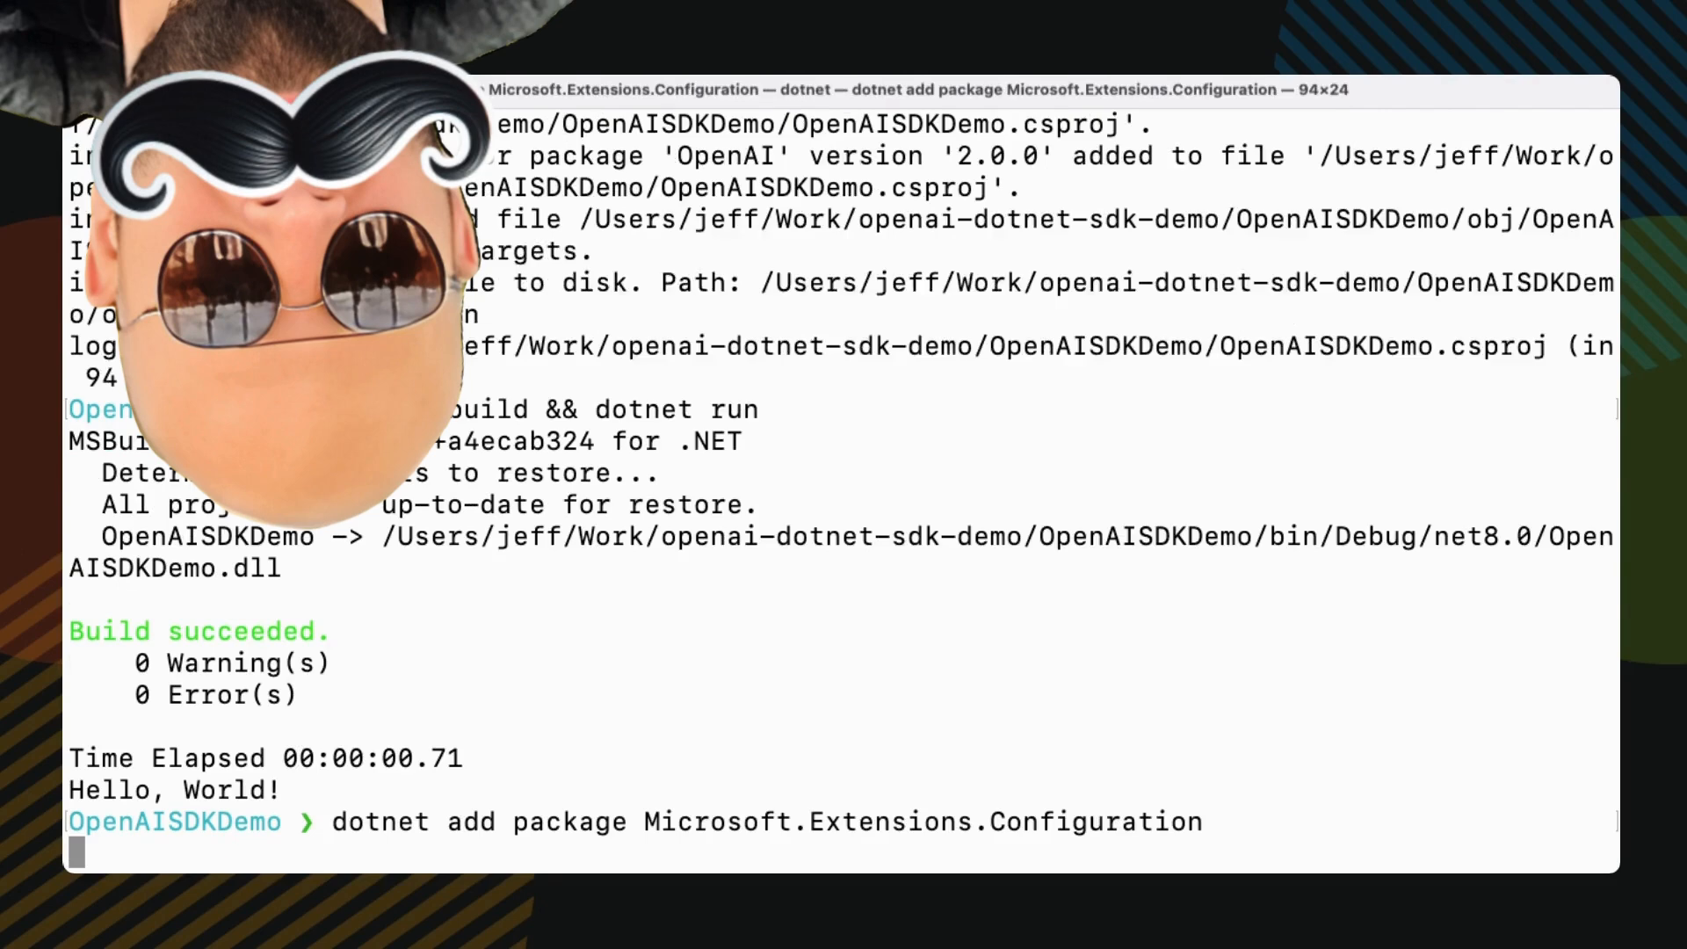
{"action": "key", "text": "Return"}
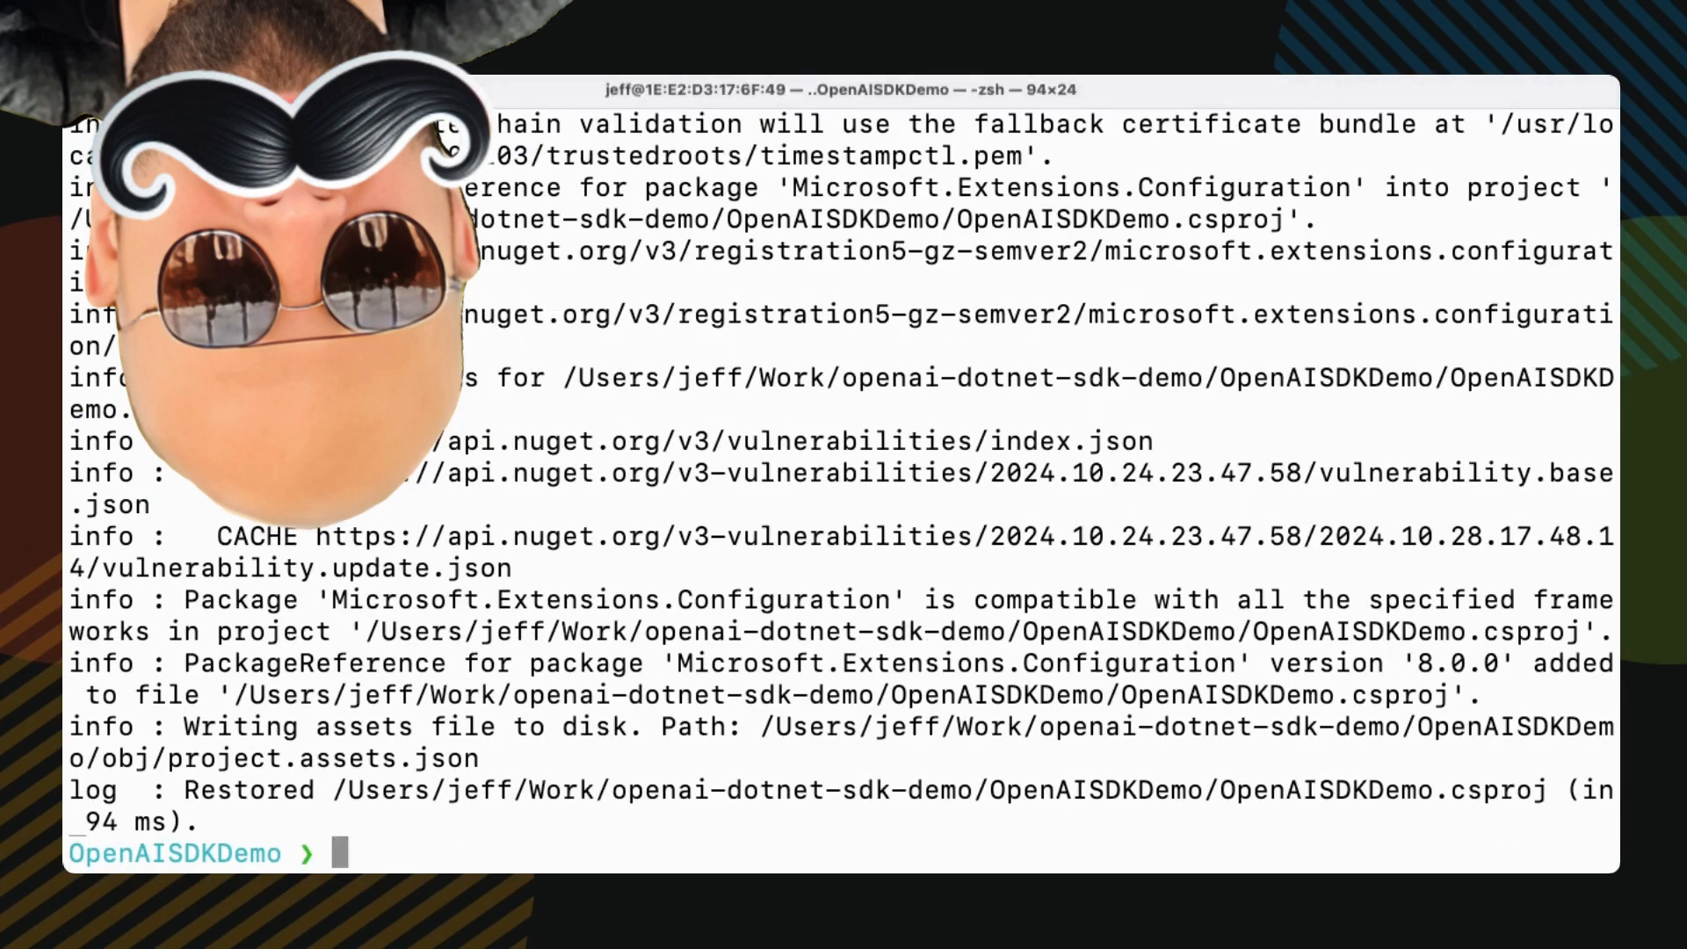
{"action": "type", "text": "dotnet add package Microsoft.Extensions.Configuration.FileExtensions"}
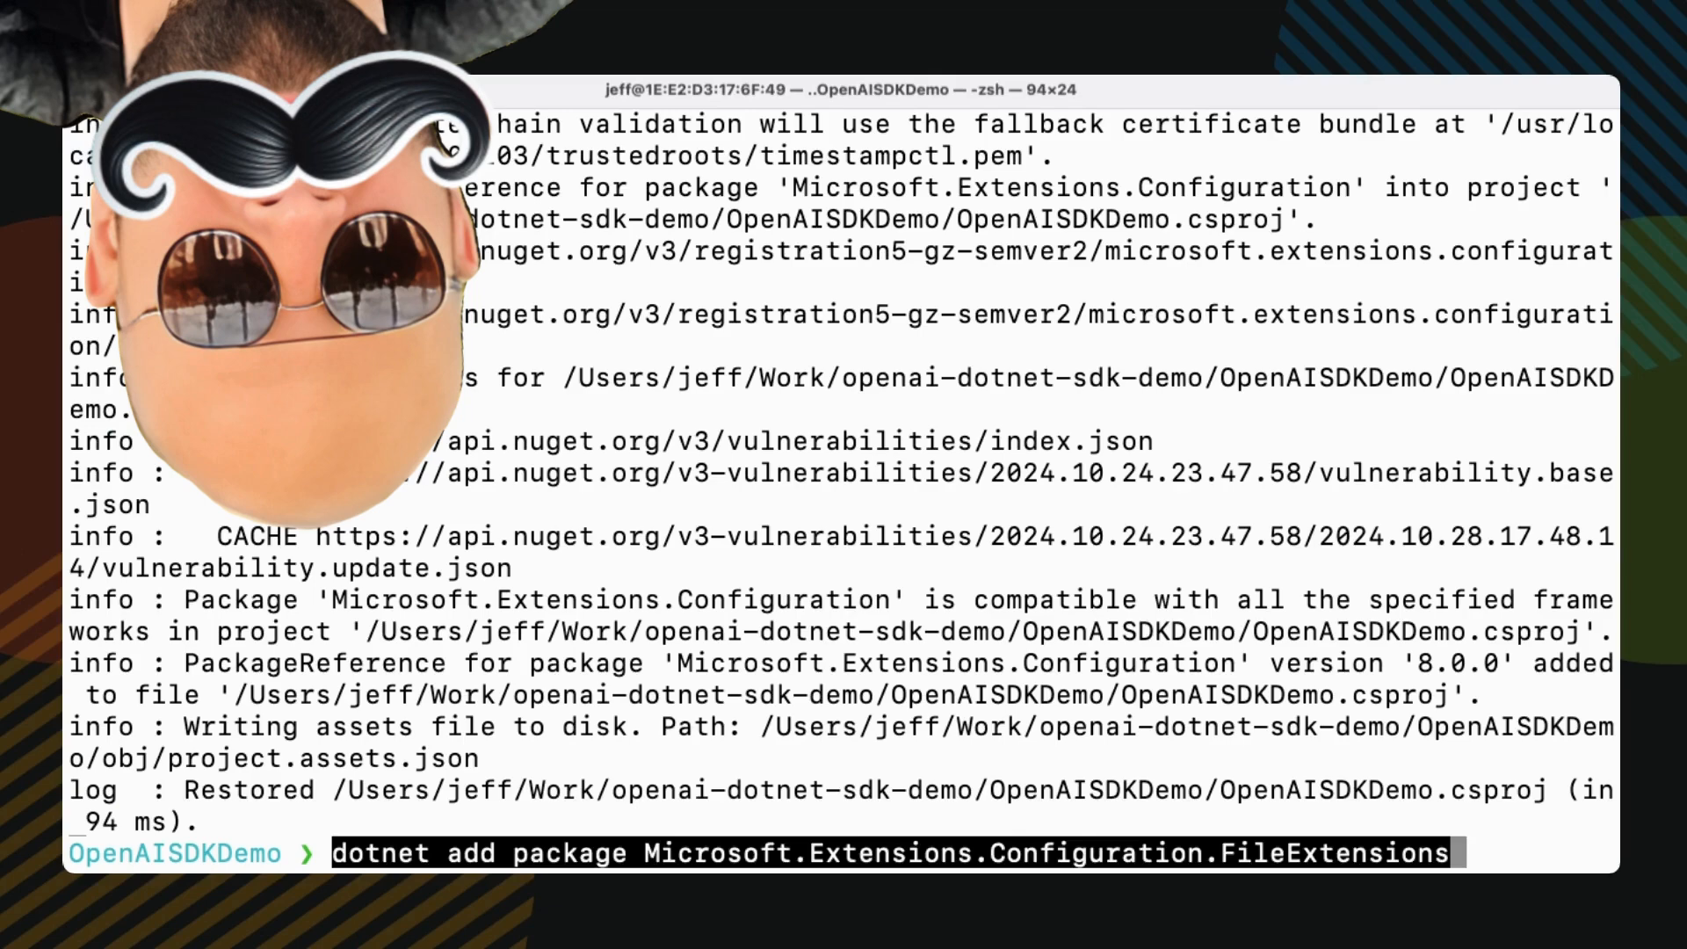
{"action": "key", "text": "Return"}
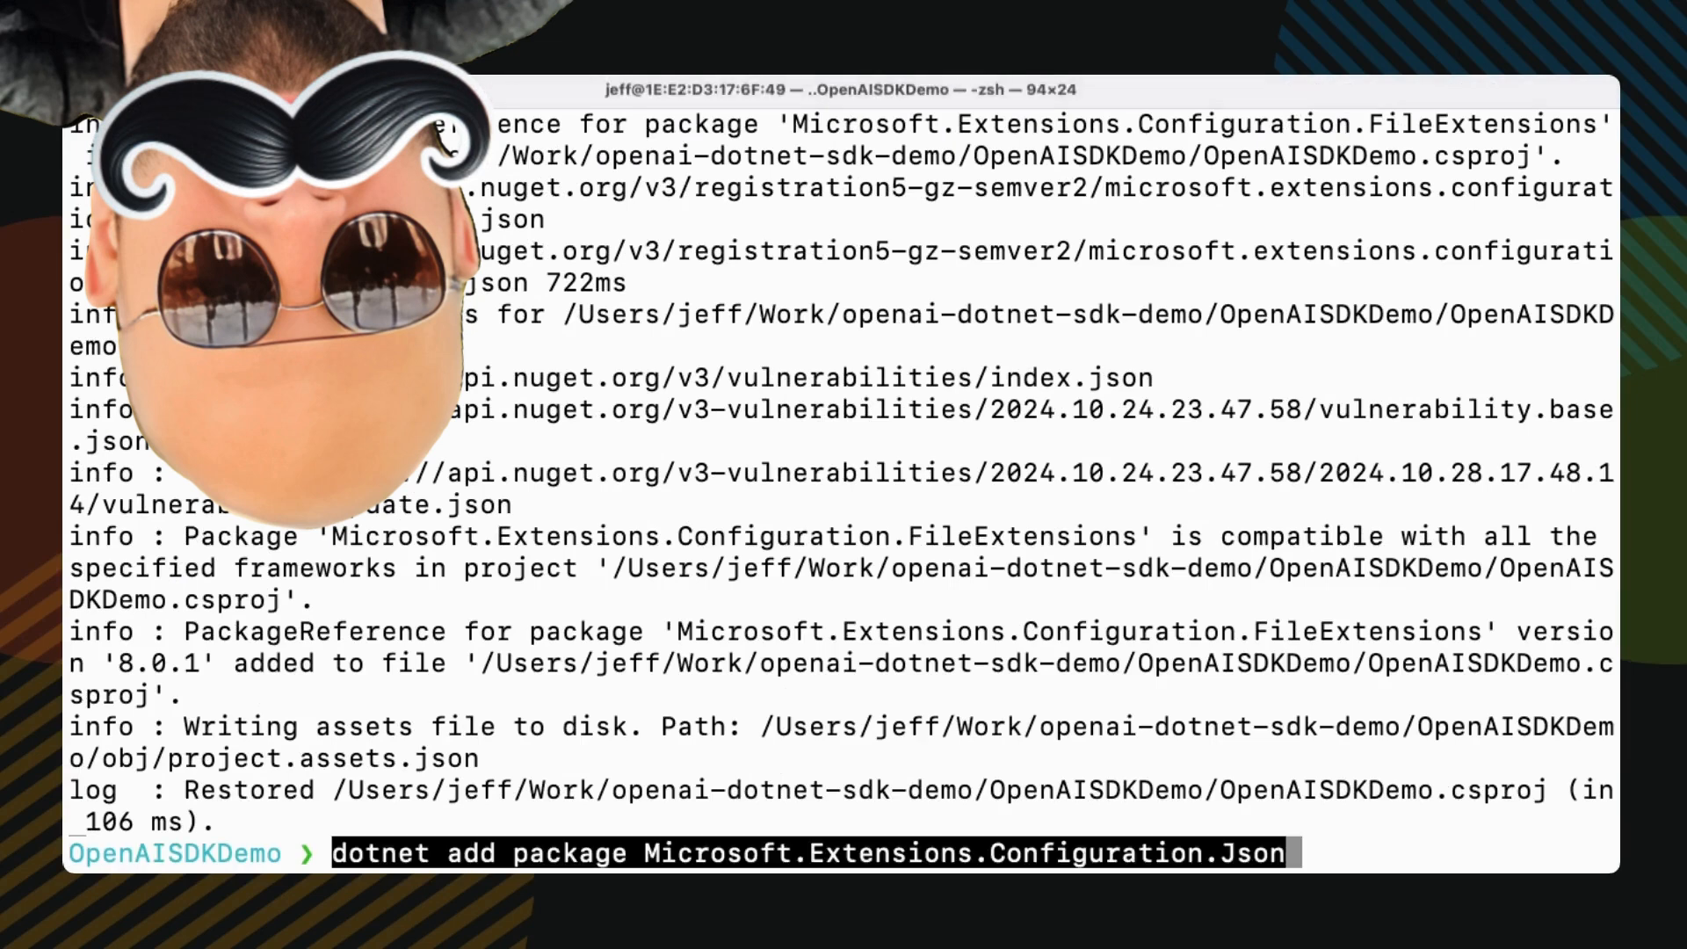
{"action": "key", "text": "Return"}
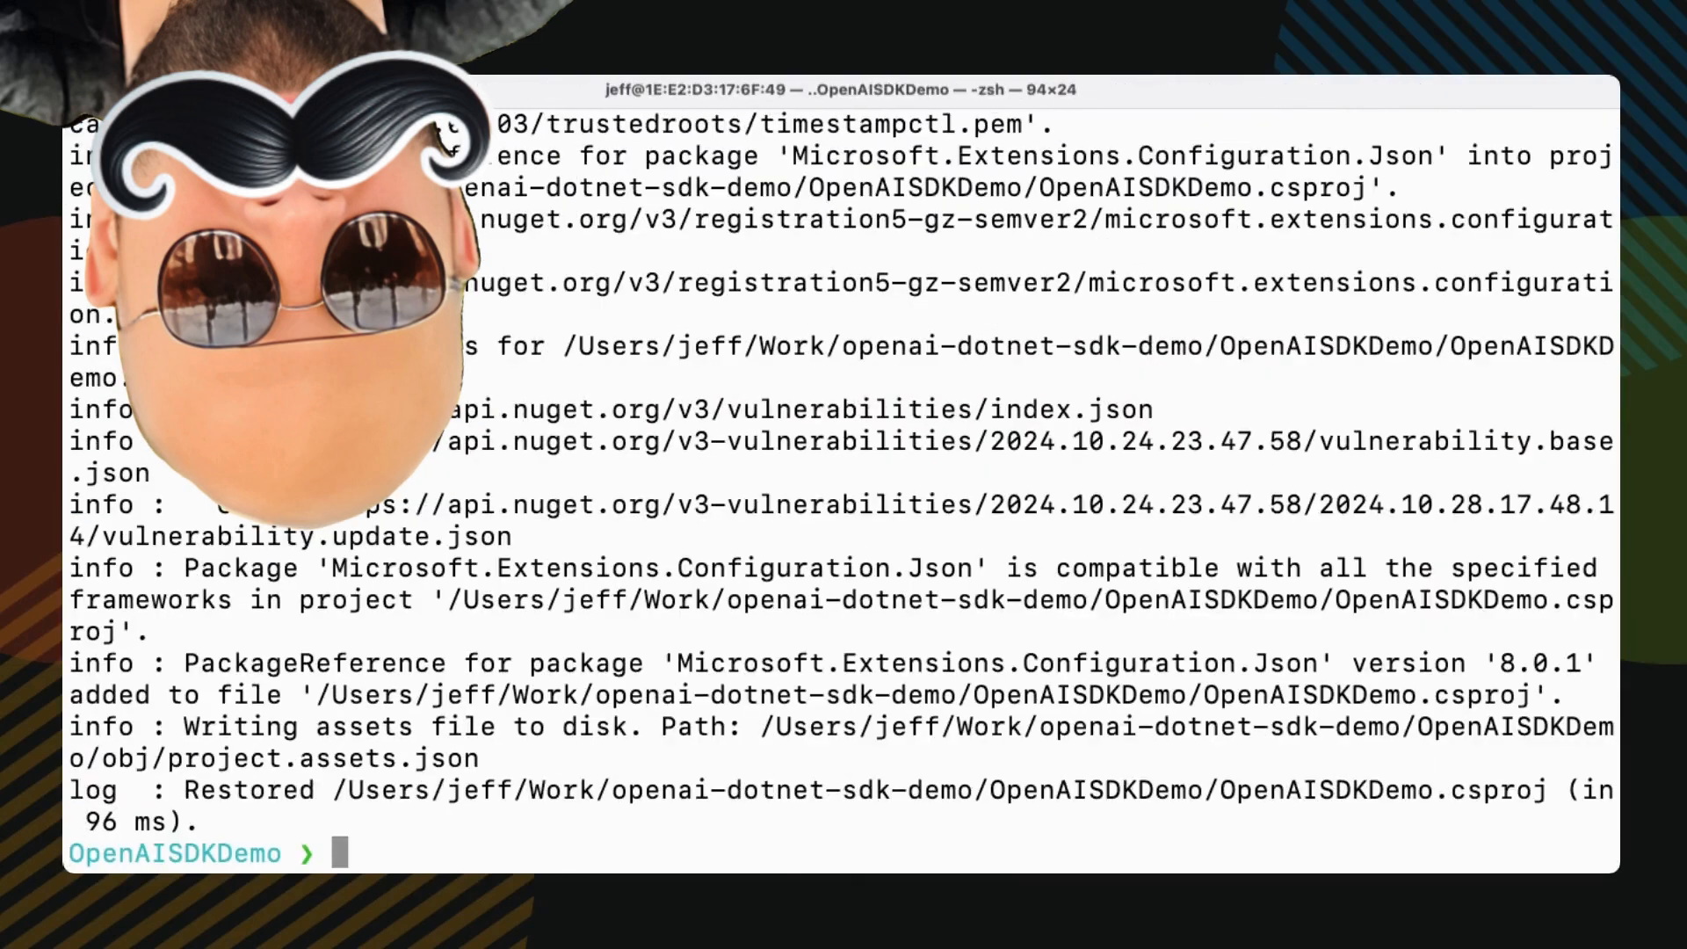
- Create appsettings.json with touch and return to editing Program.cs
{"action": "type", "text": "t"}
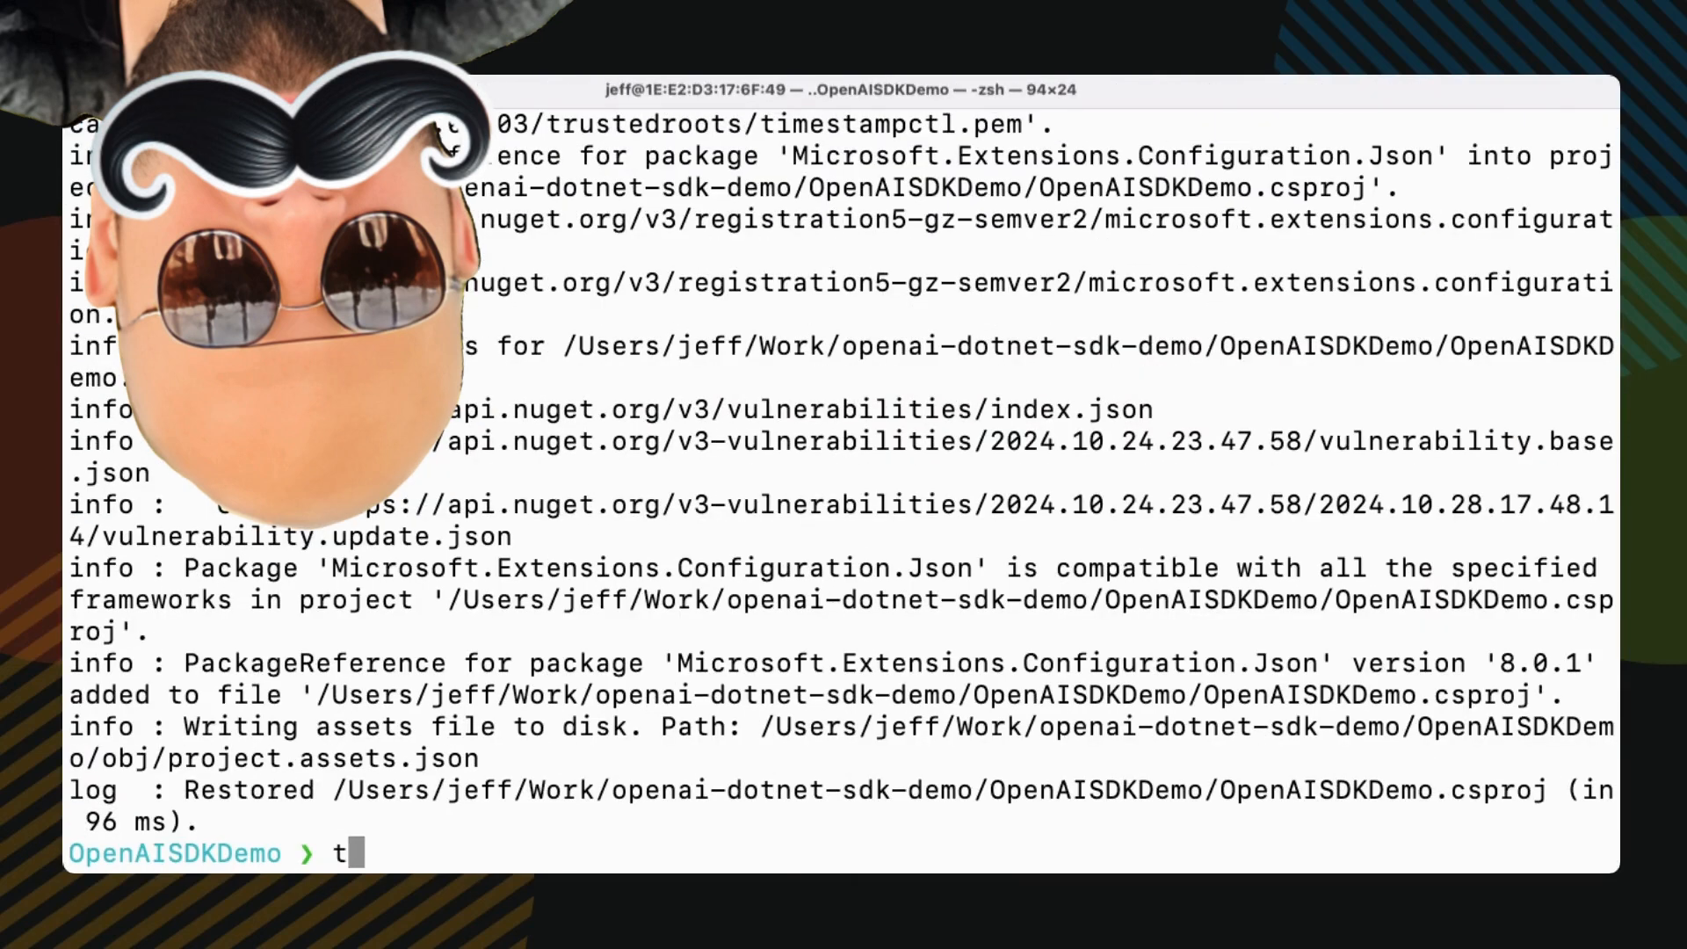
{"action": "type", "text": "ouch appsettei"}
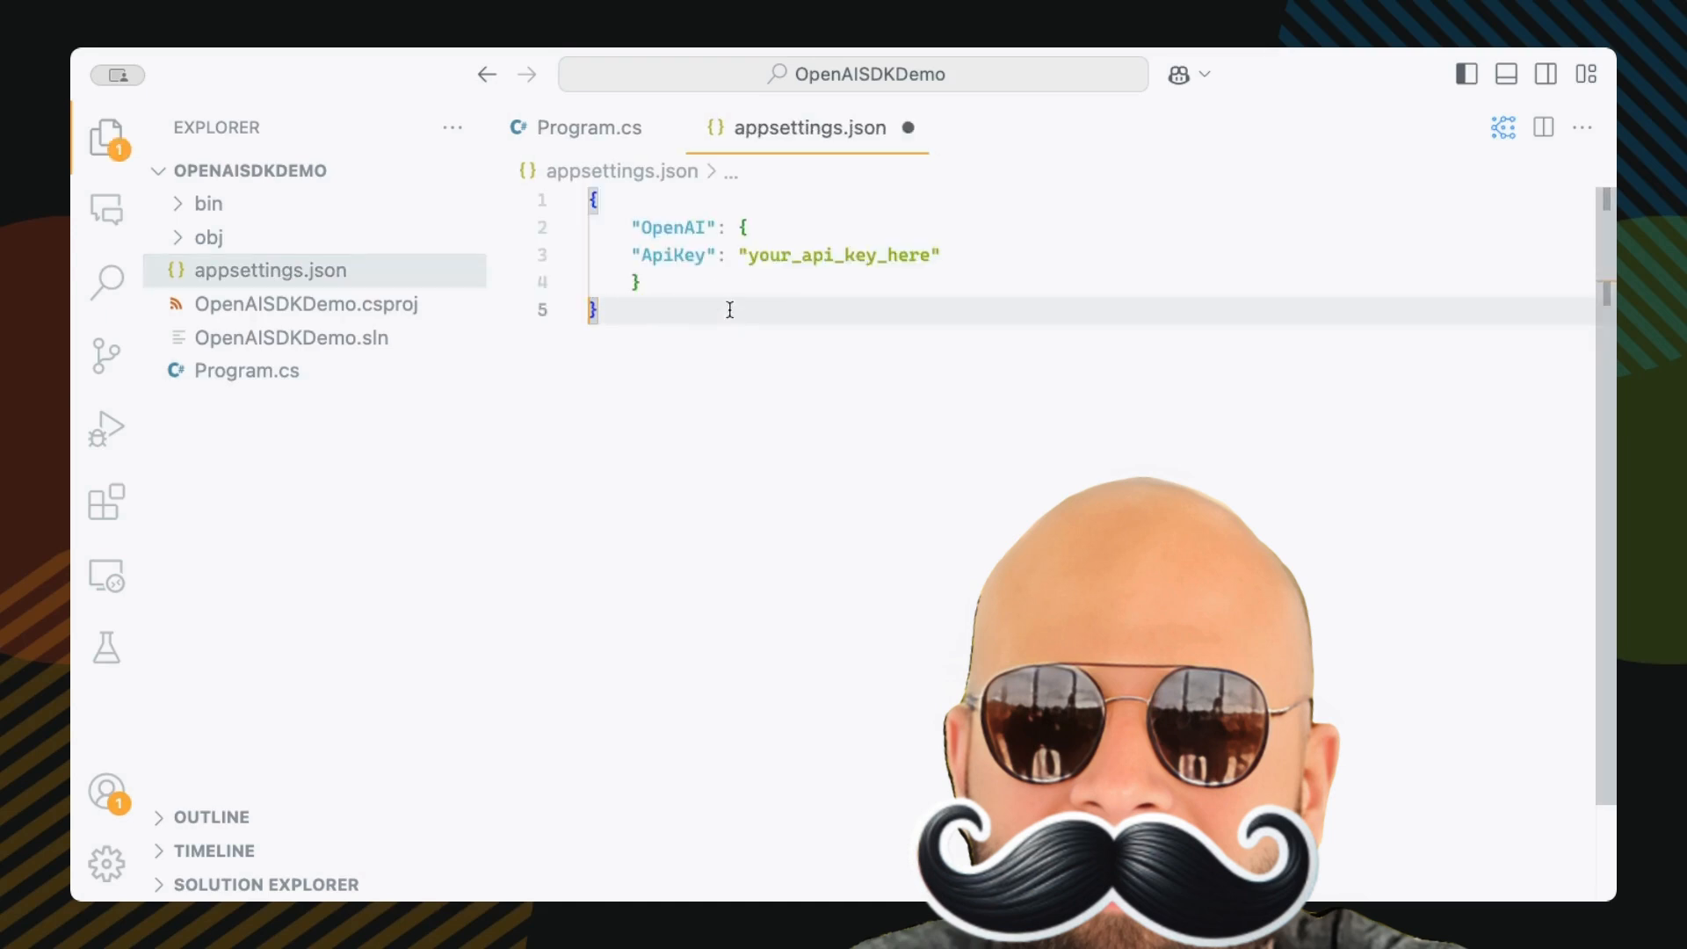
{"action": "double_click", "coordinate": [840, 255]}
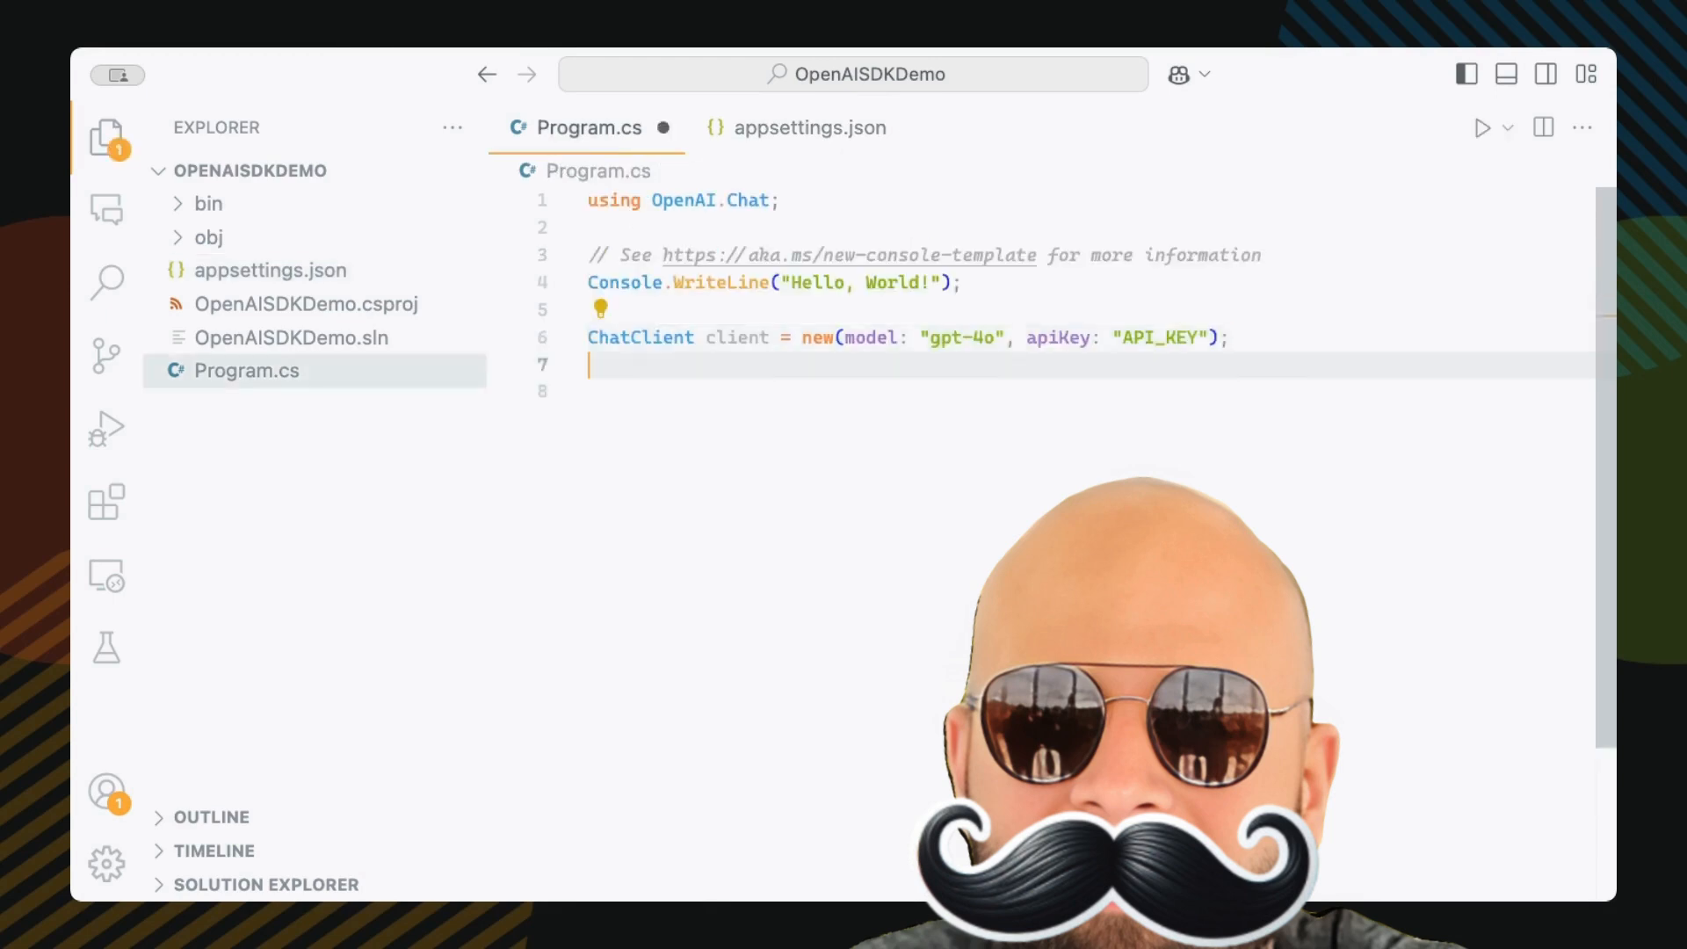
- Create a ConfigurationBuilder with SetBasePath to the current directory and the appsettings.json file
{"action": "type", "text": "var builder = new ChatRequestBuilder();"}
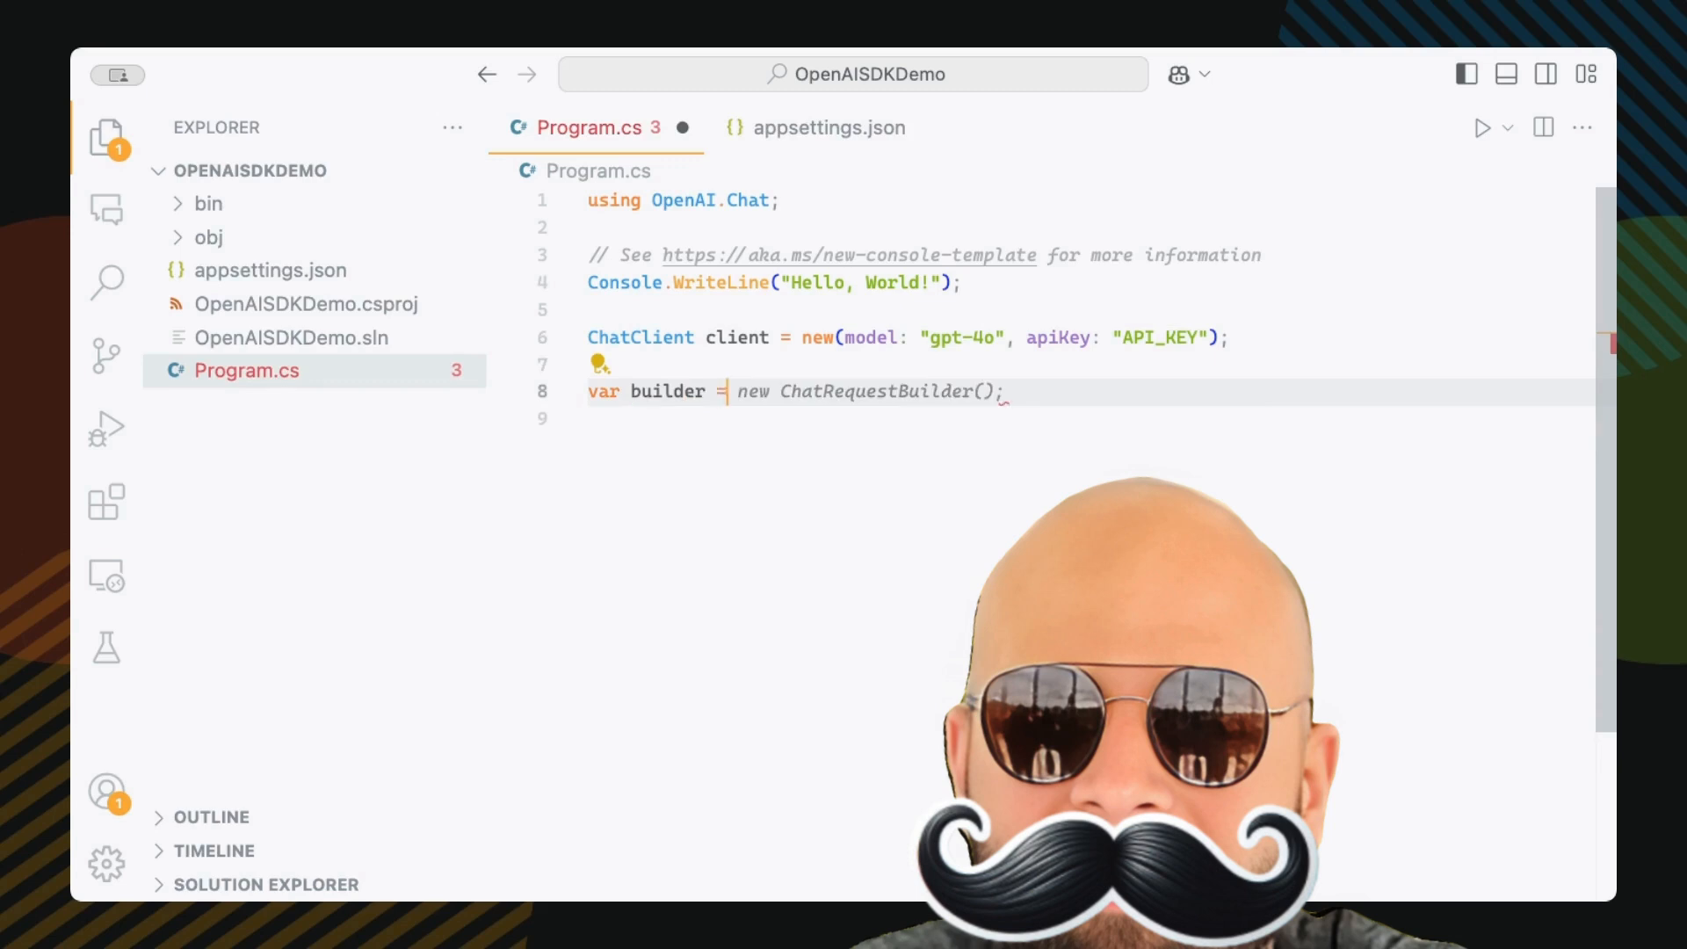
{"action": "type", "text": "ConfigurationBuilder("}
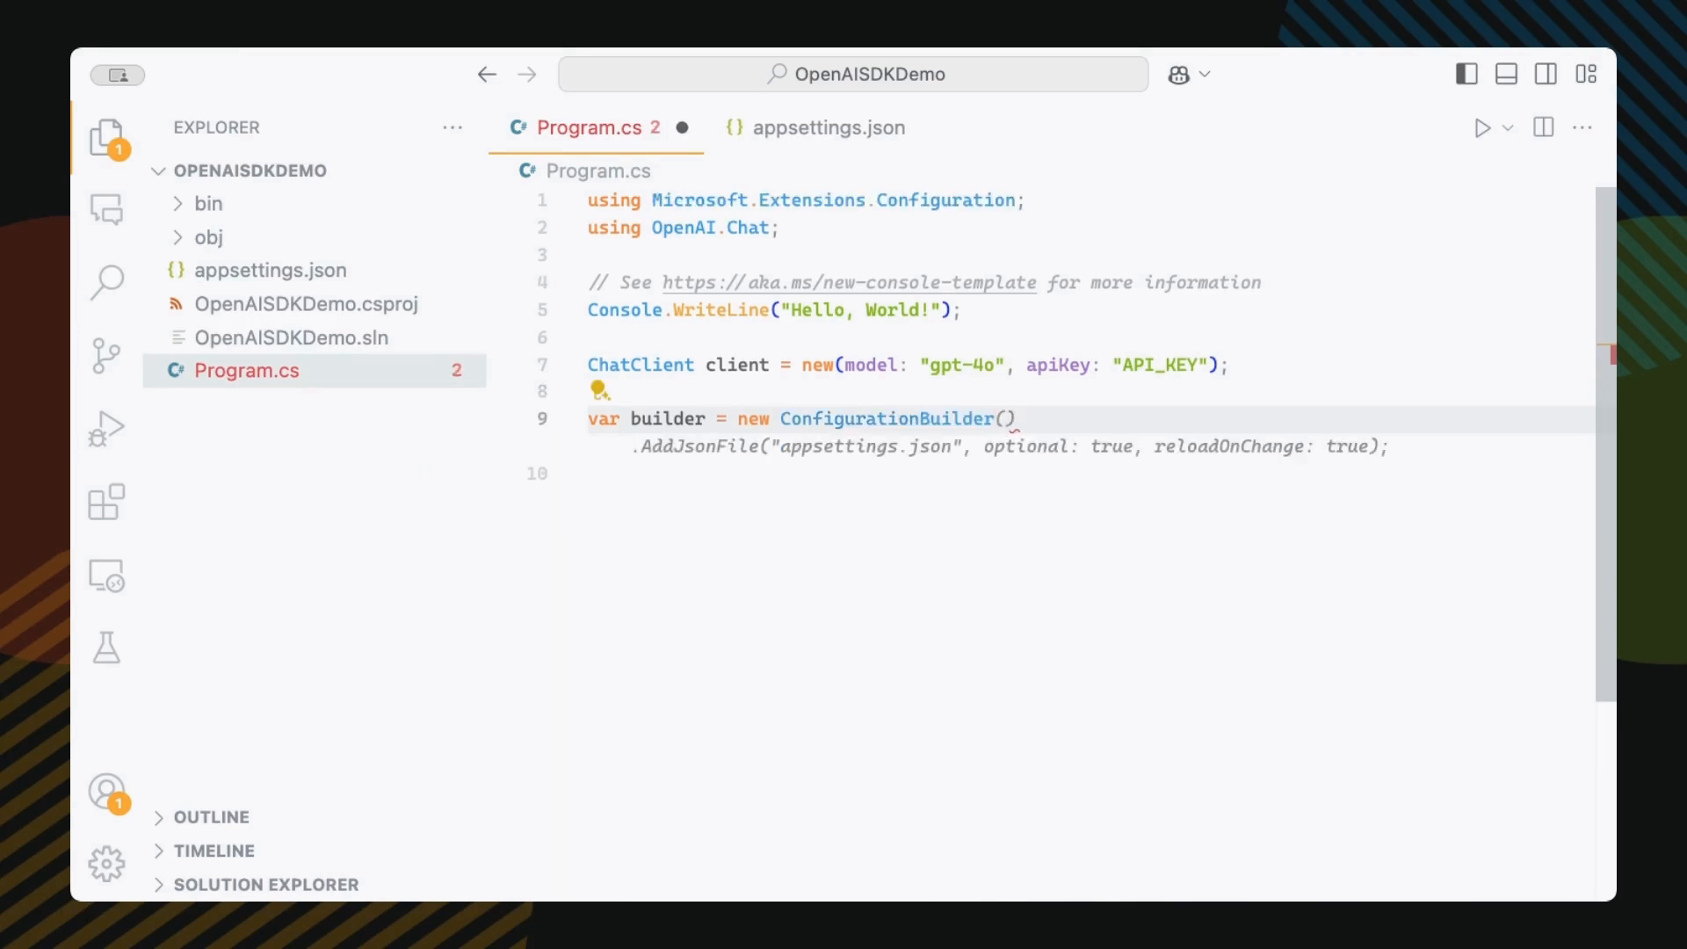
{"action": "type", "text": ".SetBasePath(Directory.GetCurrentDirectory())"}
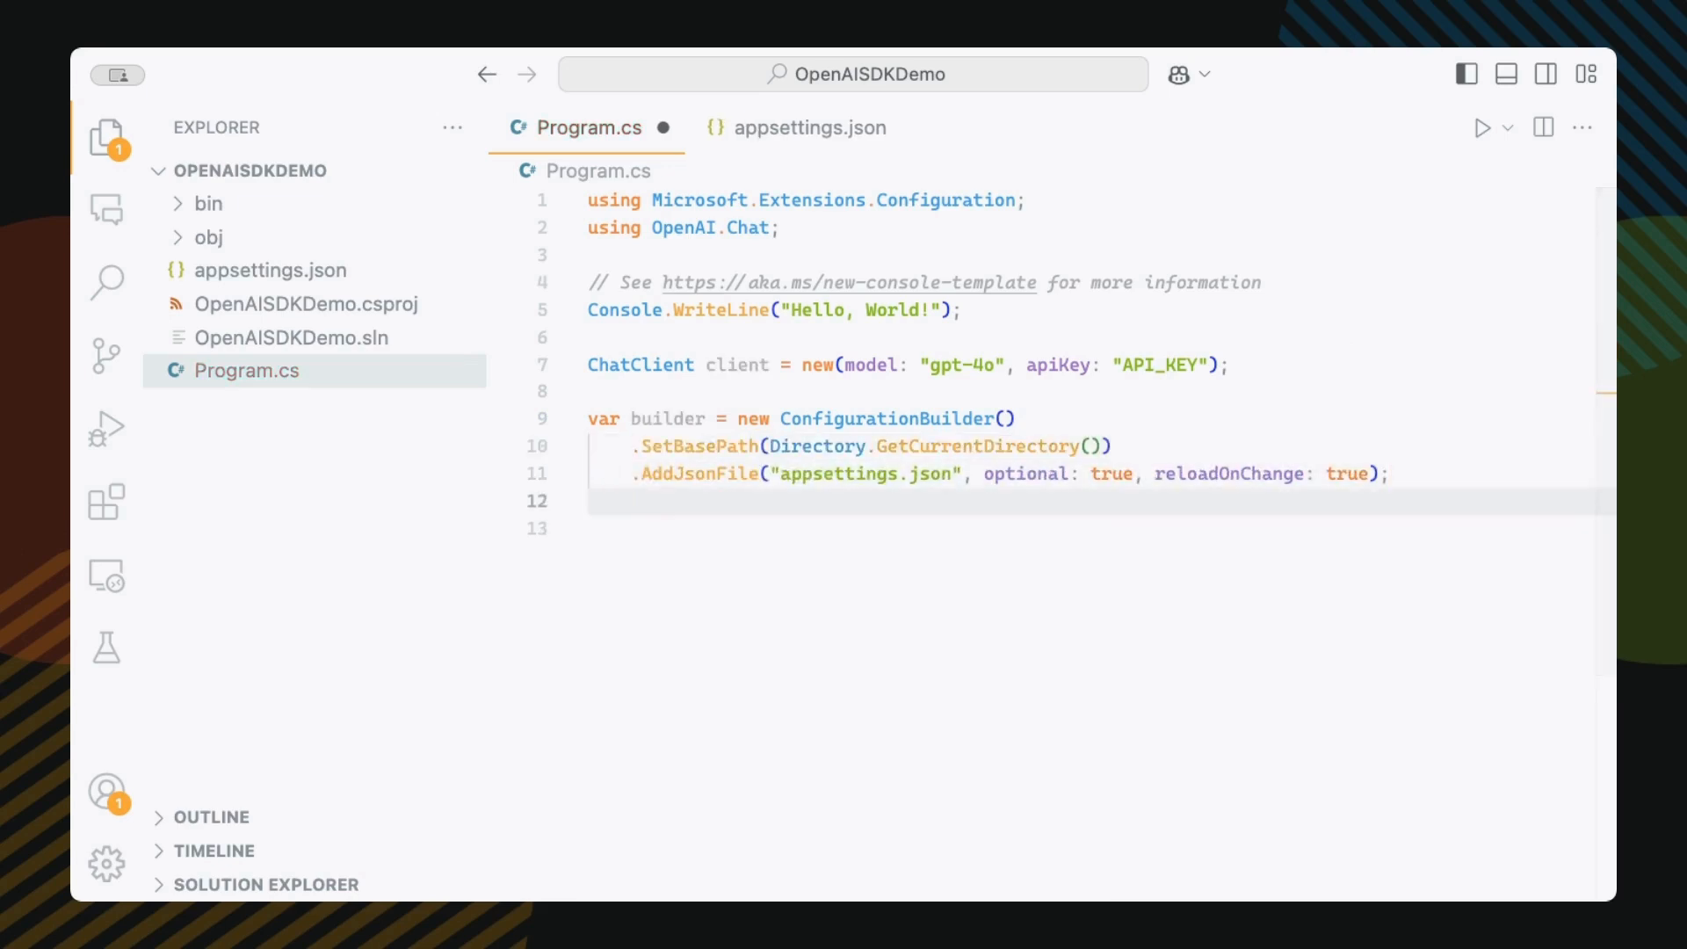
- Build IConfiguration, read OpenAI:ApiKey or throw, and construct the gpt-4o ChatClient with it
{"action": "type", "text": "IConfiguration c"}
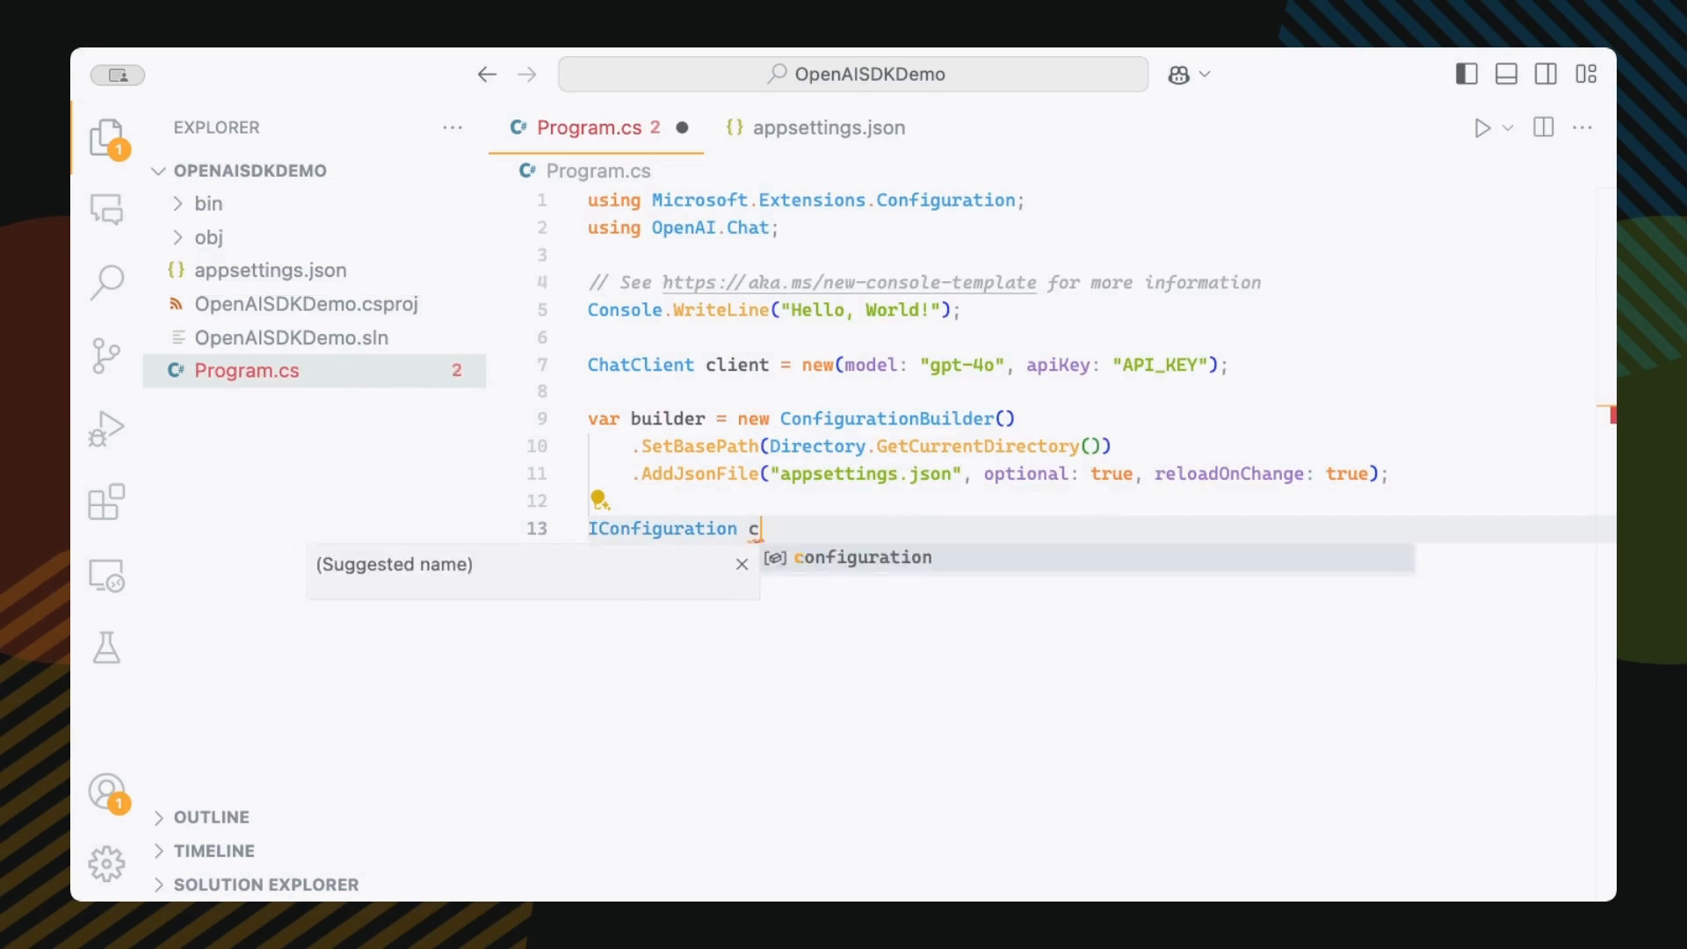
{"action": "type", "text": "onfig = builde"}
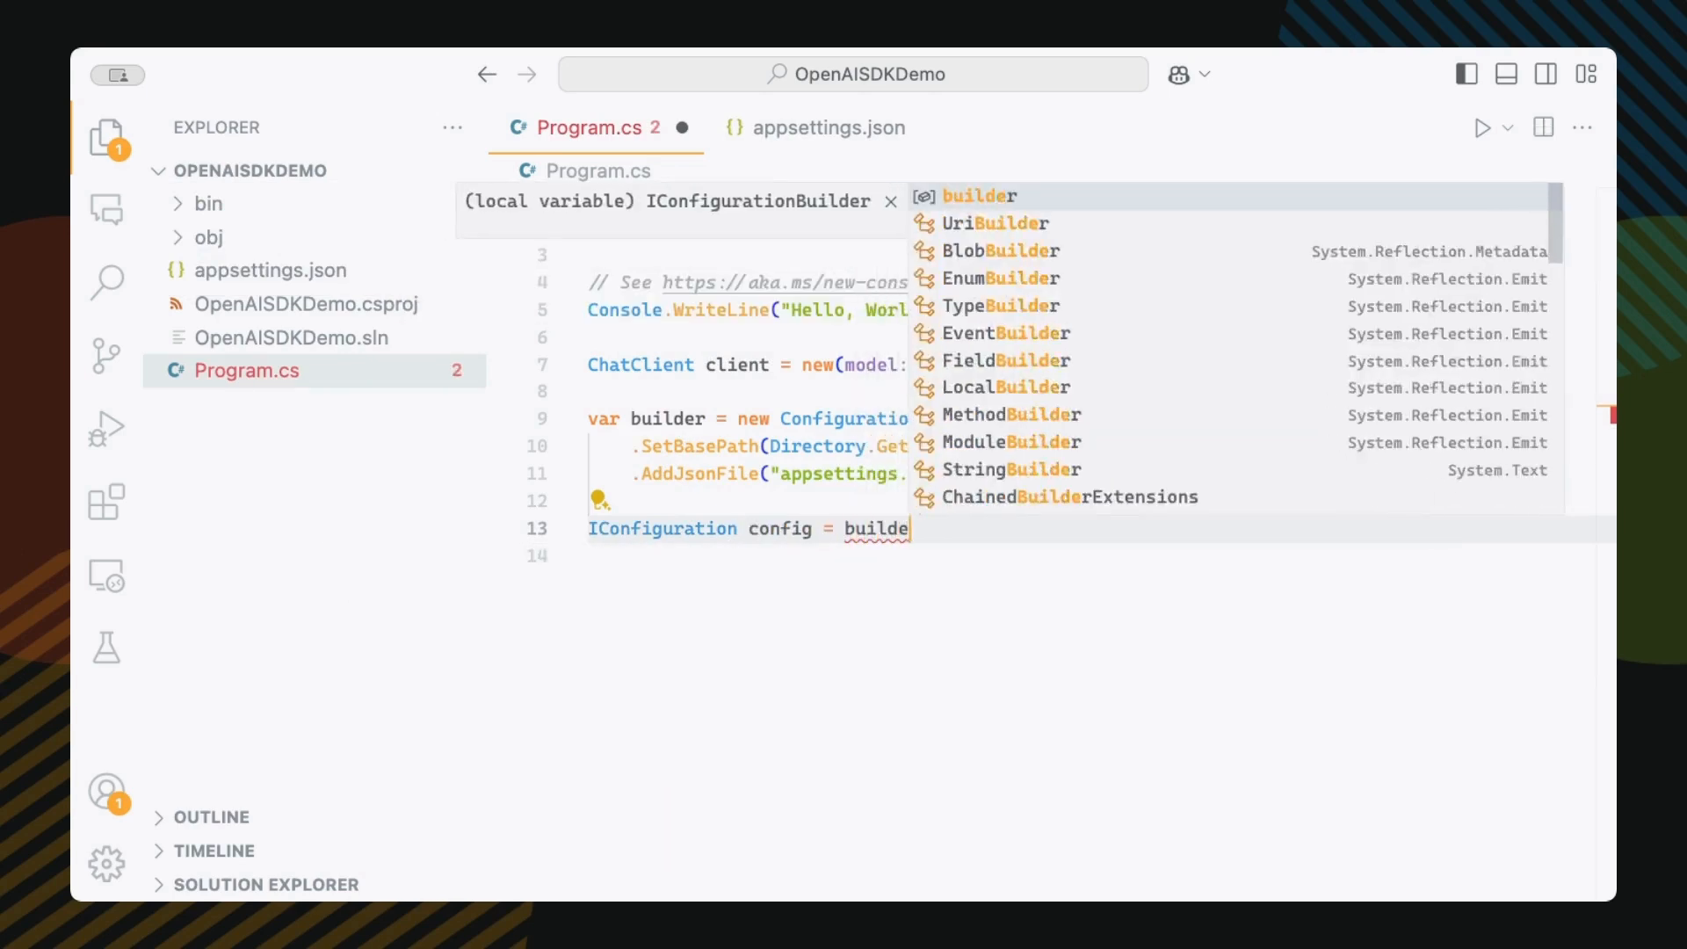
{"action": "type", "text": "string apiKey"}
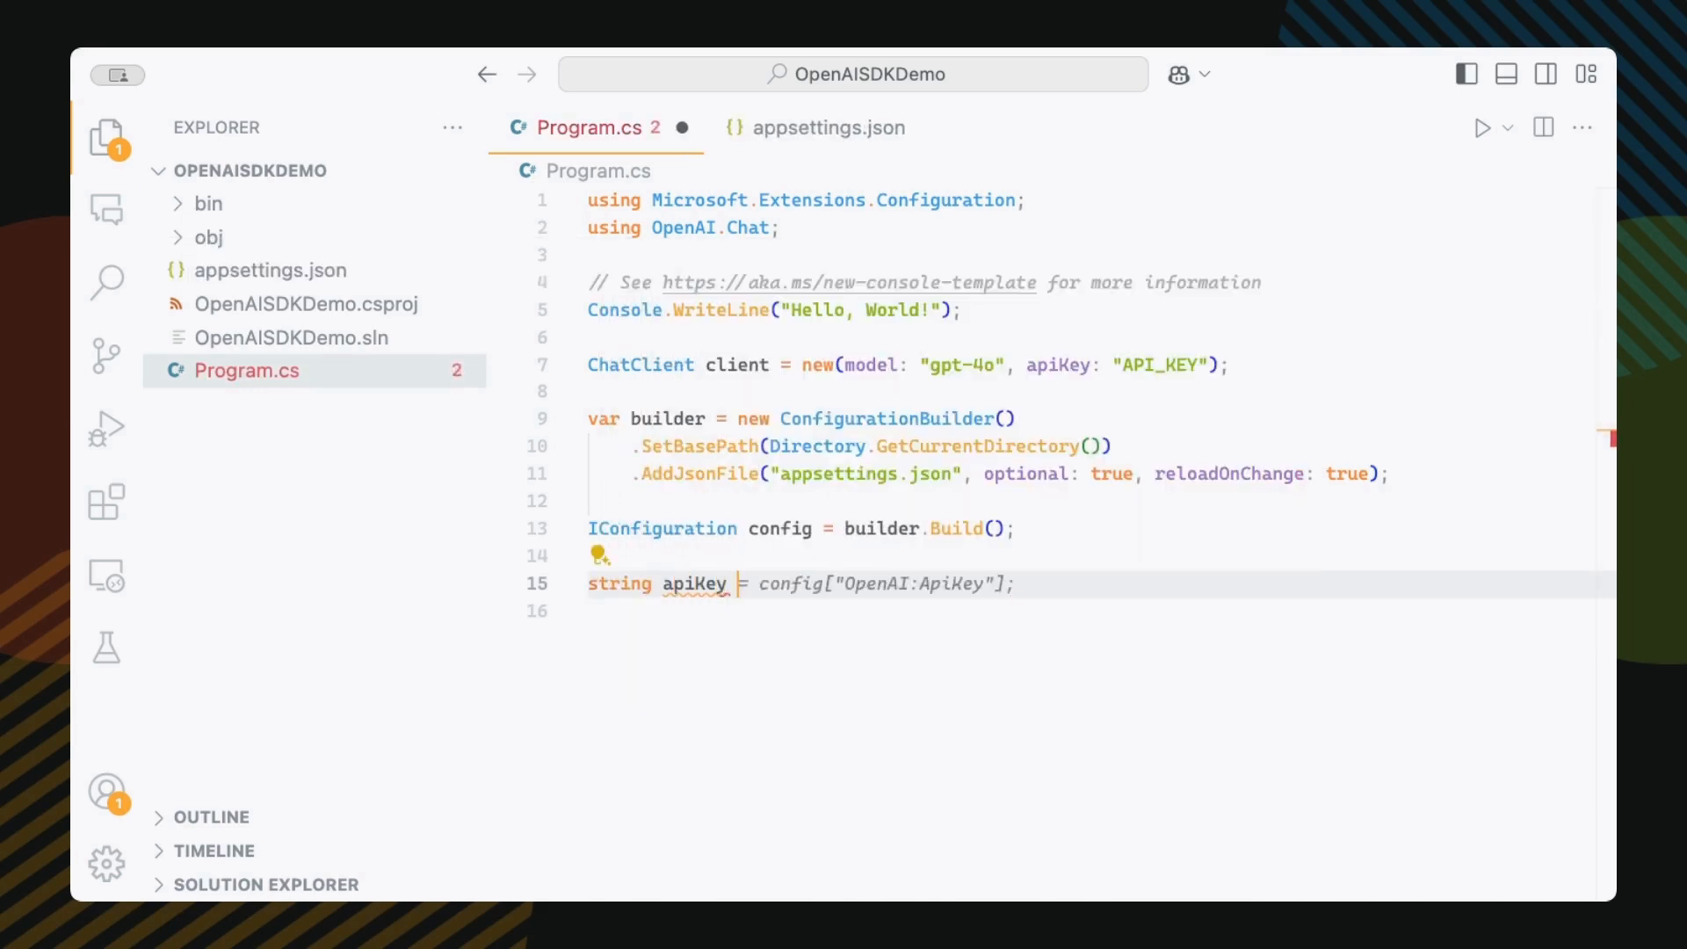
{"action": "type", "text": "-"}
{"action": "left_click", "coordinate": [1088, 610]}
{"action": "type", "text": "ChatClient"}
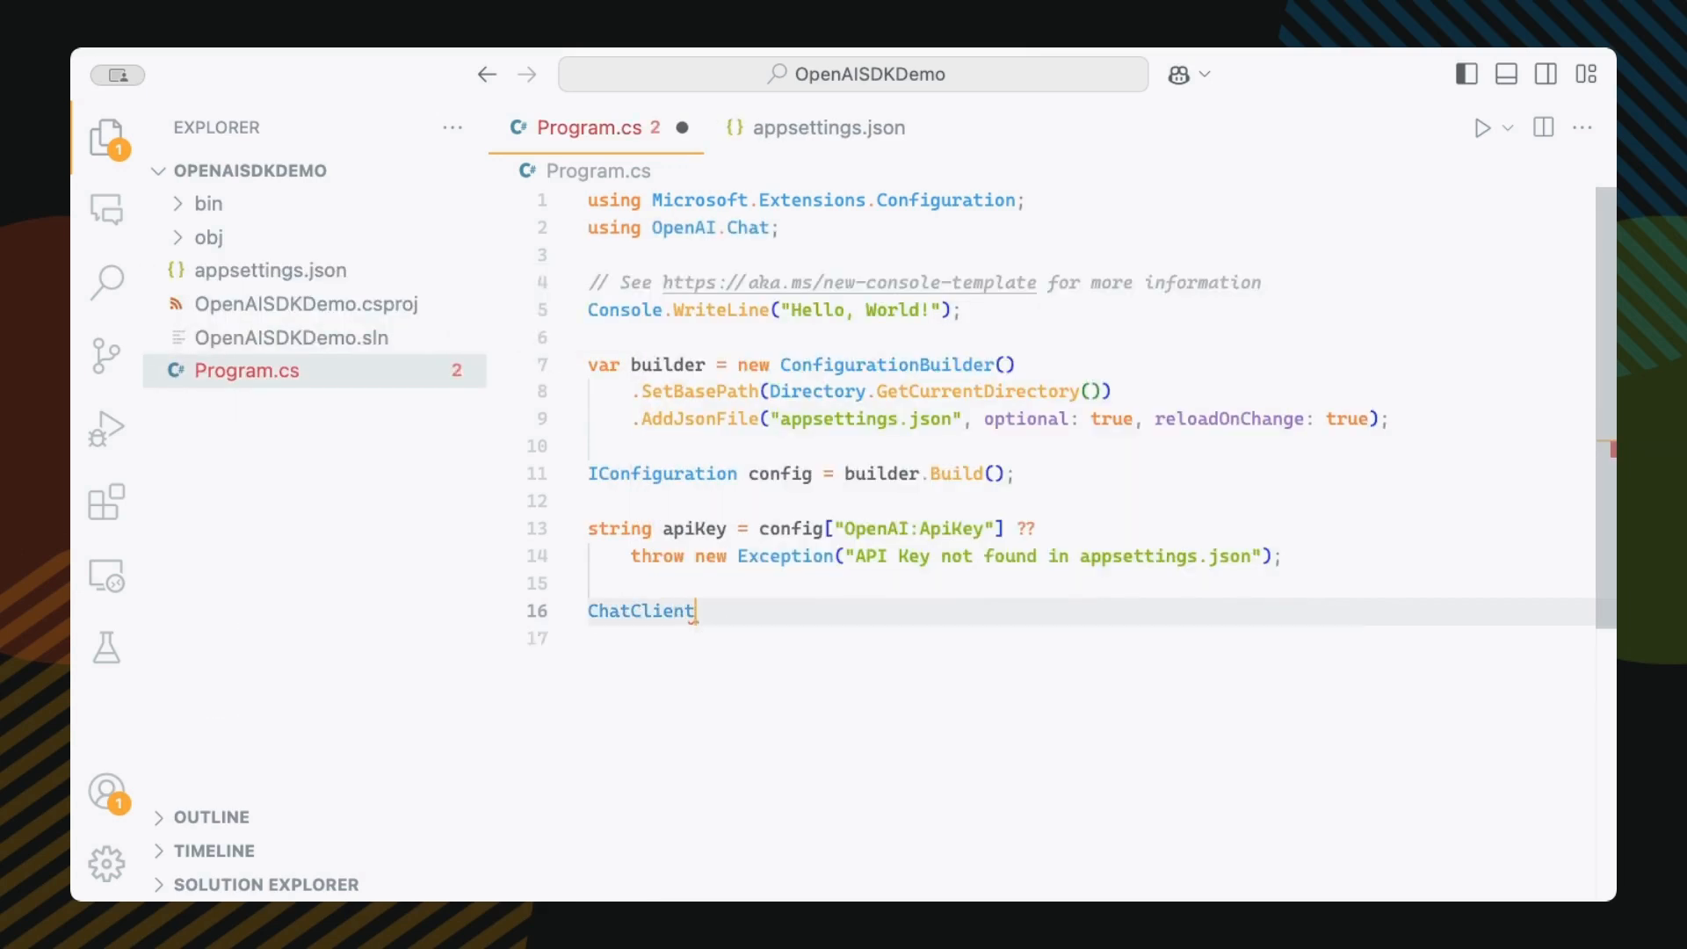
{"action": "type", "text": "client = new()"}
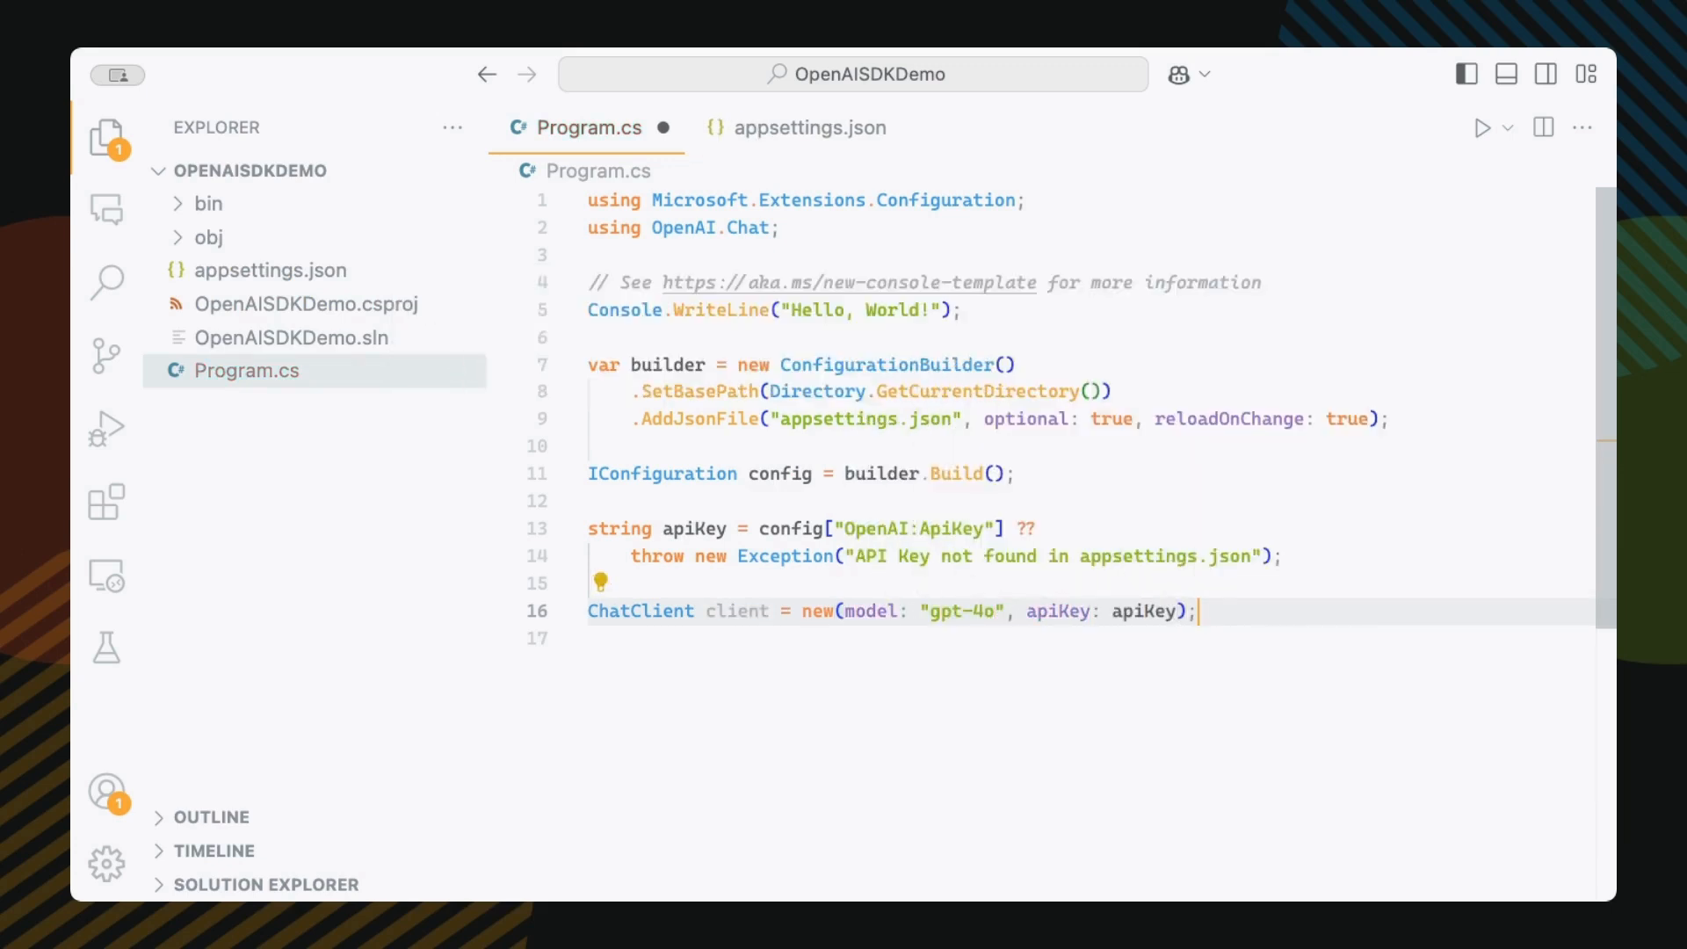
- Call client.CompleteChat with "Hi, my name is Jeff" and print the reply text after GPT >>
{"action": "type", "text": "ChatCompletion"}
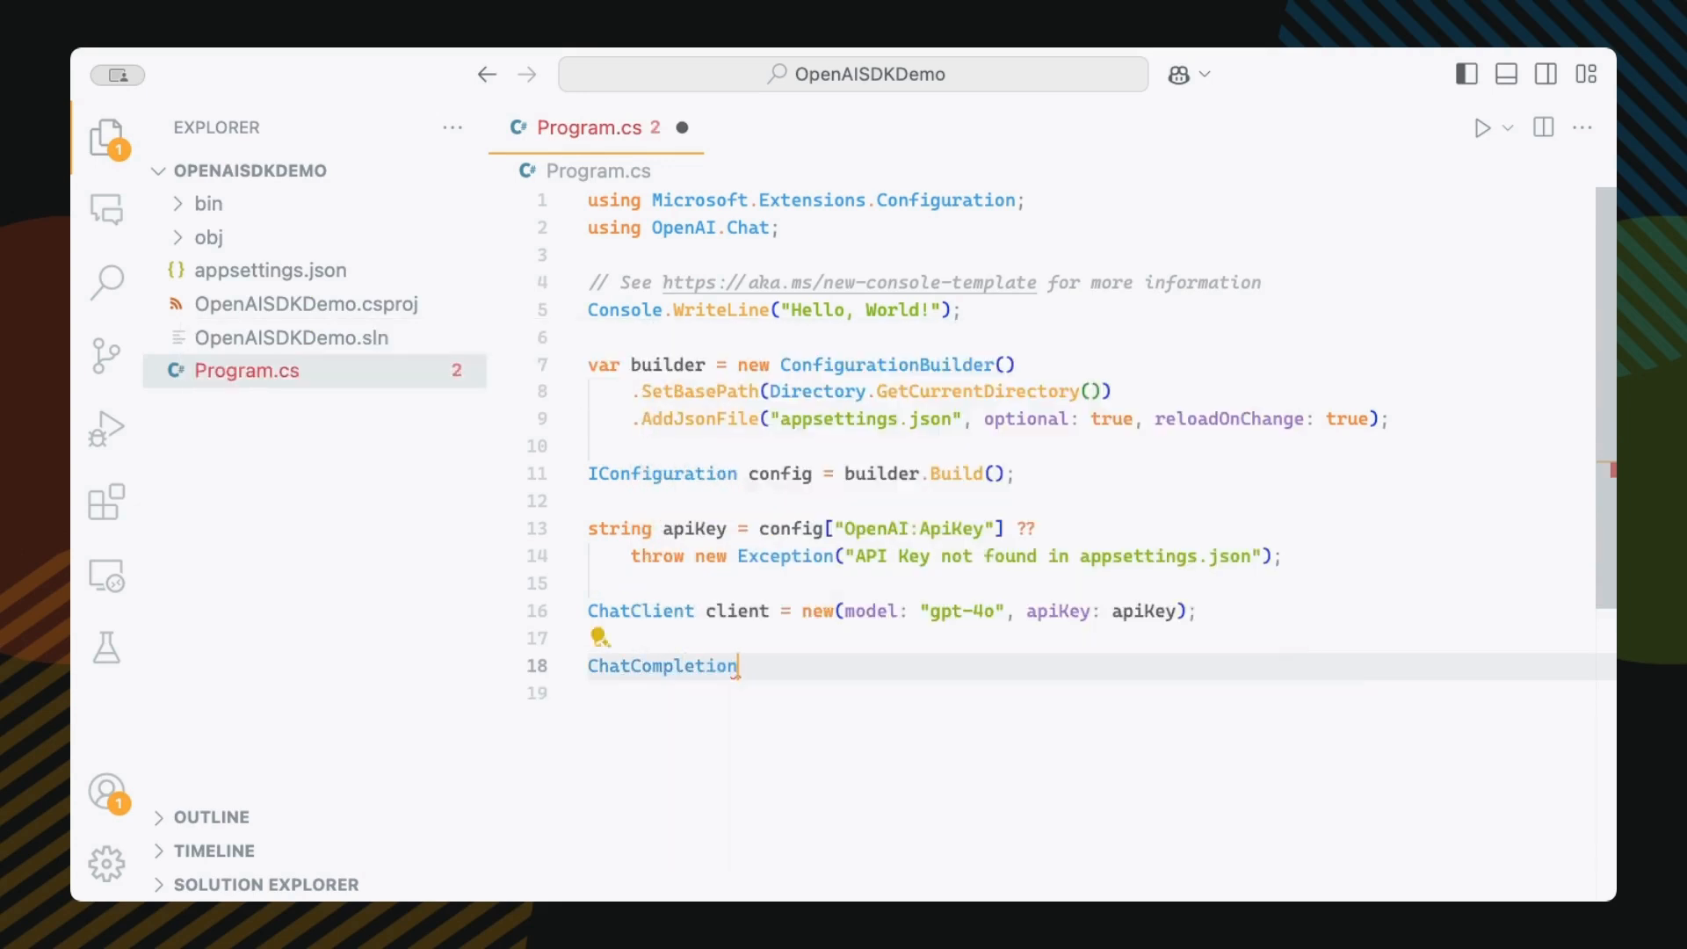
{"action": "type", "text": "completion = client.CompleteChat(\"Hi, my name is Jeff\");"}
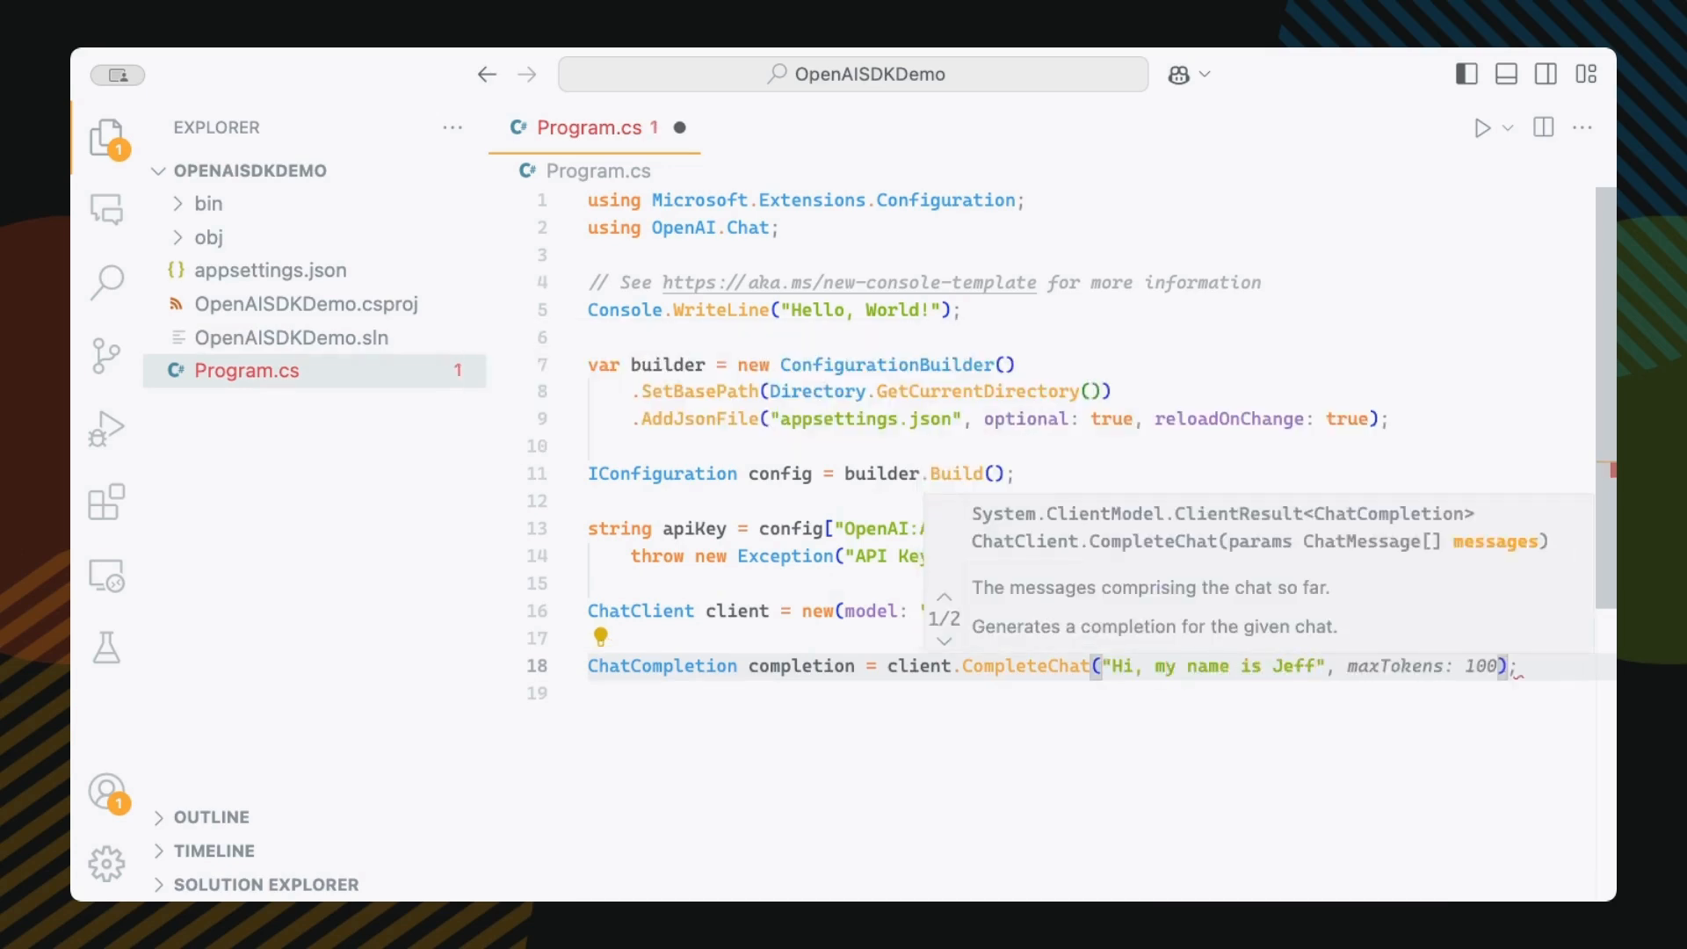
{"action": "type", "text": "Console.WriteLine($\"GPT >> {completion.Choices[0].Text}\");"}
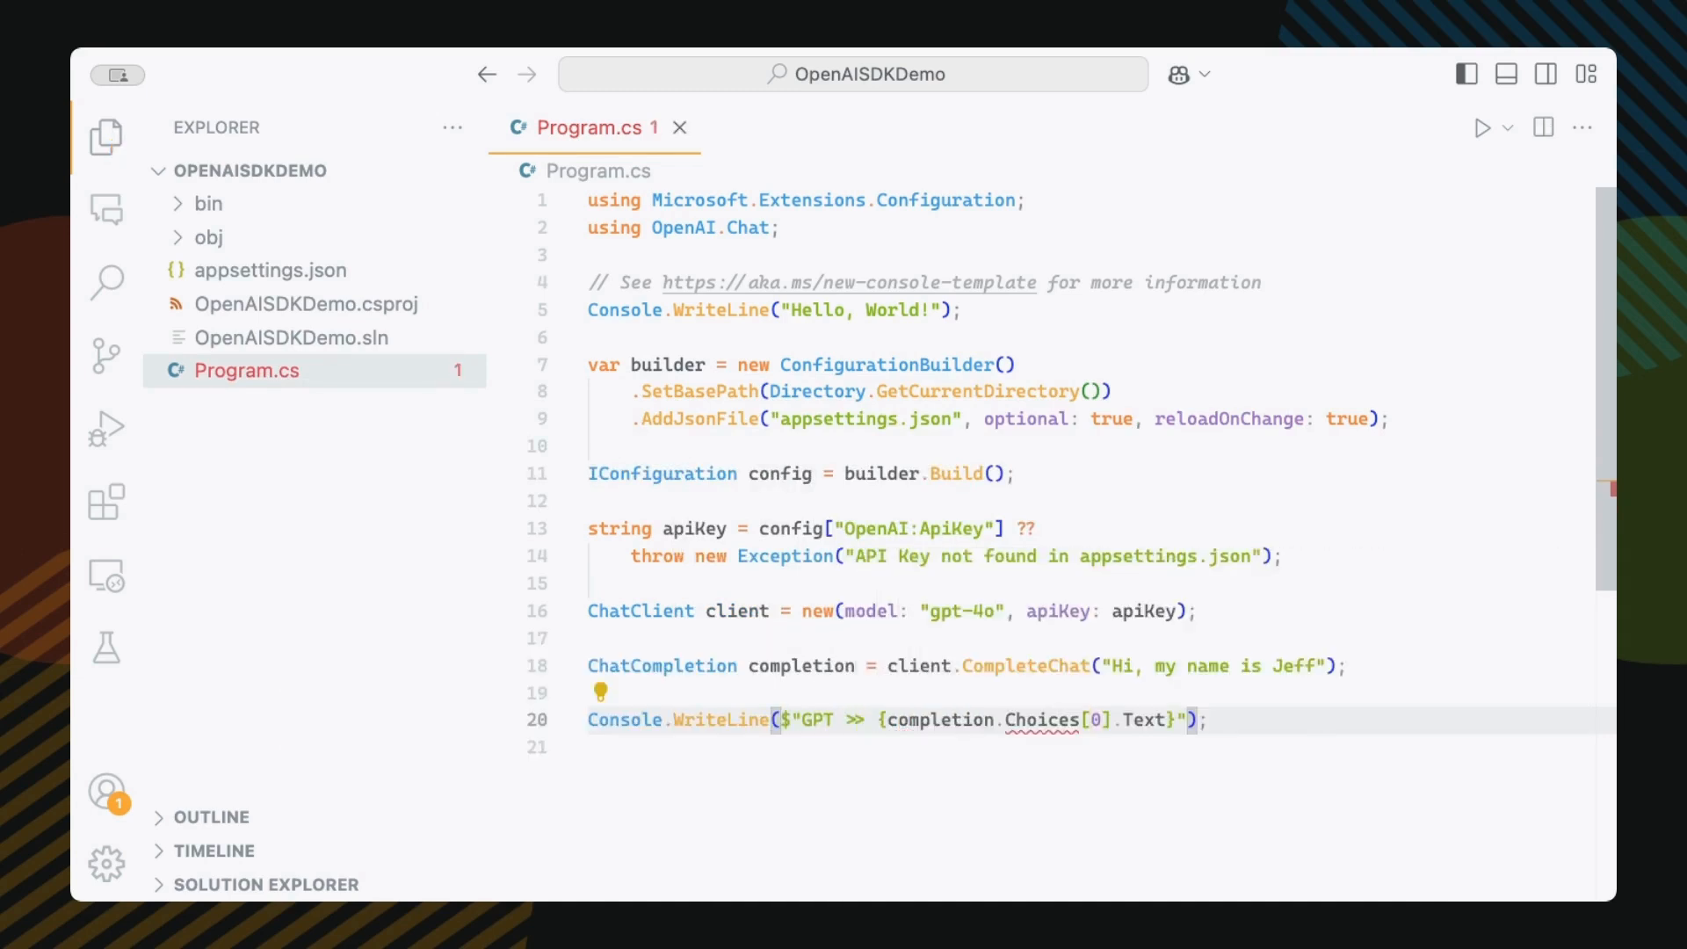
{"action": "type", "text": "Content"}
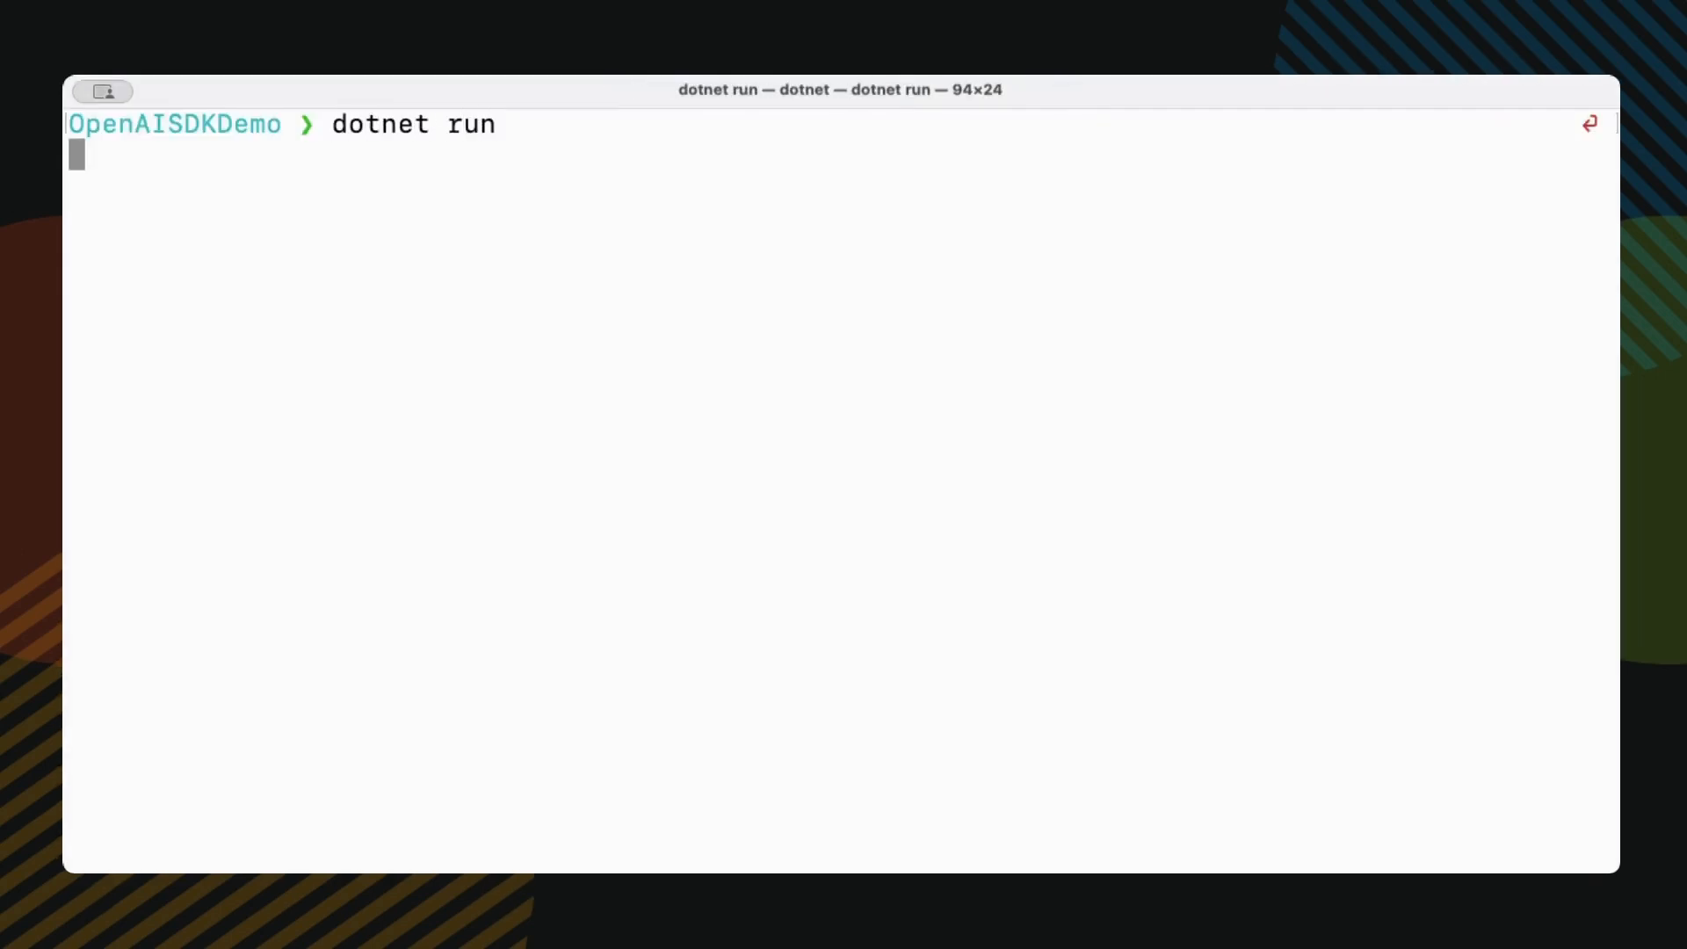
- Run the app with dotnet run so it sends its first message and prints the reply
{"action": "key", "text": "Return"}
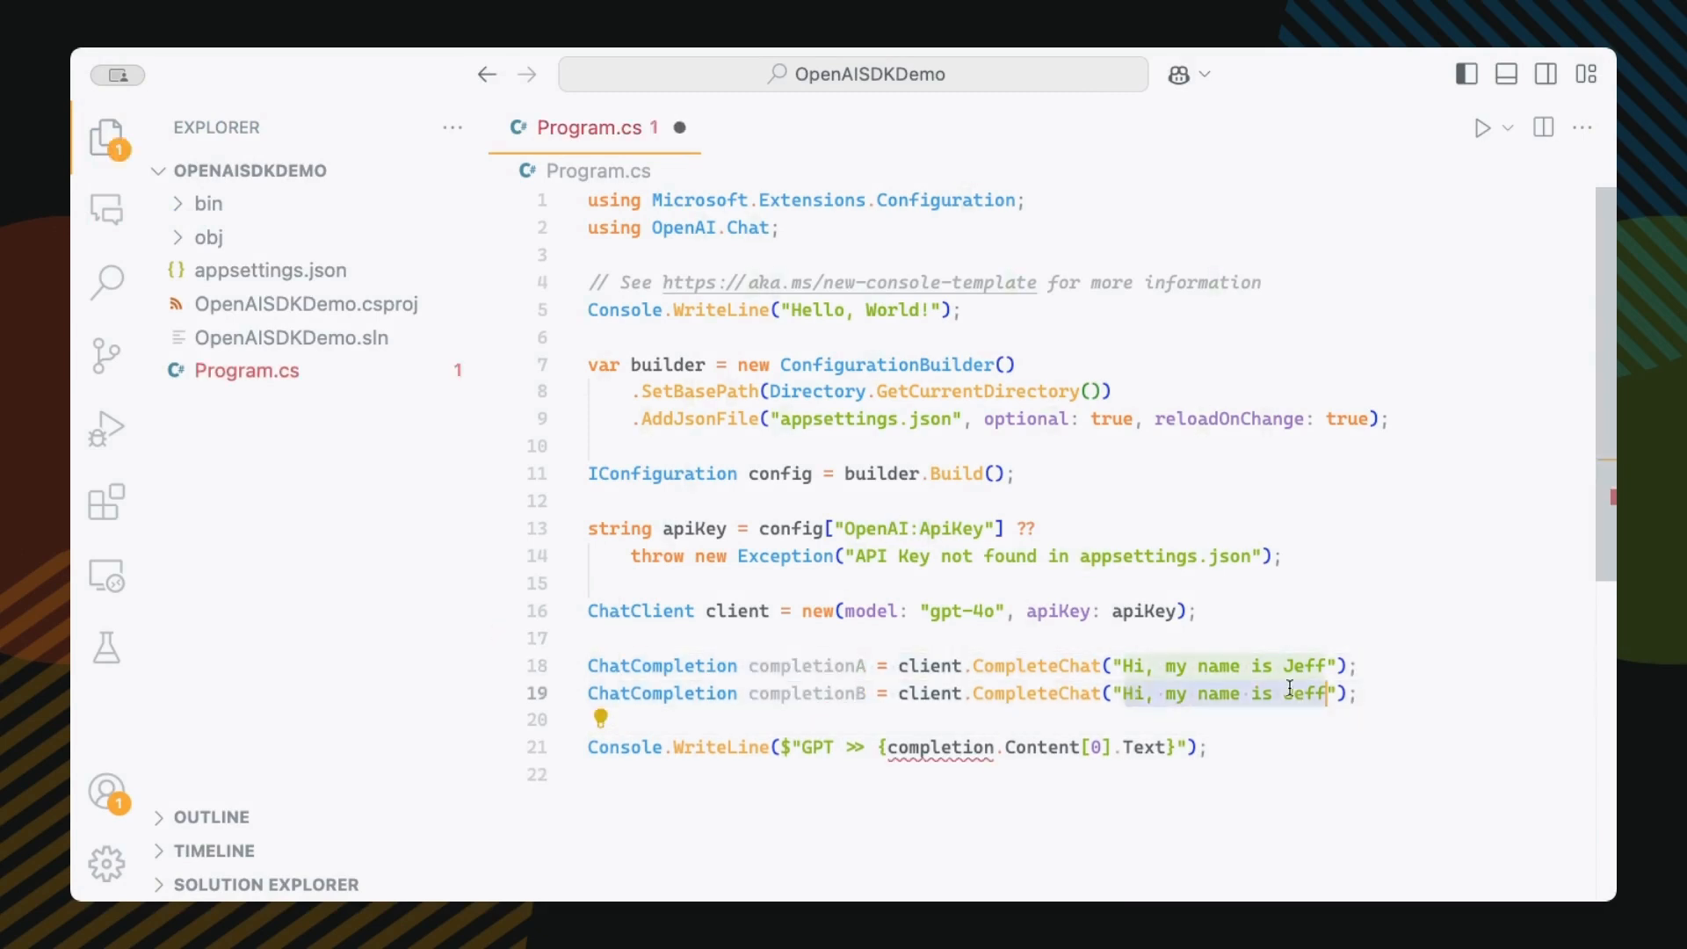
- Make completionB ask "What is my name?" and print completionB's reply instead of completionA's
{"action": "type", "text": "What is my name?"}
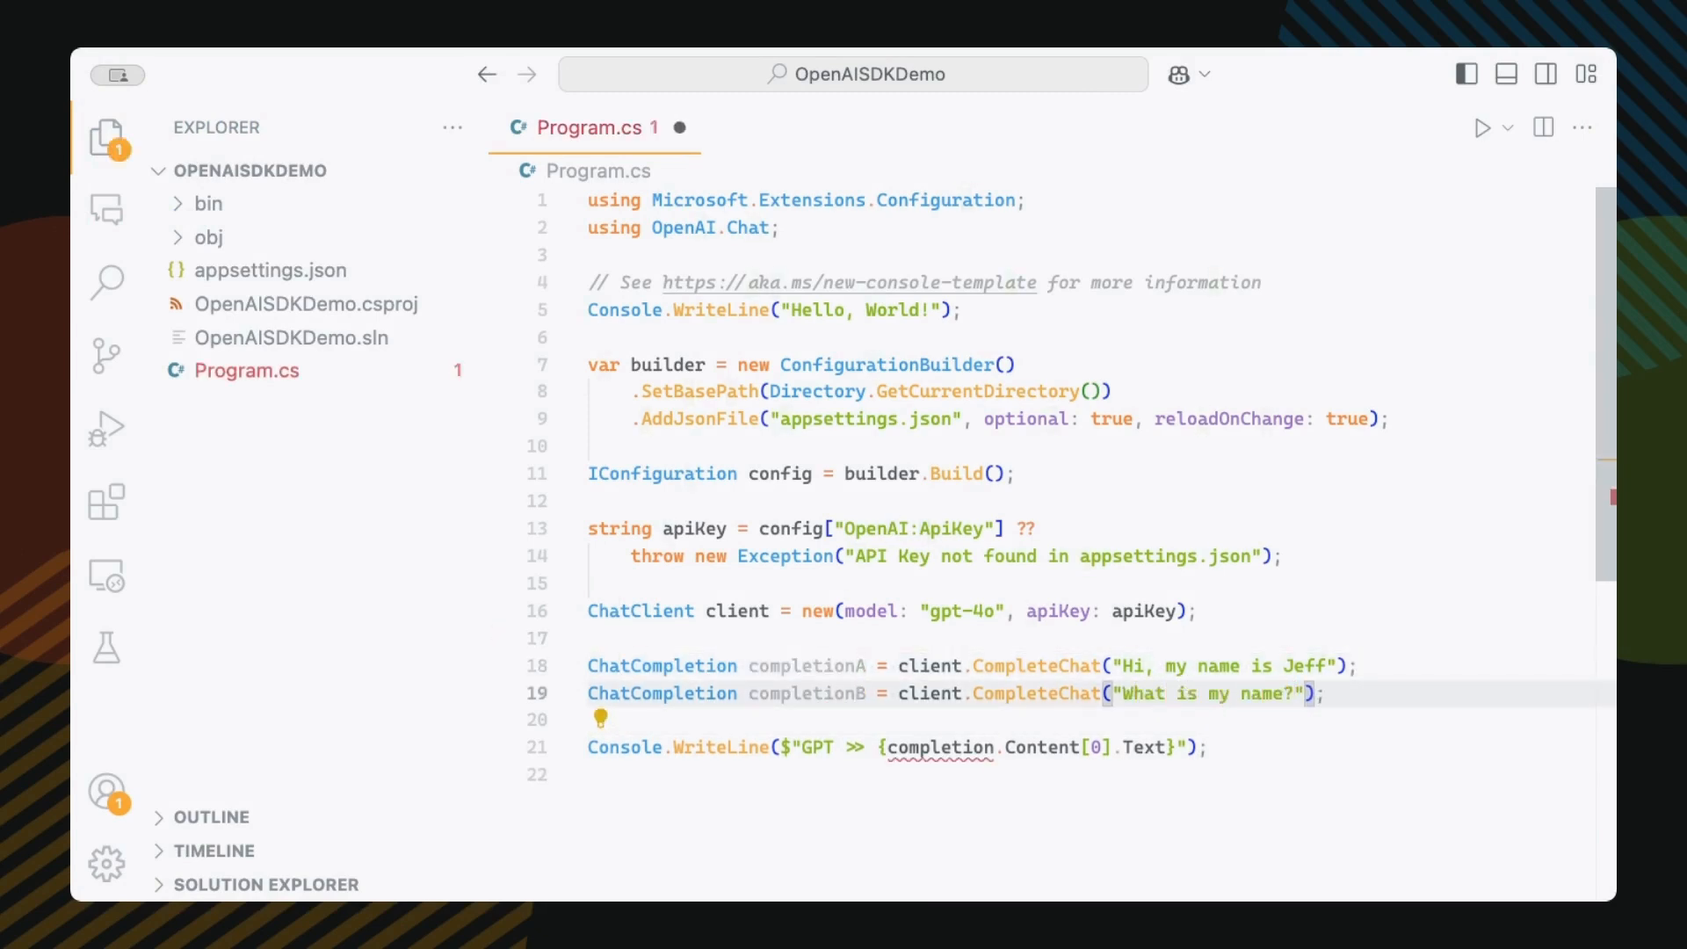
{"action": "double_click", "coordinate": [803, 692]}
{"action": "type", "text": "B"}
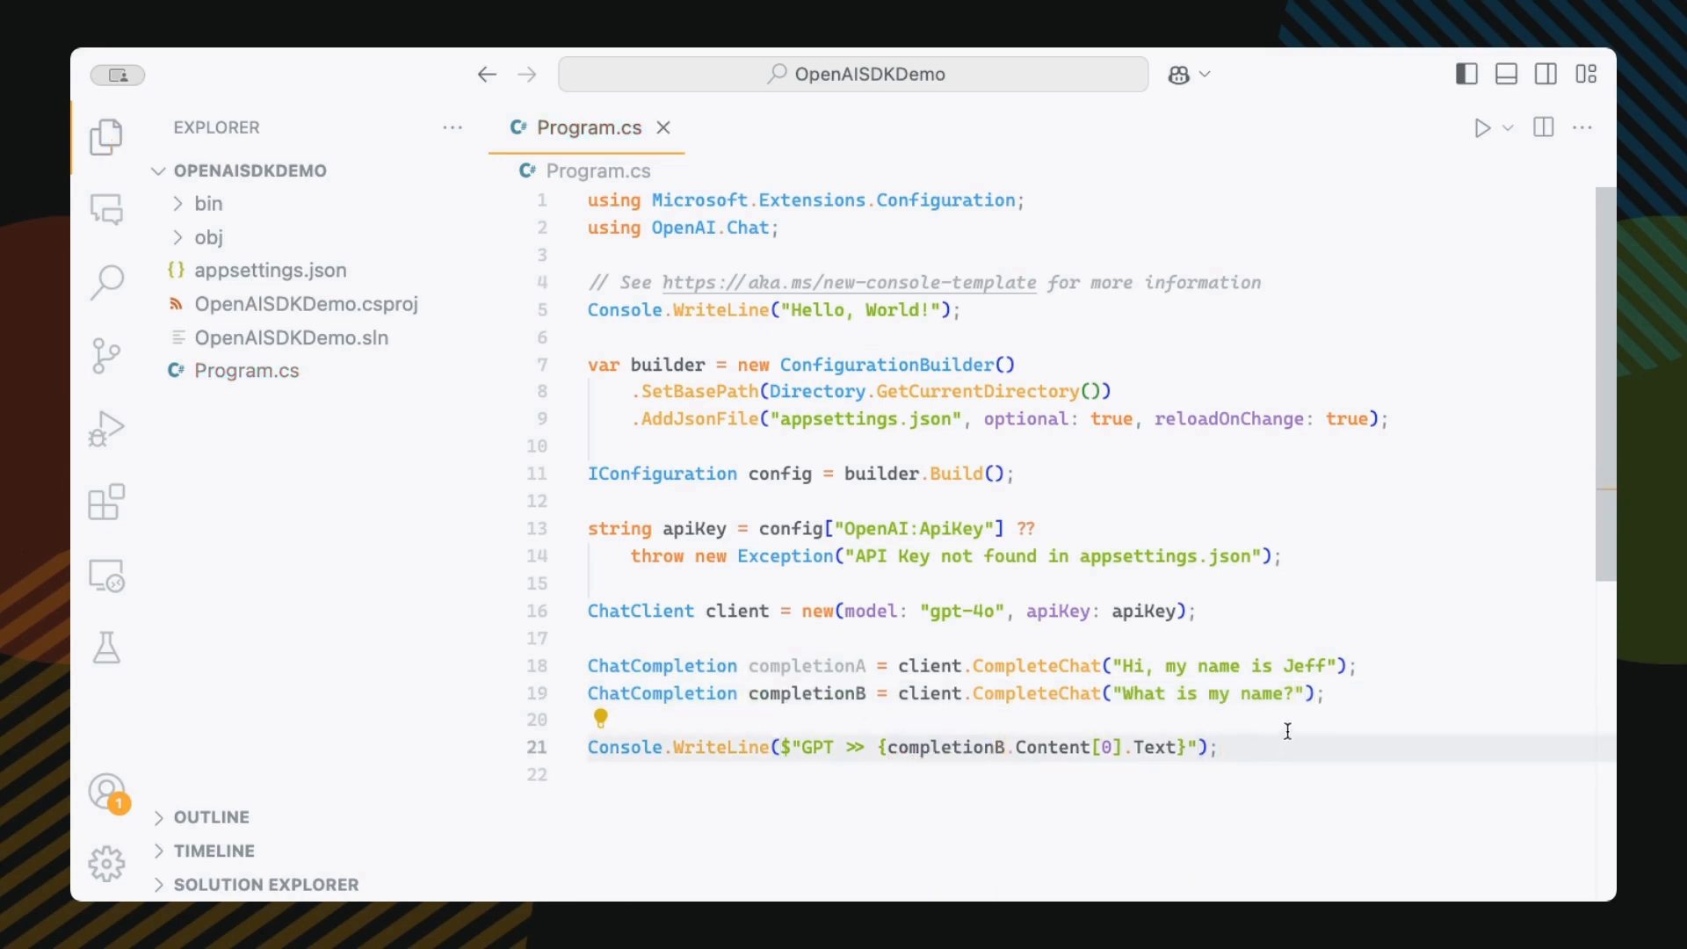
{"action": "type", "text": "Console.WriteLine($\"GPT >> {completionA.Content[0].Text}\");"}
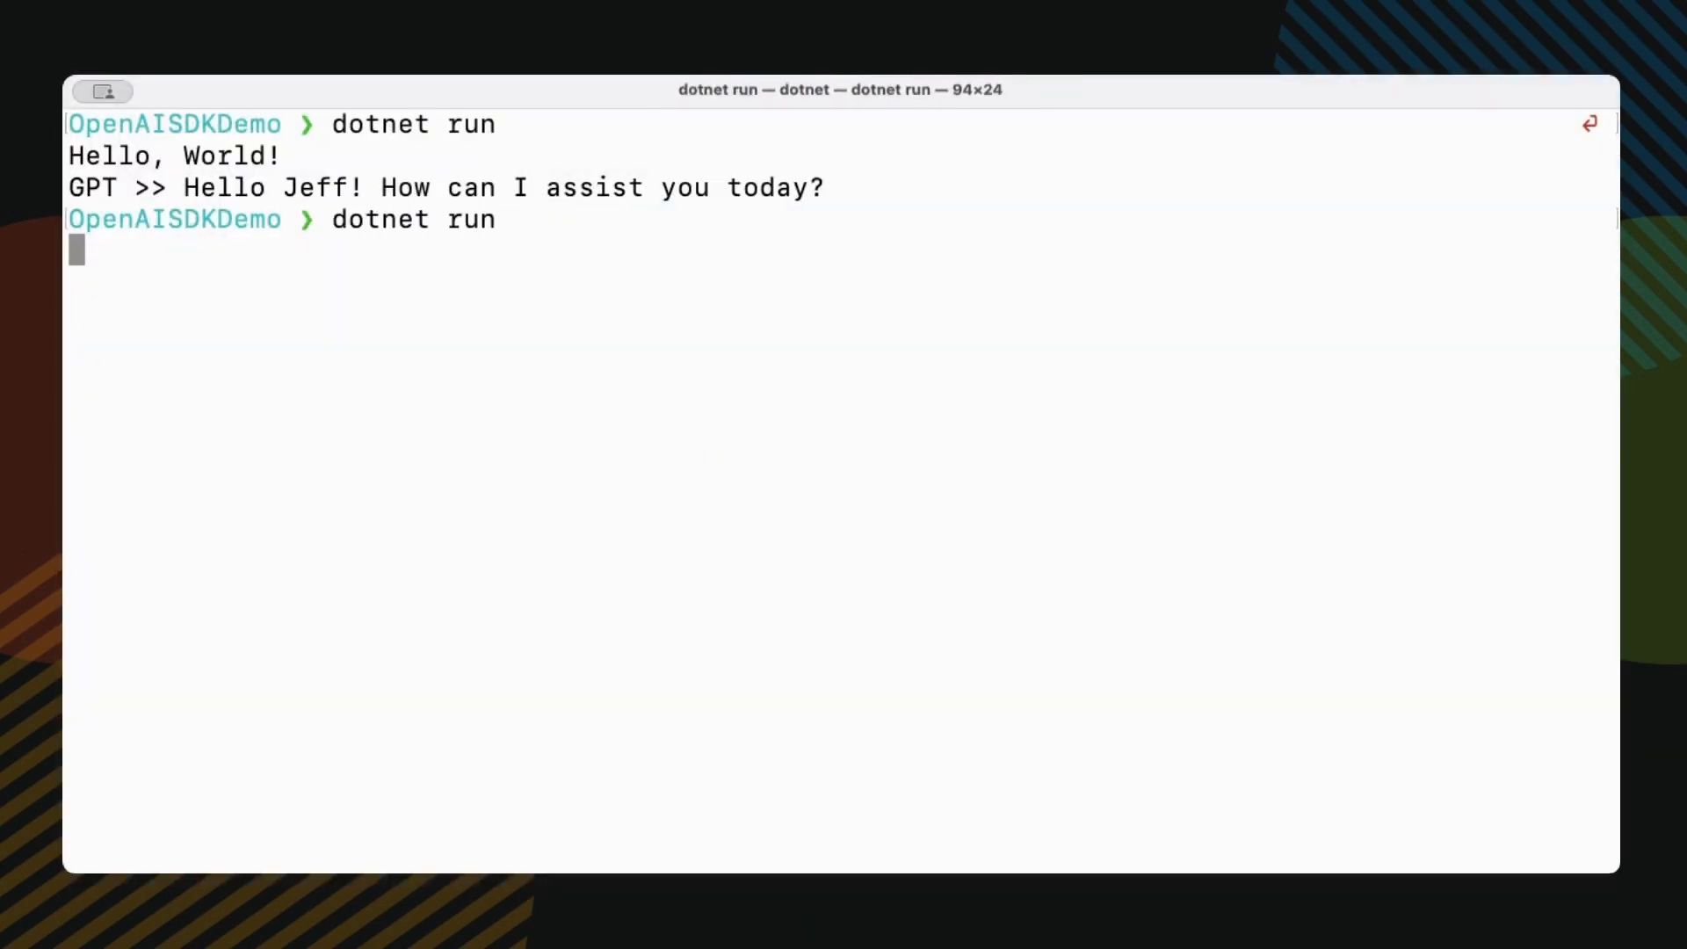
- Rerun the app with dotnet run to check whether the second request recalls the name
{"action": "key", "text": "Return"}
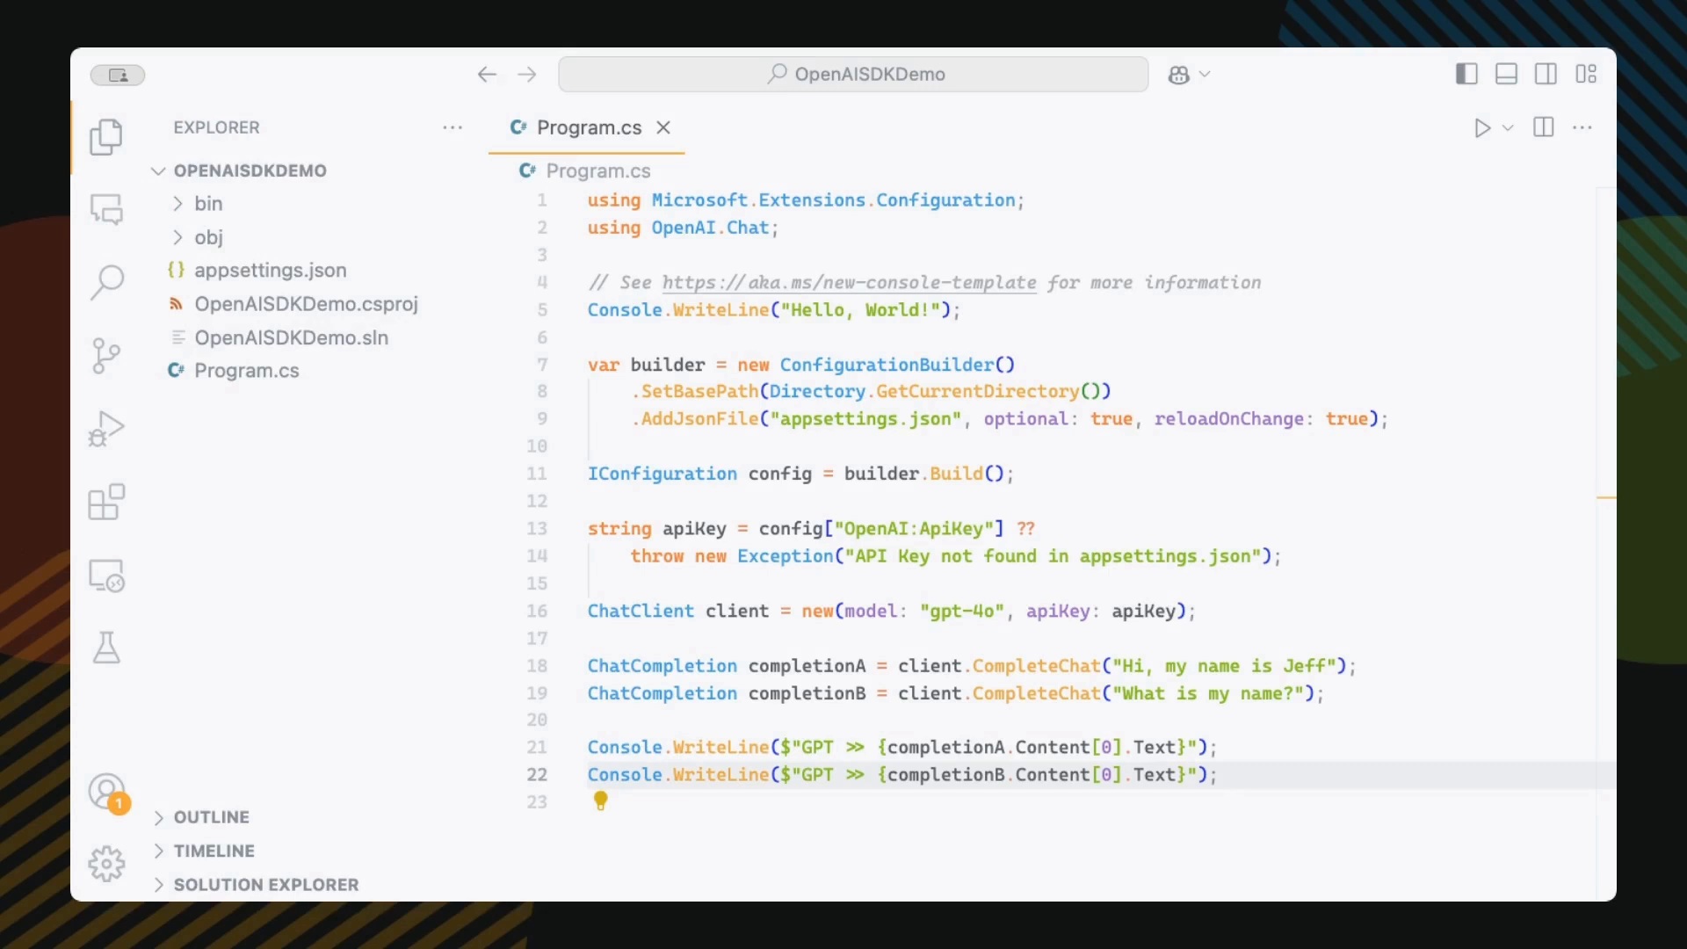
{"action": "mouse_move", "coordinate": [814, 434]}
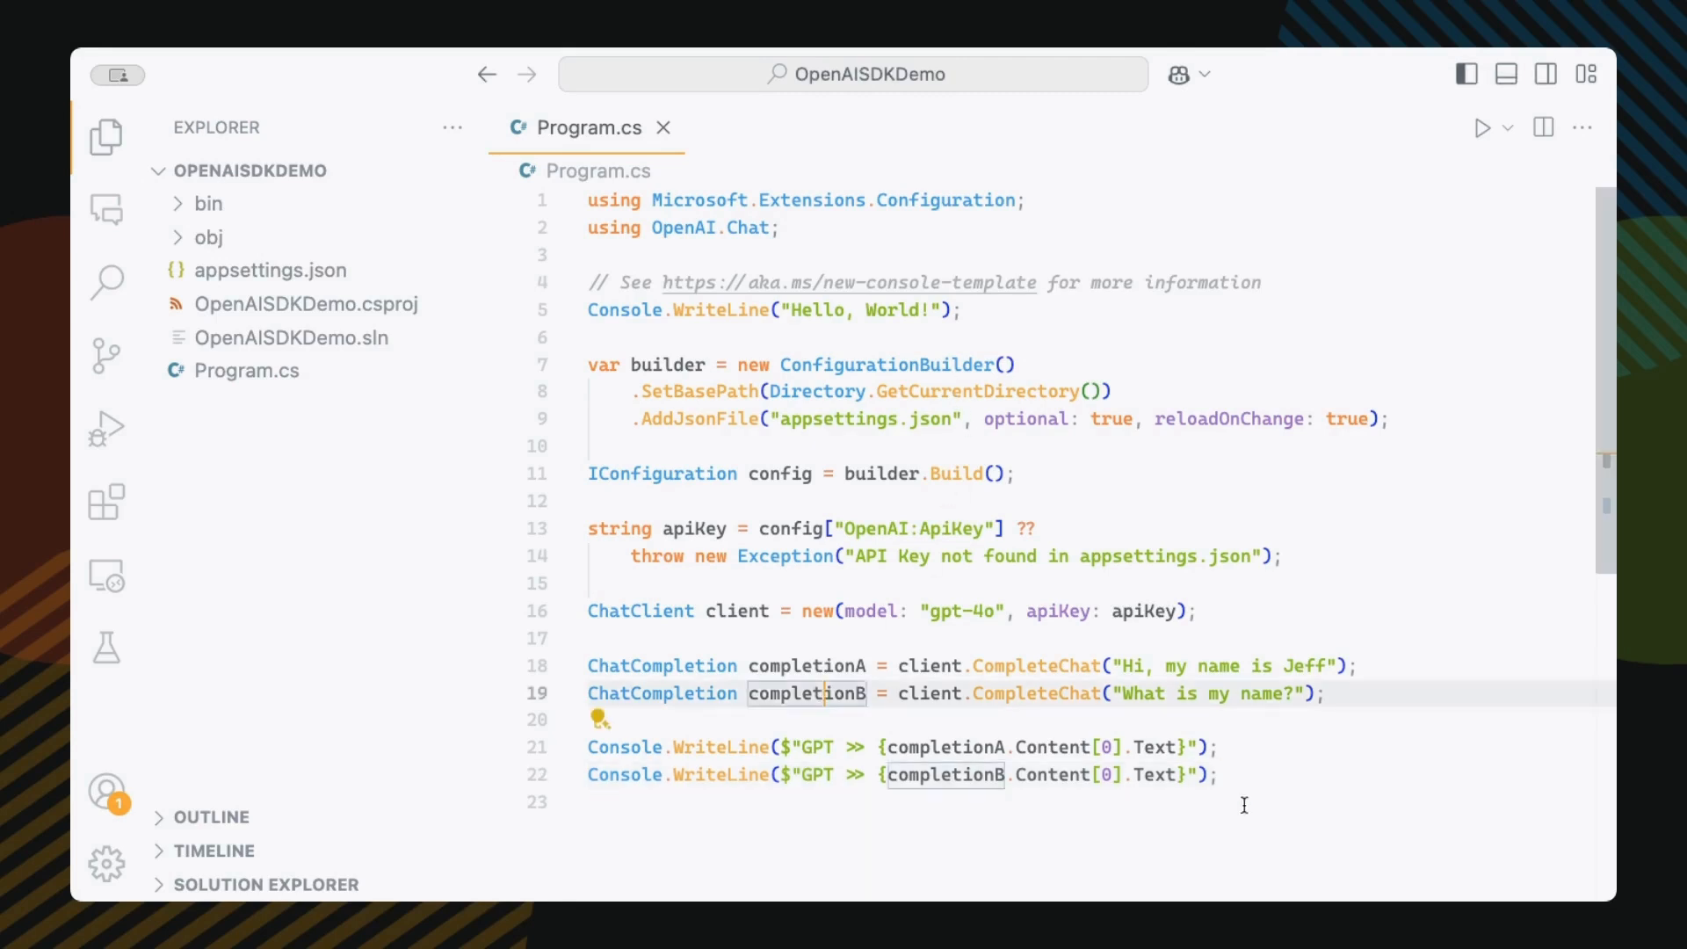
- Declare a List<ChatMessage> messages starting with a "You are a helpful assistant." system message
{"action": "type", "text": "var me"}
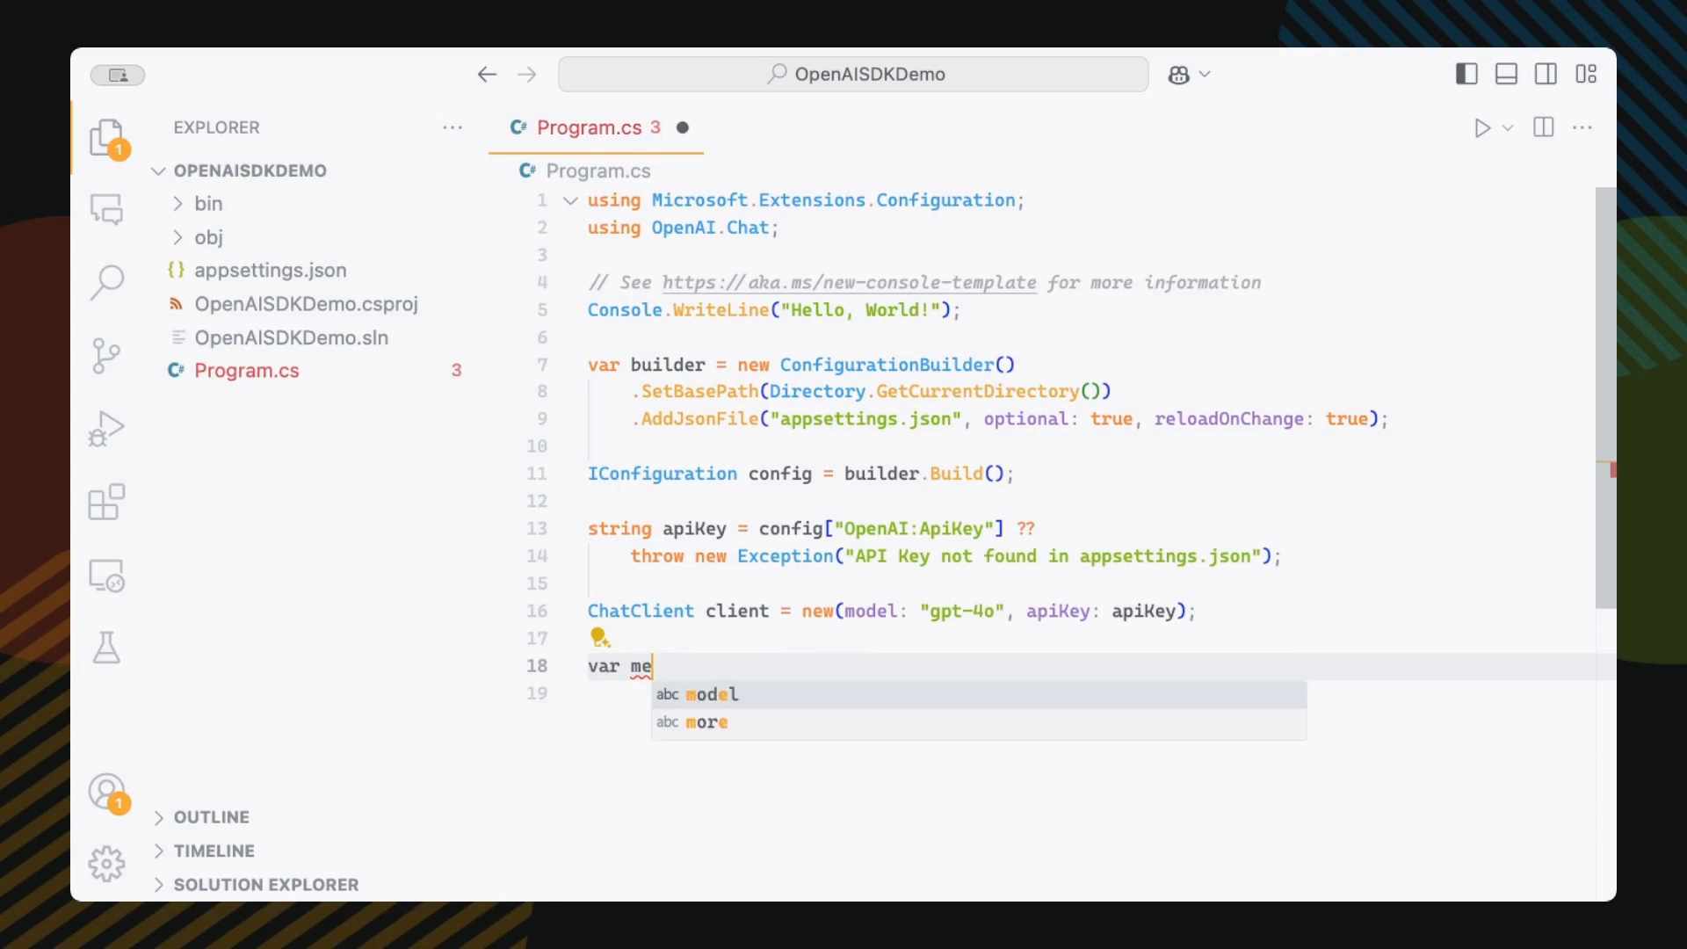
{"action": "type", "text": "ssages = new List<ChatMes"}
{"action": "type", "text": "new SystemChatMessage(\"You are a helpful assistant.\")"}
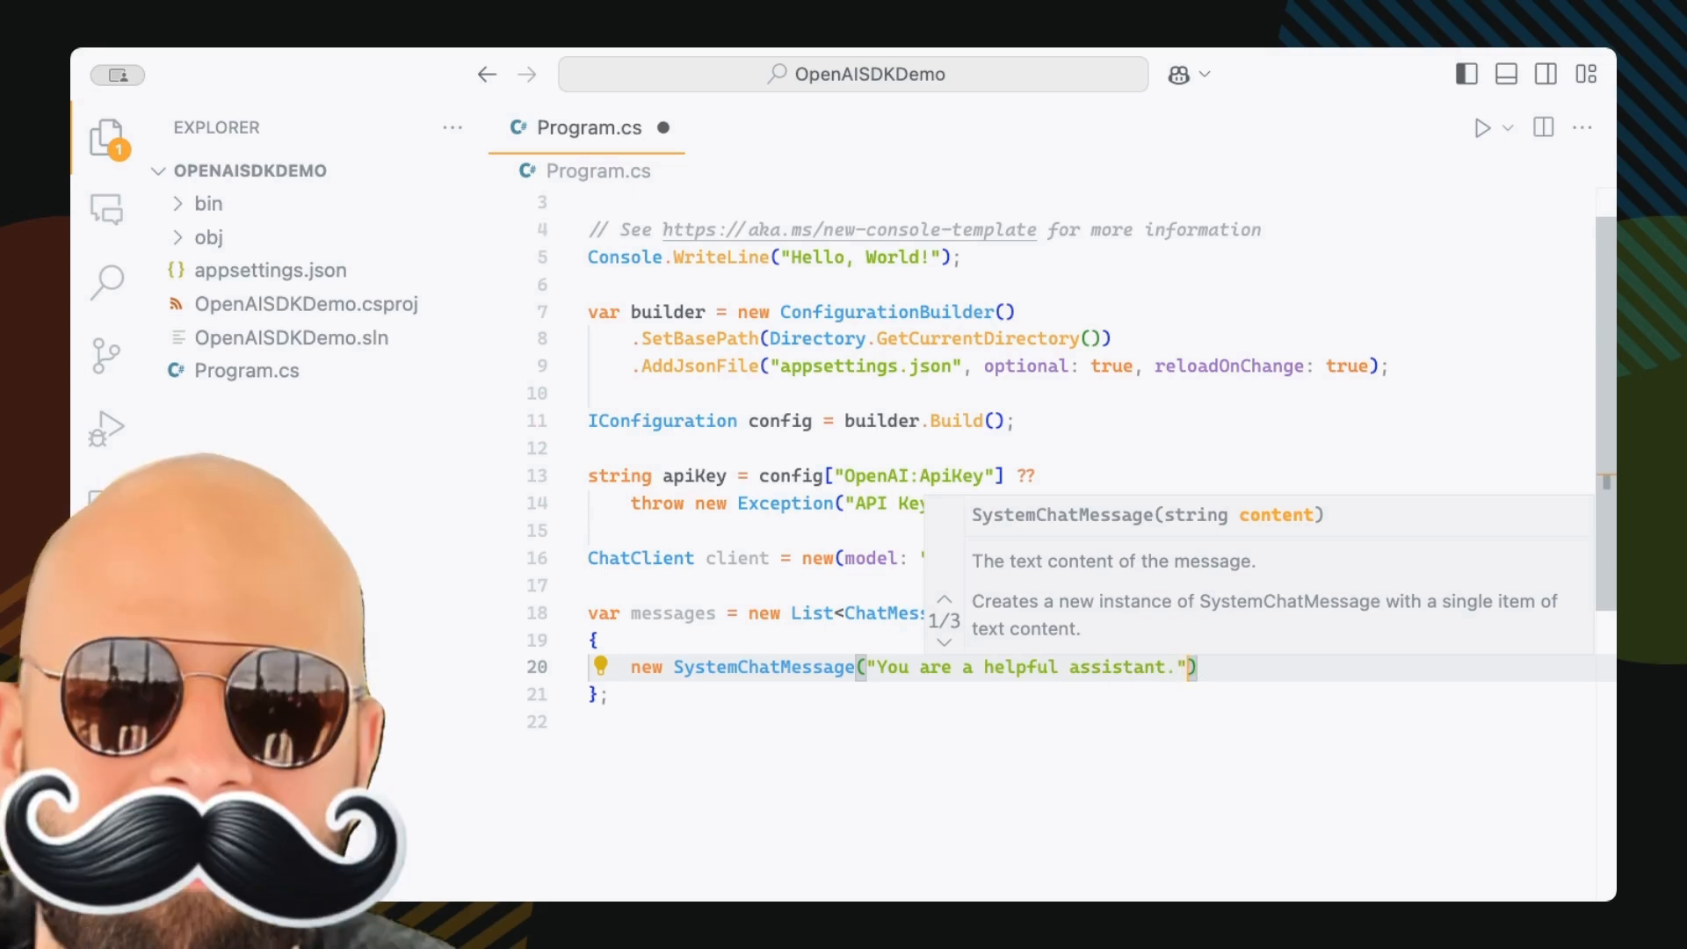
{"action": "key", "text": "Escape"}
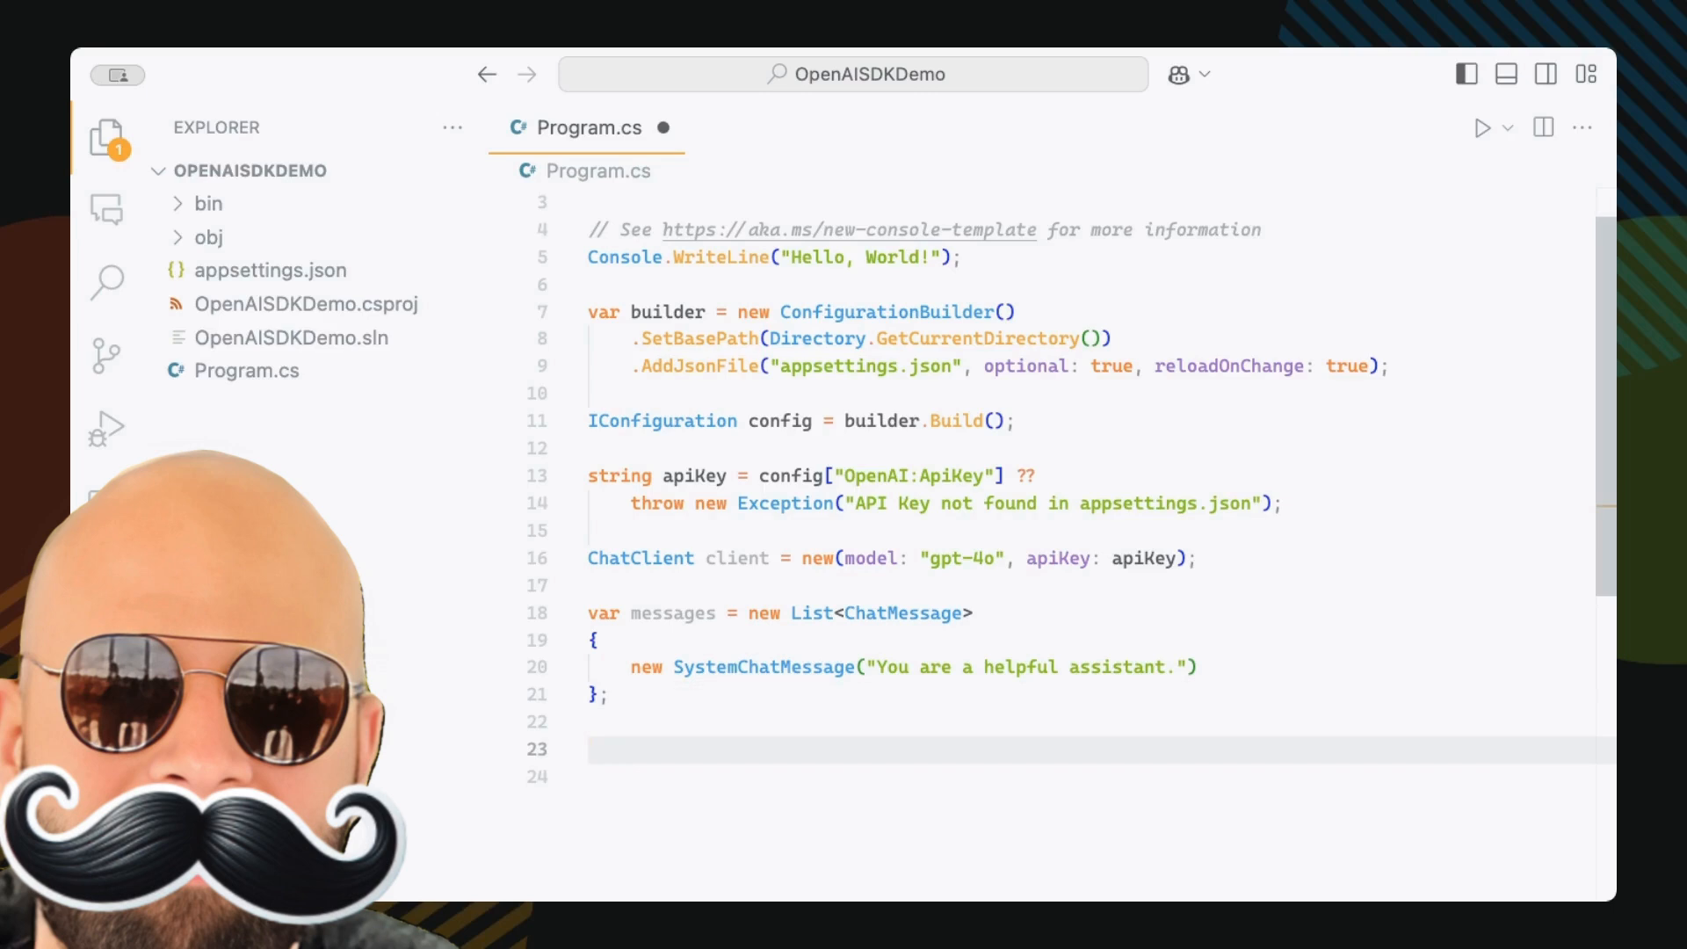
{"action": "type", "text": "var response = await client.SendMessageAsync(messages);"}
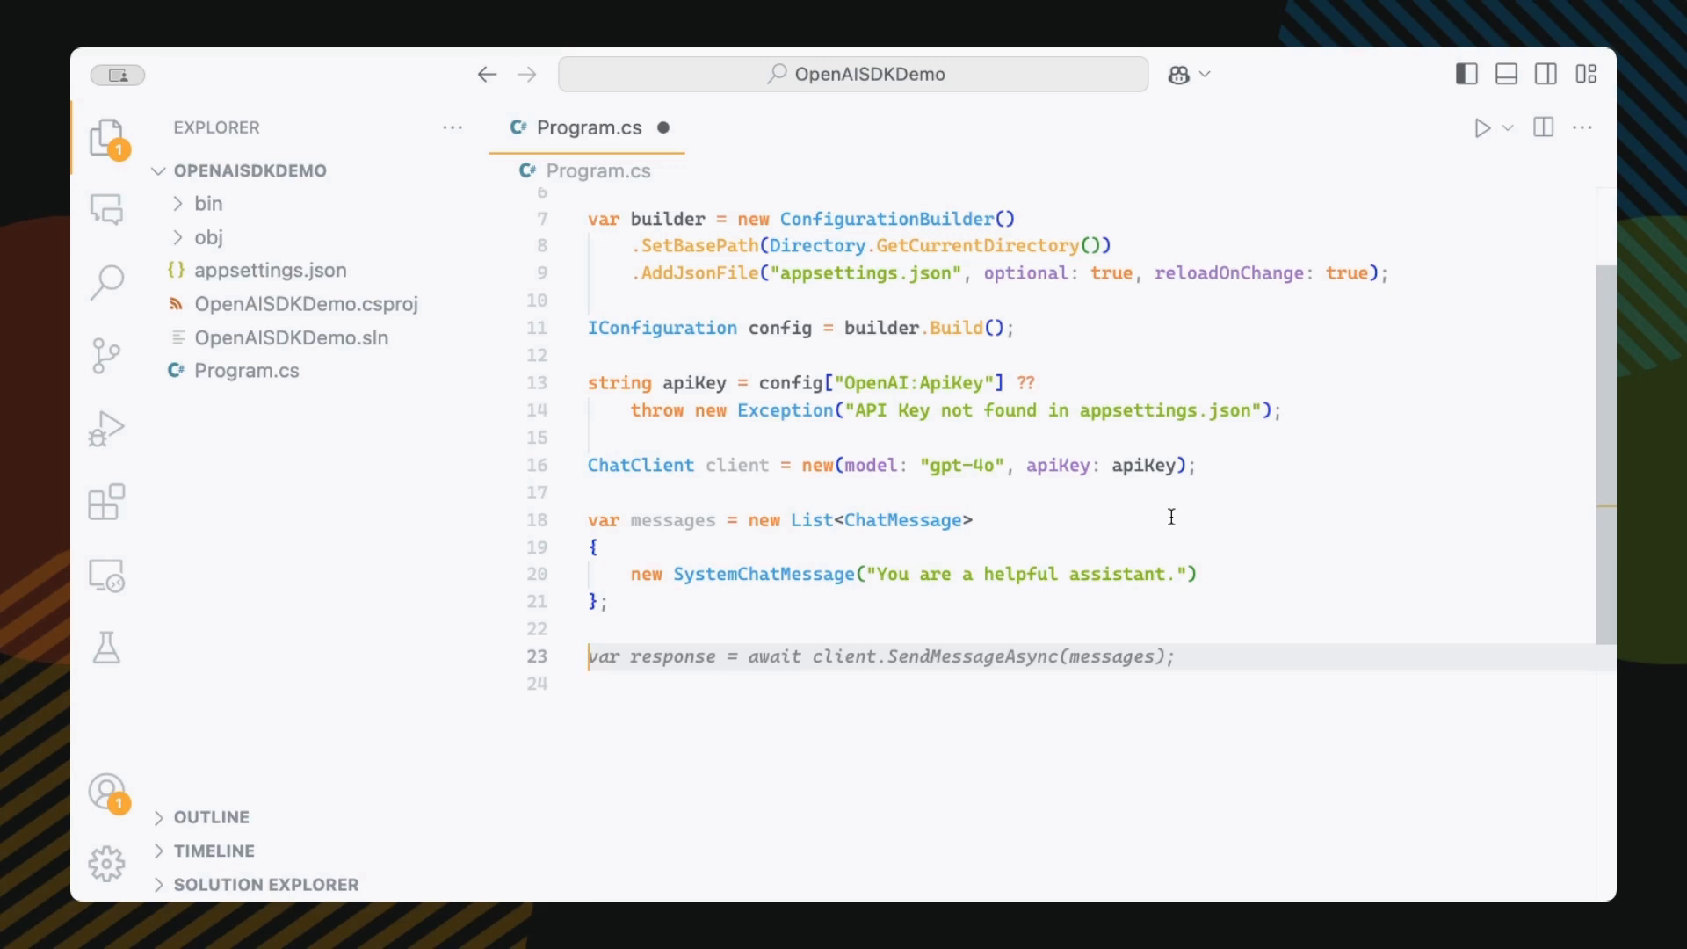
- Inside a while(true) loop, read userInput with Console.ReadLine and await CompleteChatAsync(messages) into response
{"action": "type", "text": "Console.Write(\"You >> \");"}
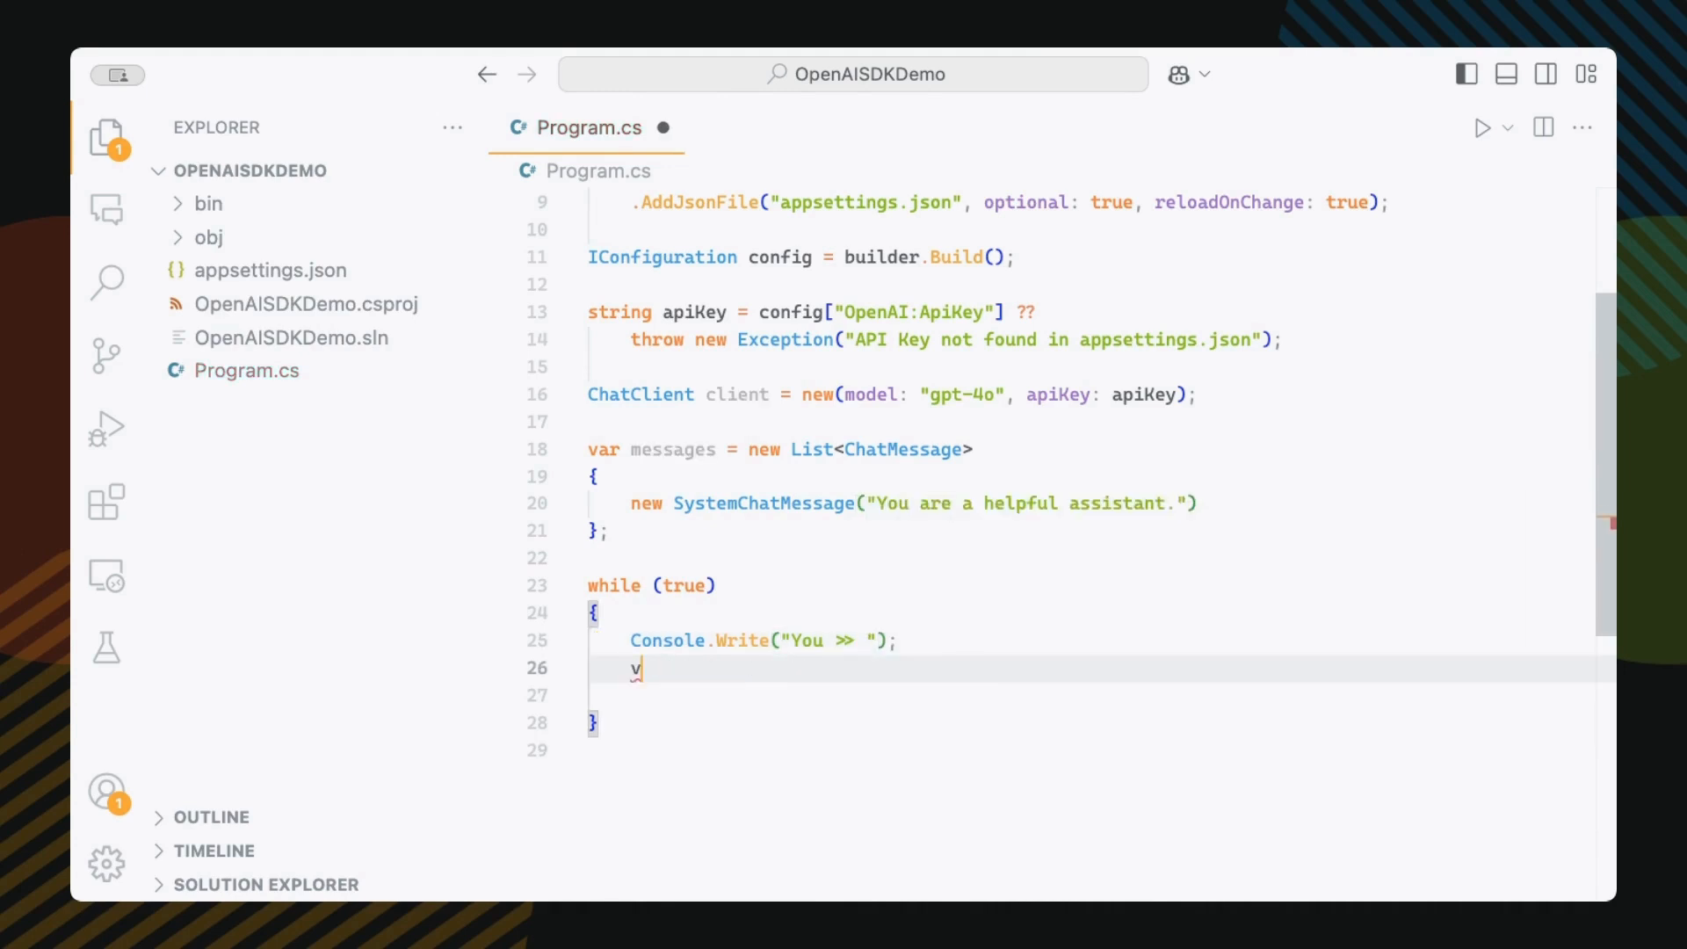
{"action": "type", "text": "var userInput = Console.ReadLine();"}
{"action": "type", "text": "messages.Add("}
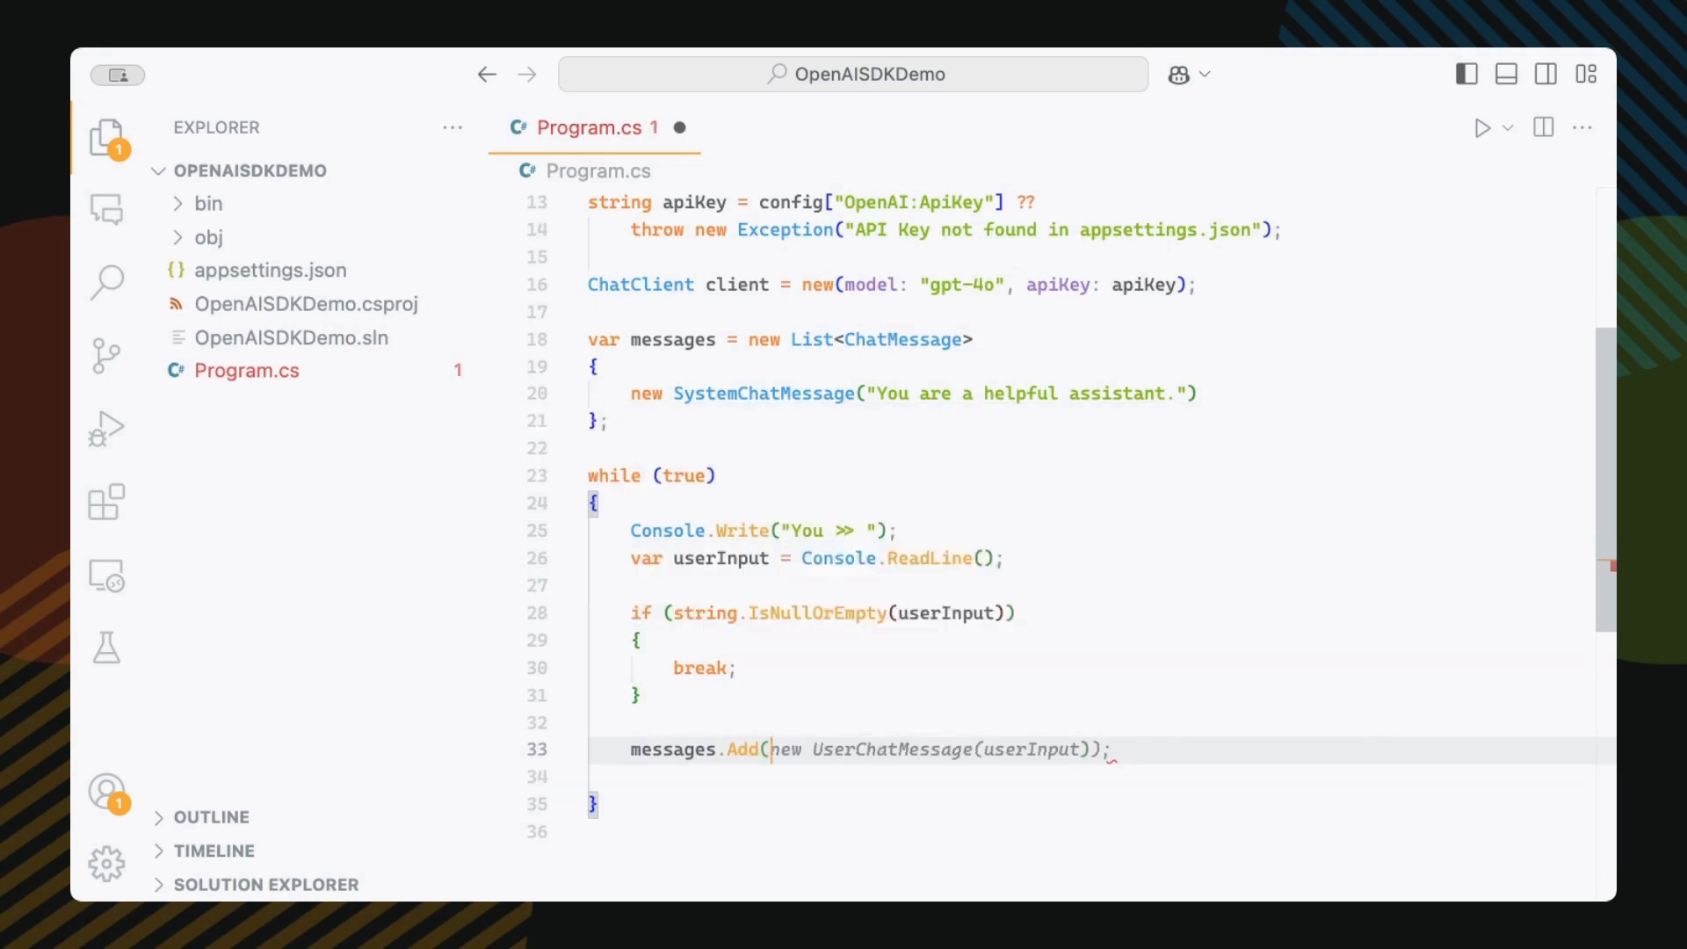
{"action": "key", "text": "Enter"}
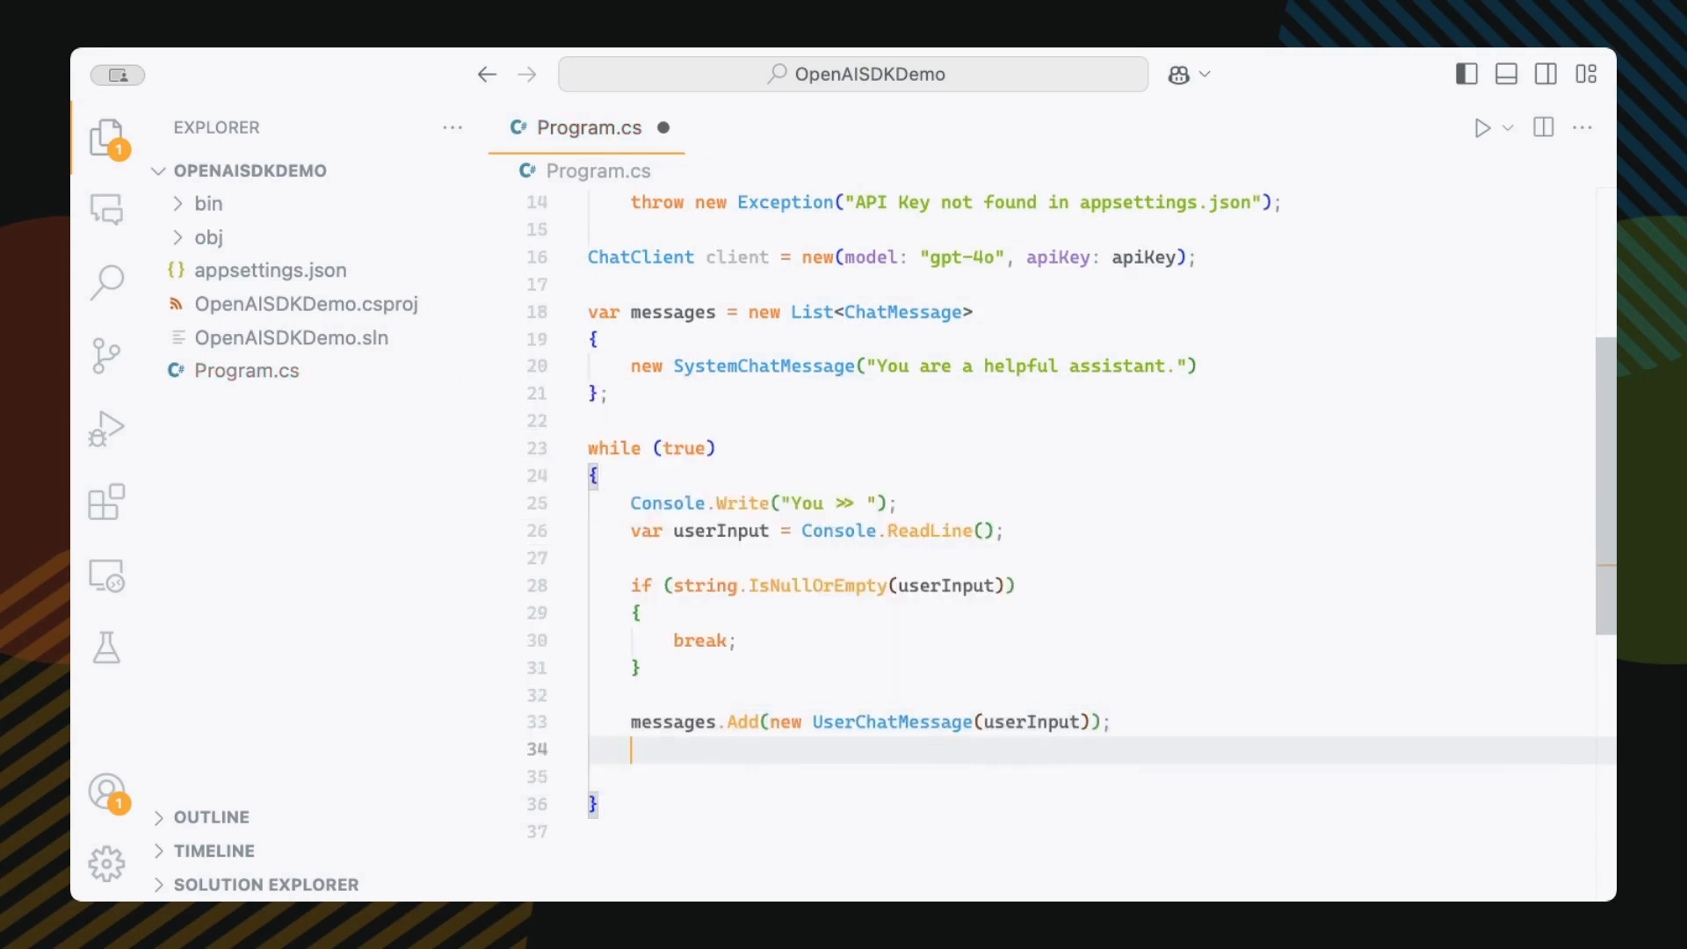
{"action": "scroll", "scroll_direction": "down", "scroll_amount": 3}
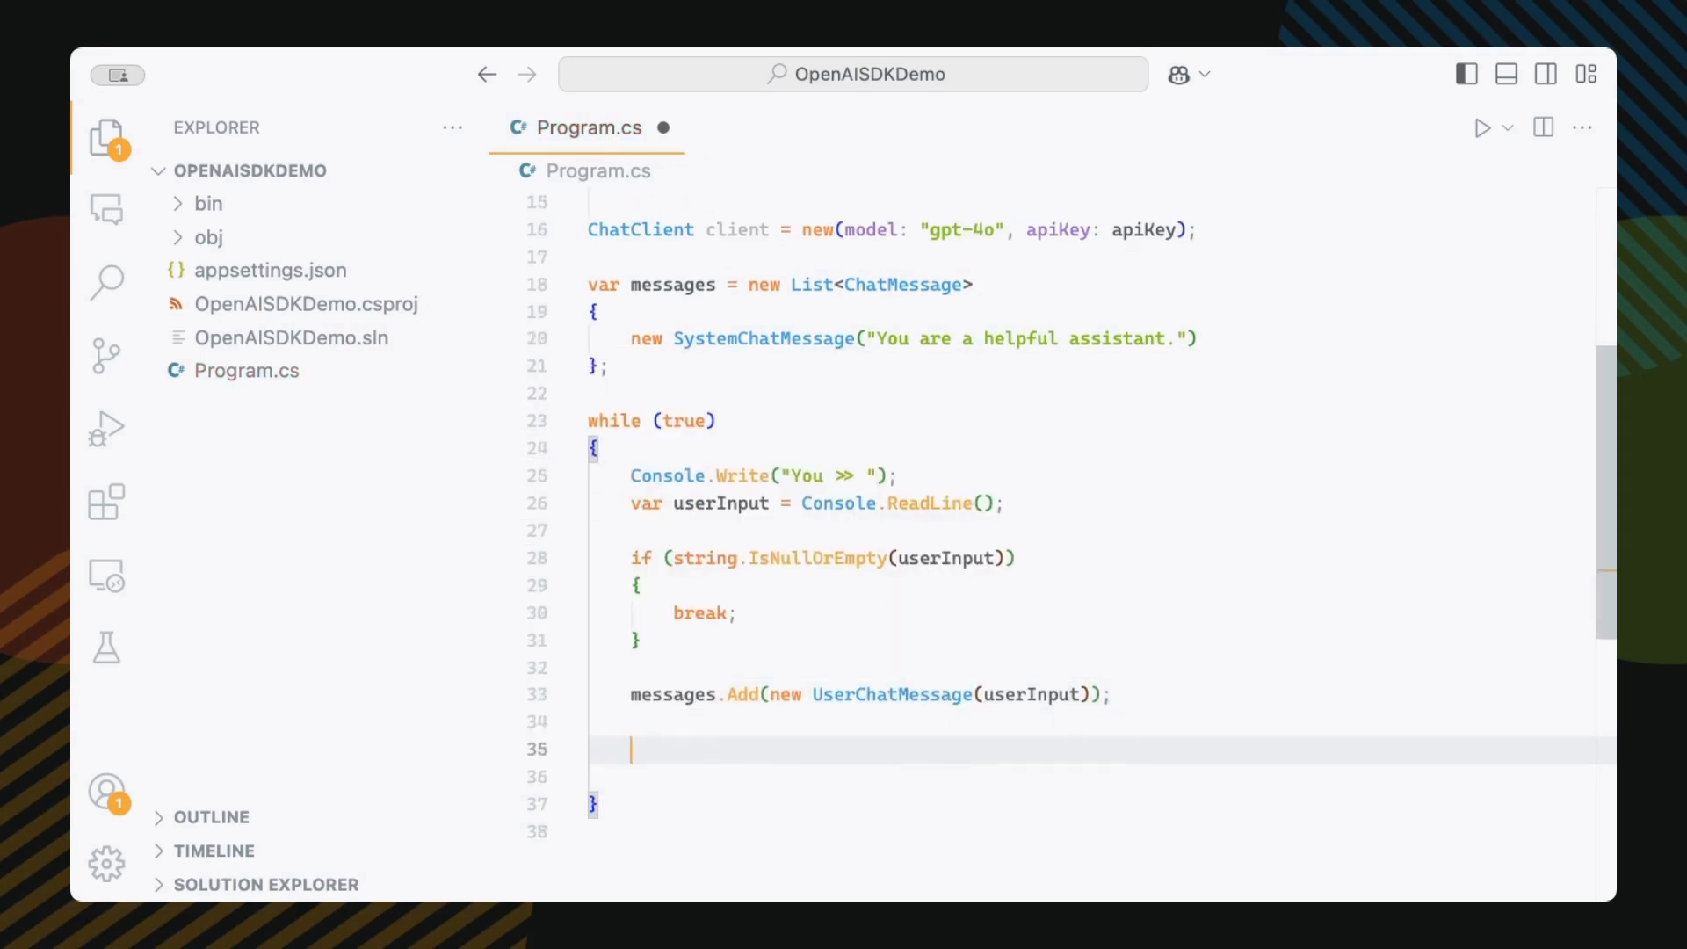
{"action": "type", "text": "ChatCompletion response = await client.CompleteChatAsyn"}
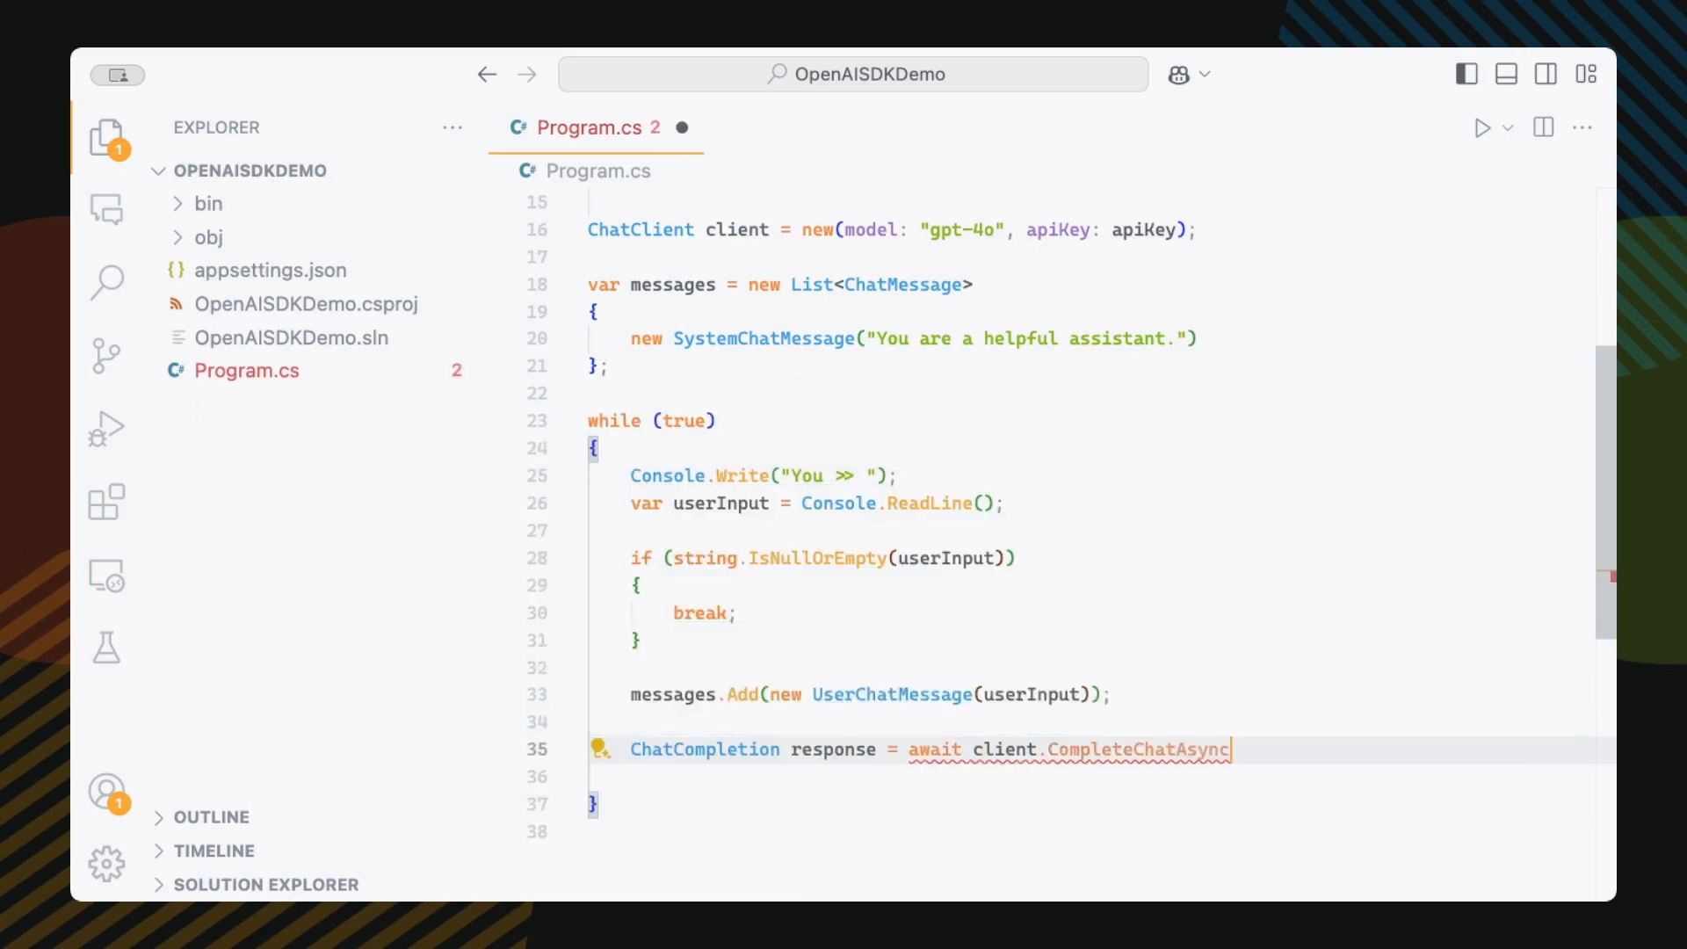
- Write "AI >> {response...Text}" to the console and add the reply as a new AssistantChatMessage to messages
{"action": "type", "text": "cons"}
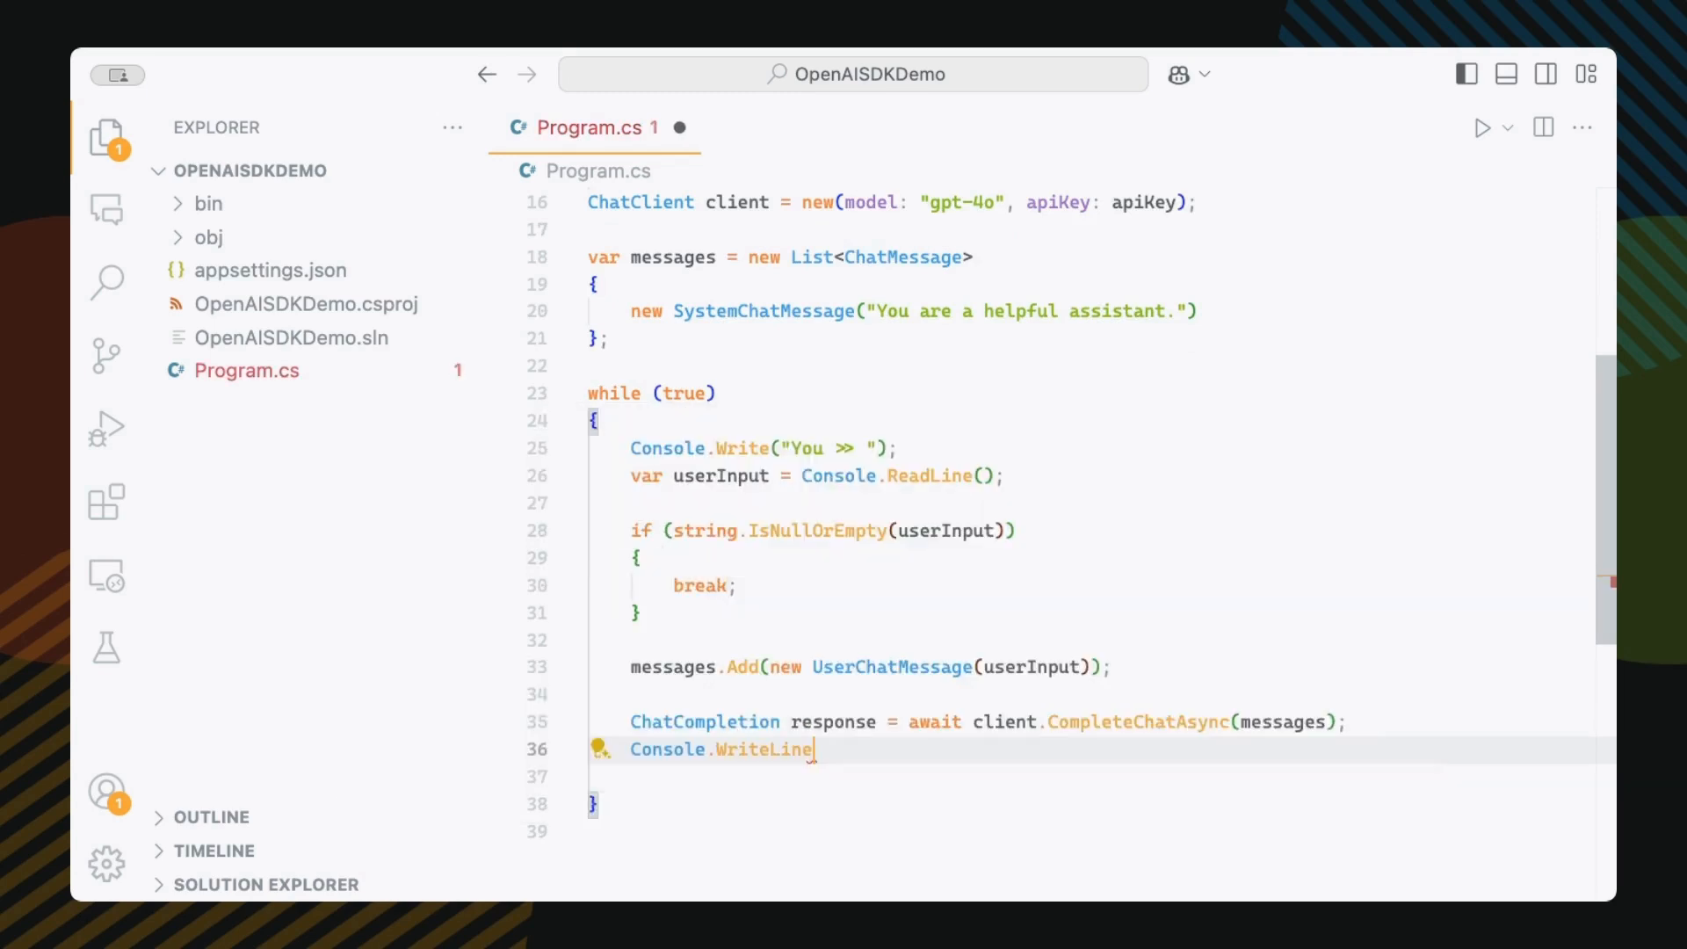
{"action": "type", "text": "($\"AI >> {response.Choices[0].Text}\");"}
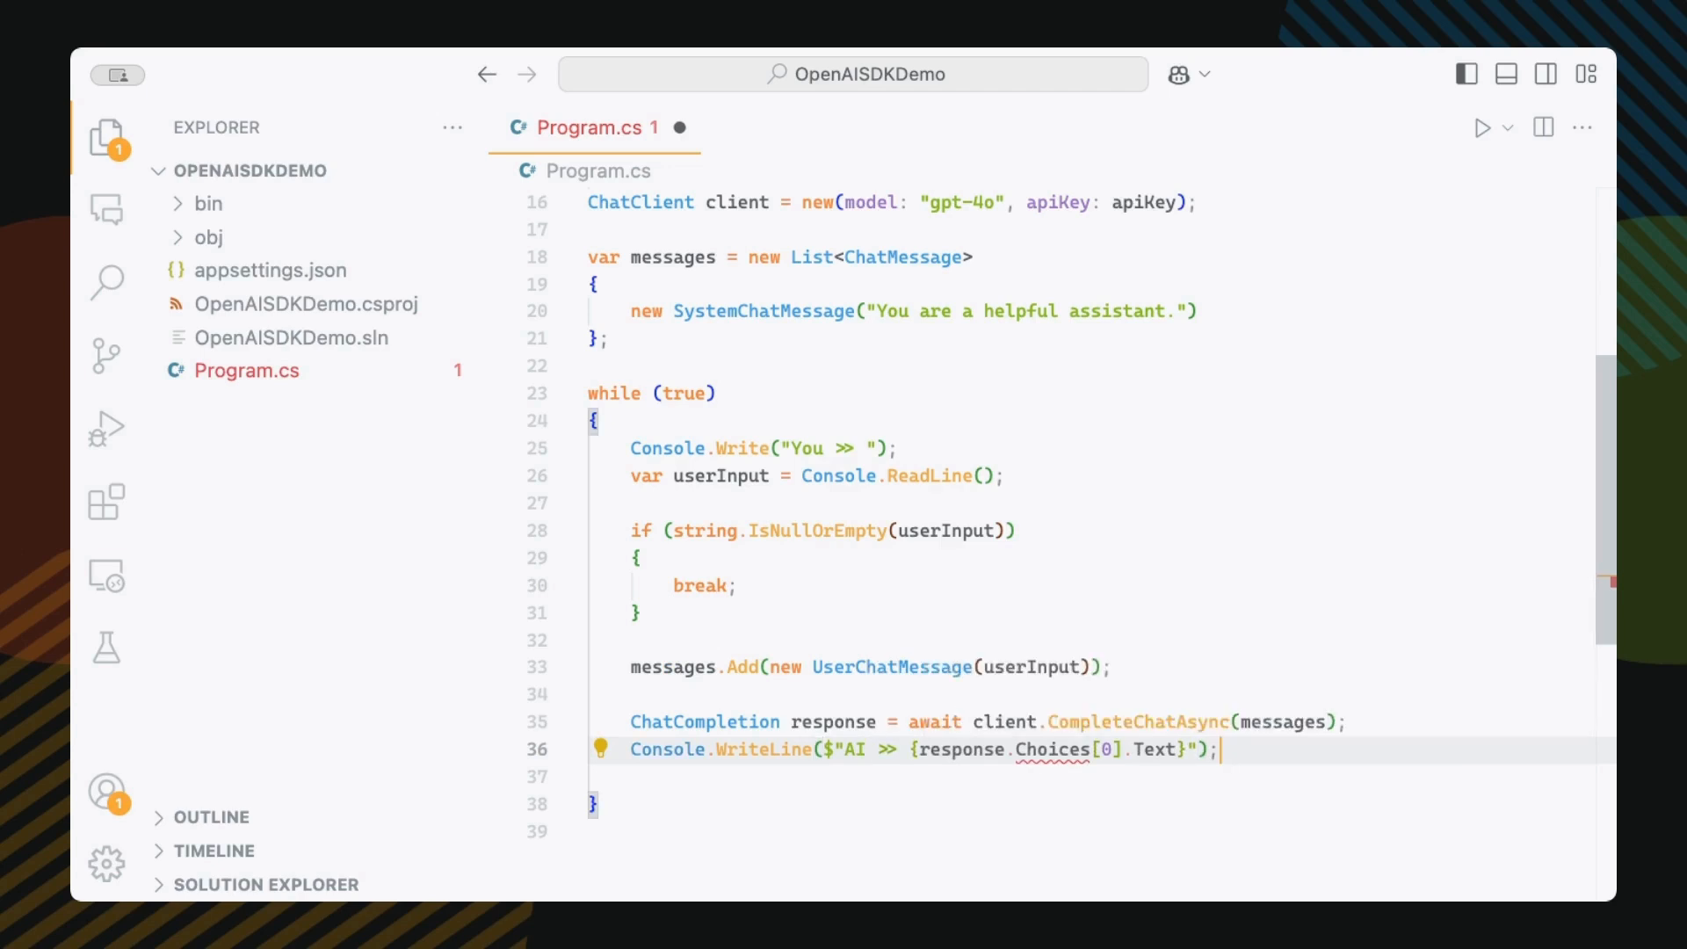
{"action": "mouse_move", "coordinate": [1048, 774]}
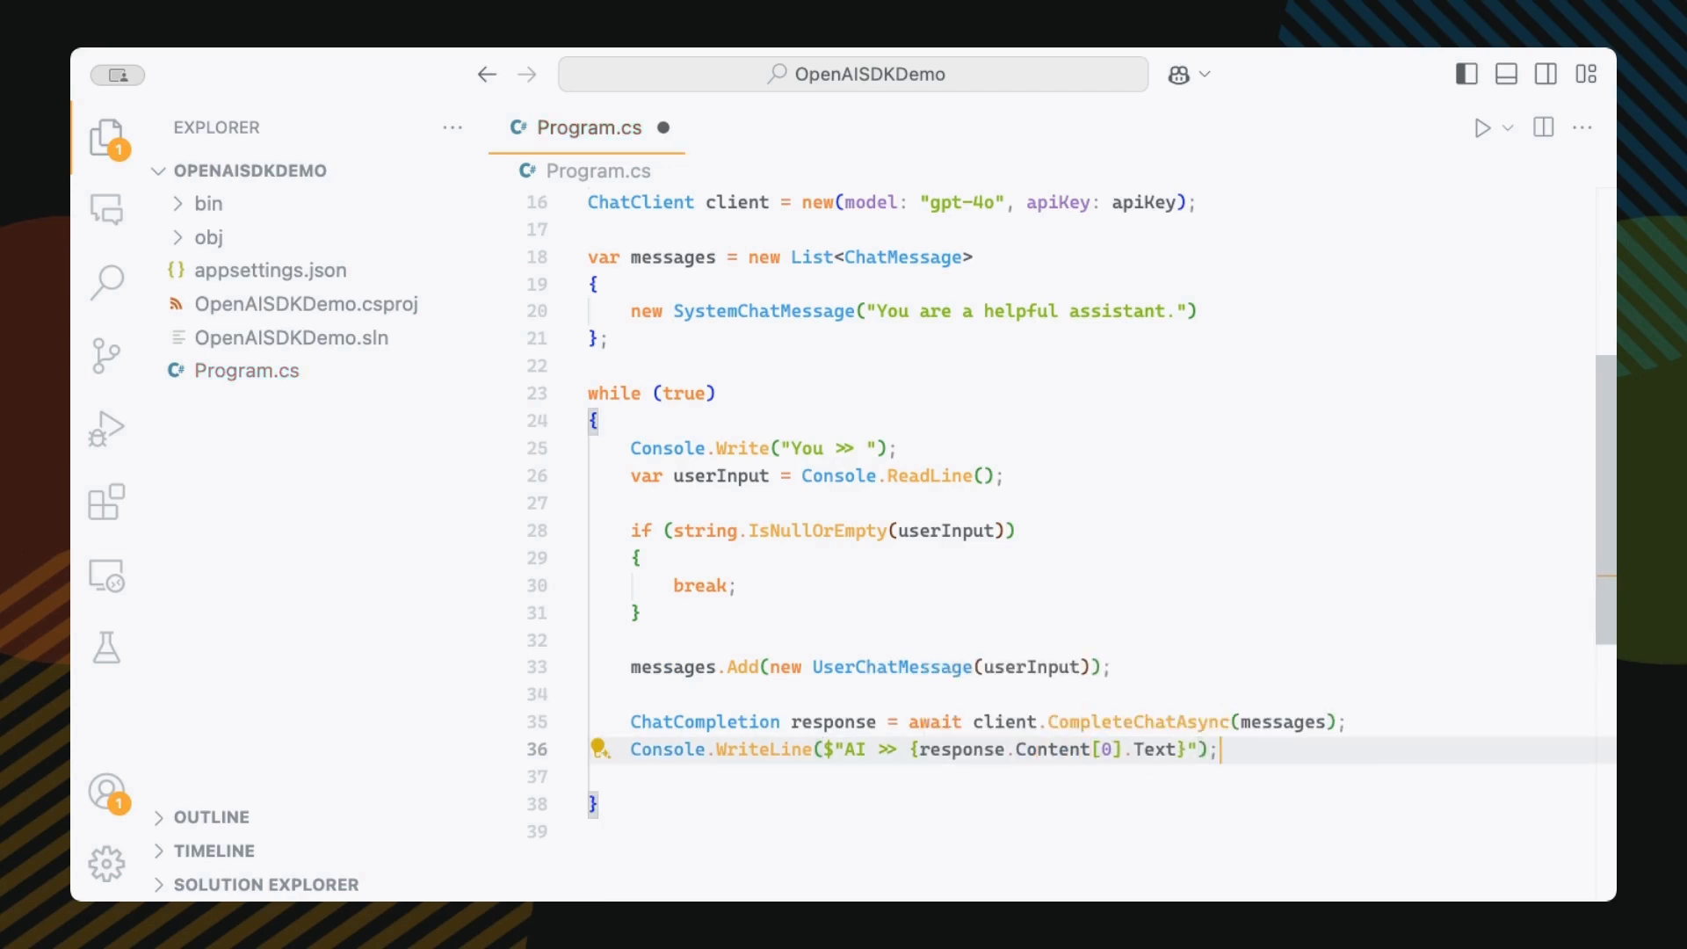
{"action": "scroll", "scroll_direction": "down", "scroll_amount": 3}
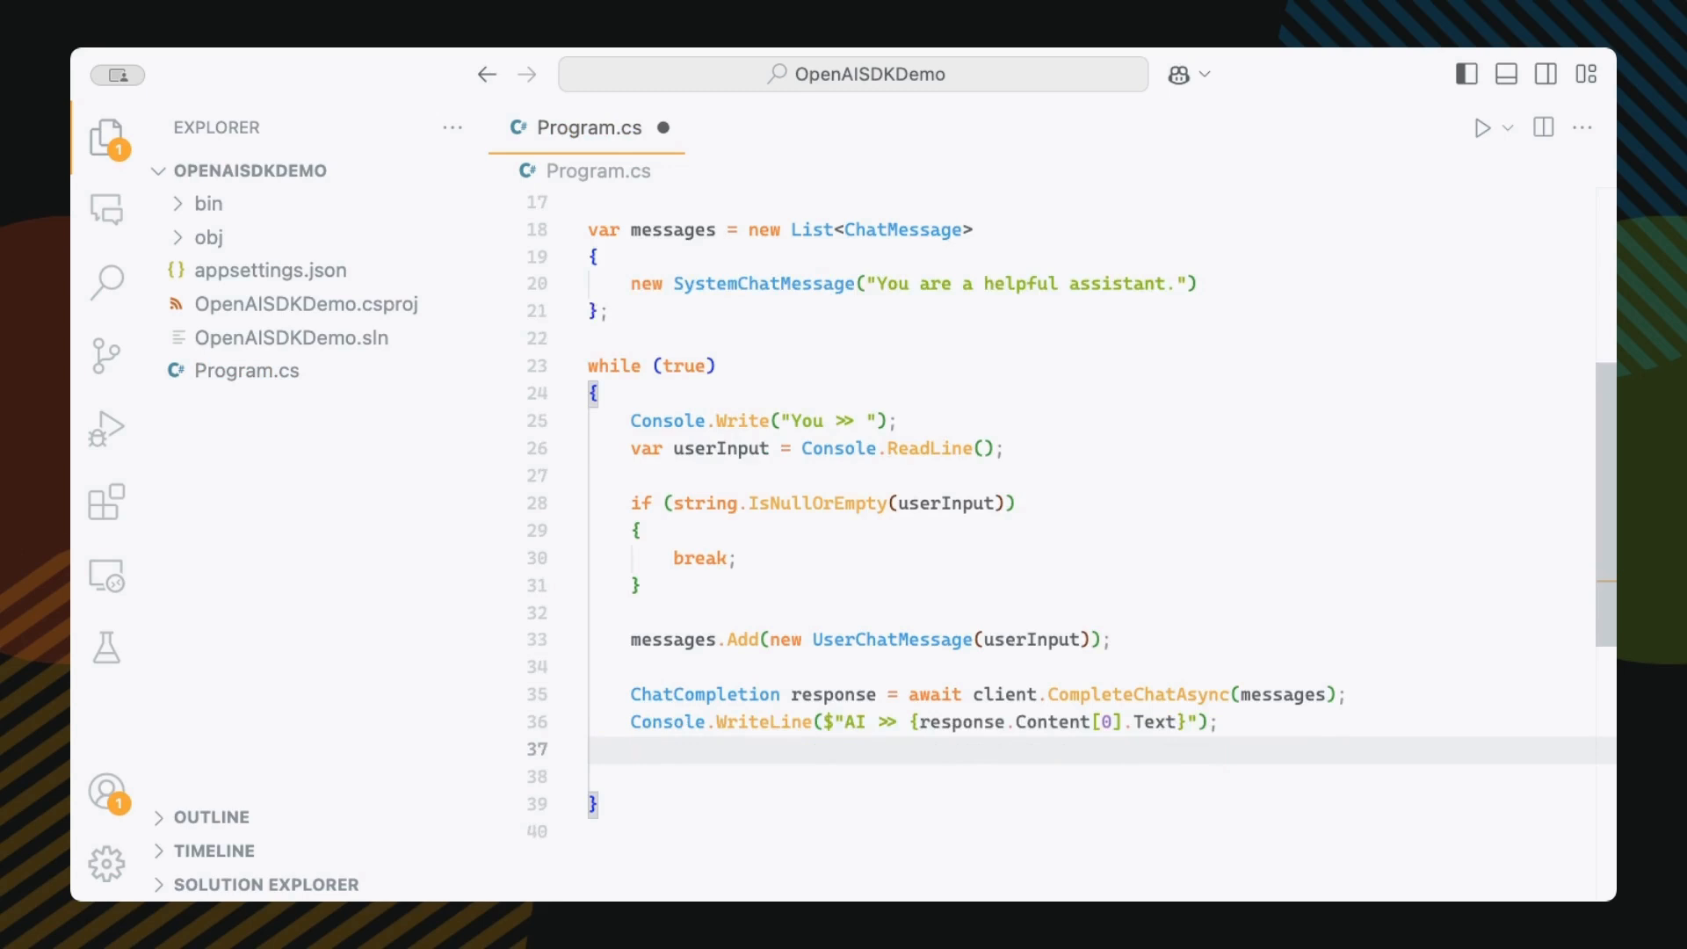
{"action": "type", "text": "messages.Add("}
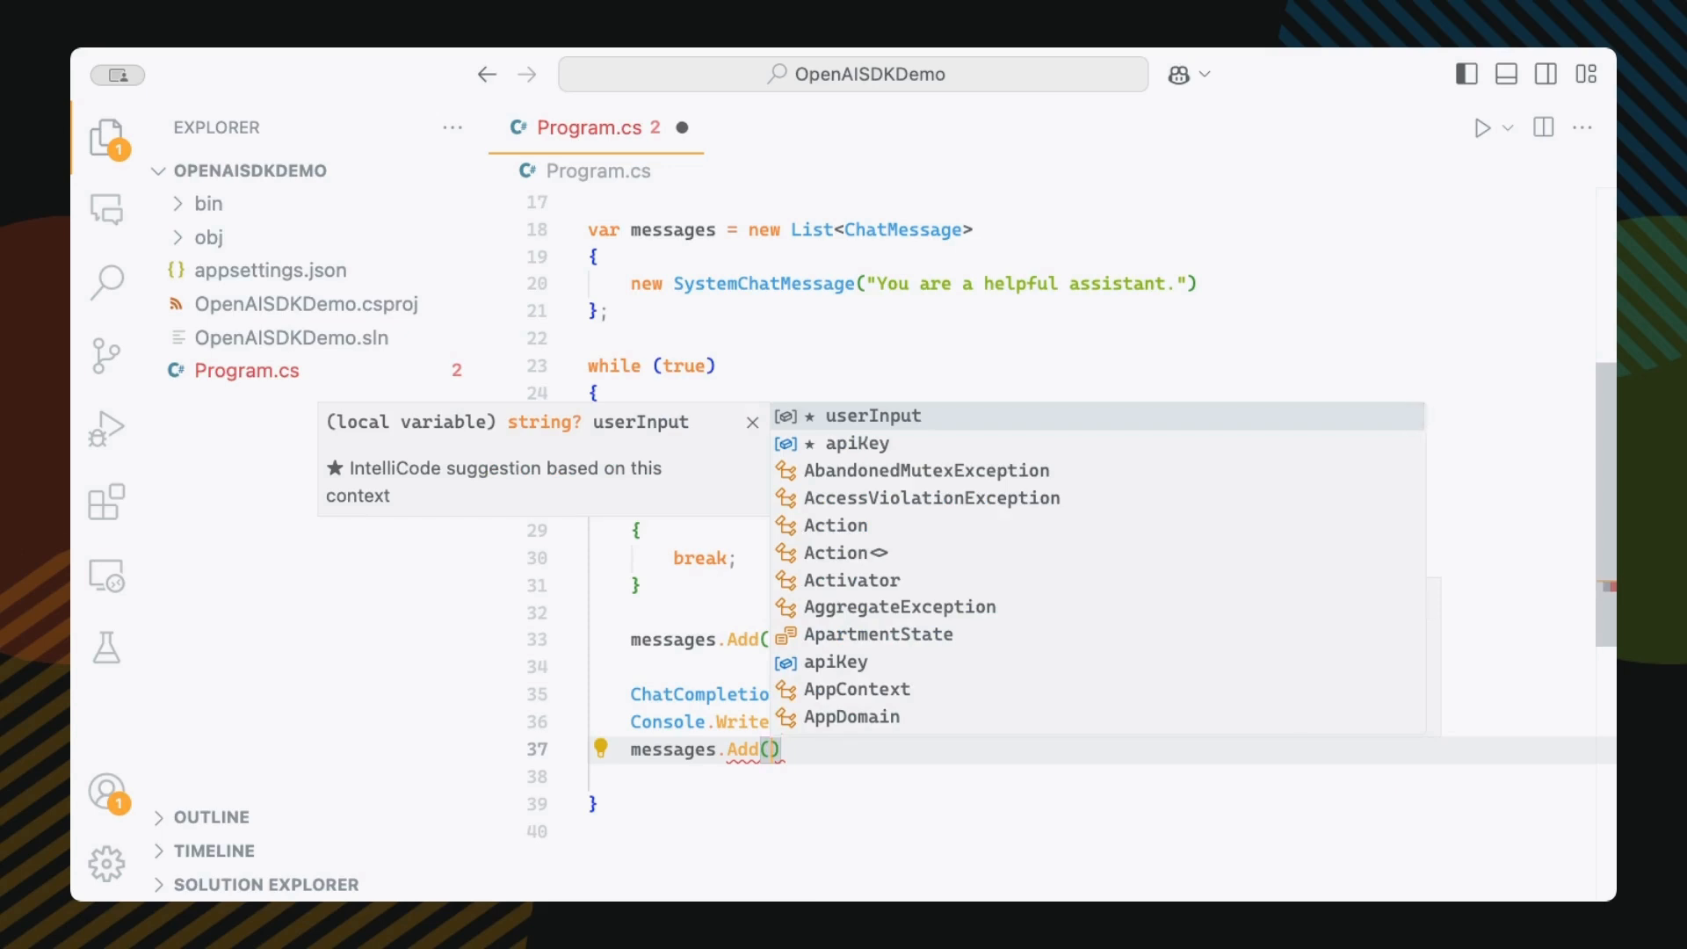
{"action": "type", "text": "new AssistantChatMessage(response.Content[0].Text"}
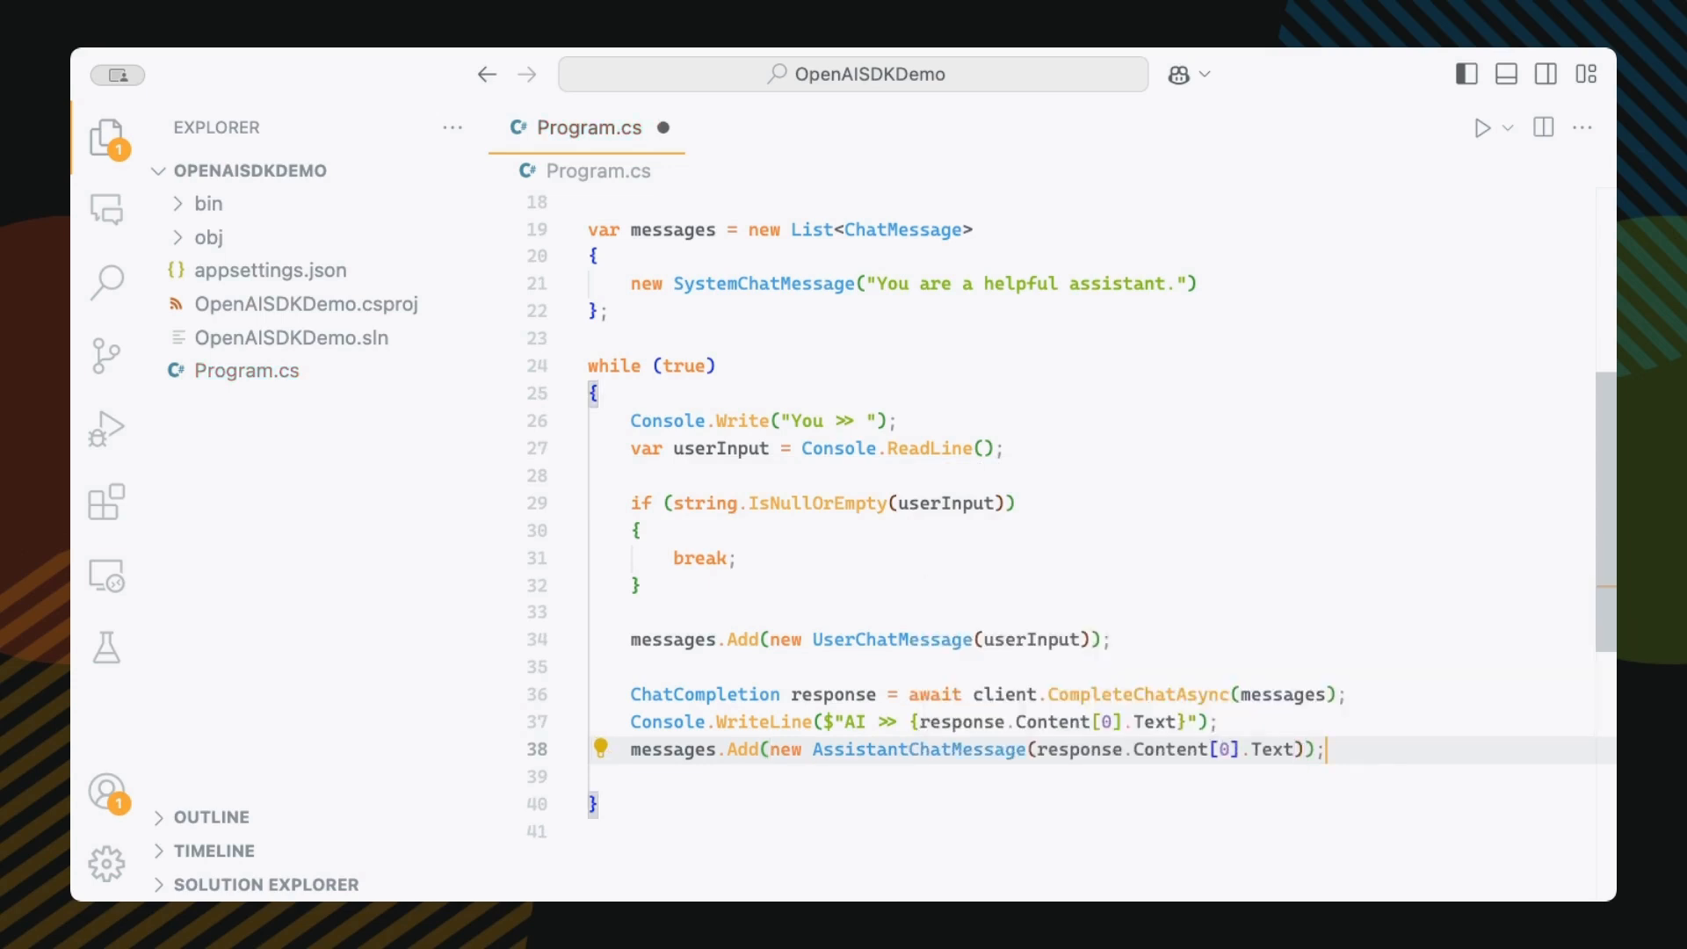
{"action": "scroll", "scroll_direction": "up", "scroll_amount": 3}
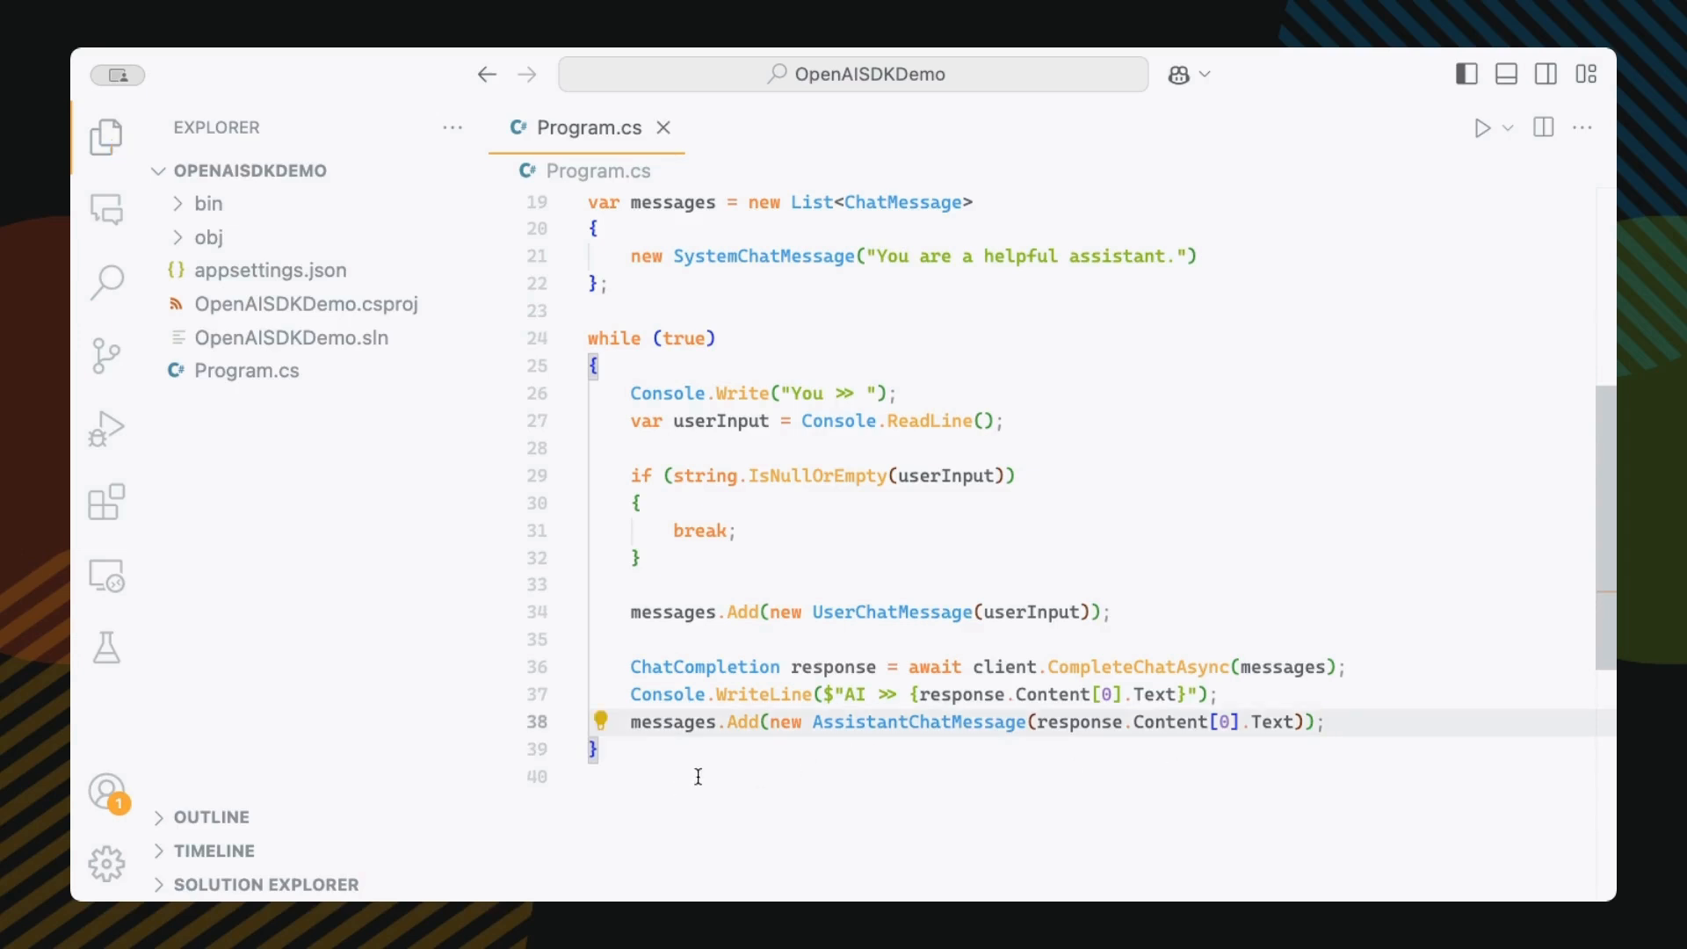
{"action": "mouse_move", "coordinate": [987, 768]}
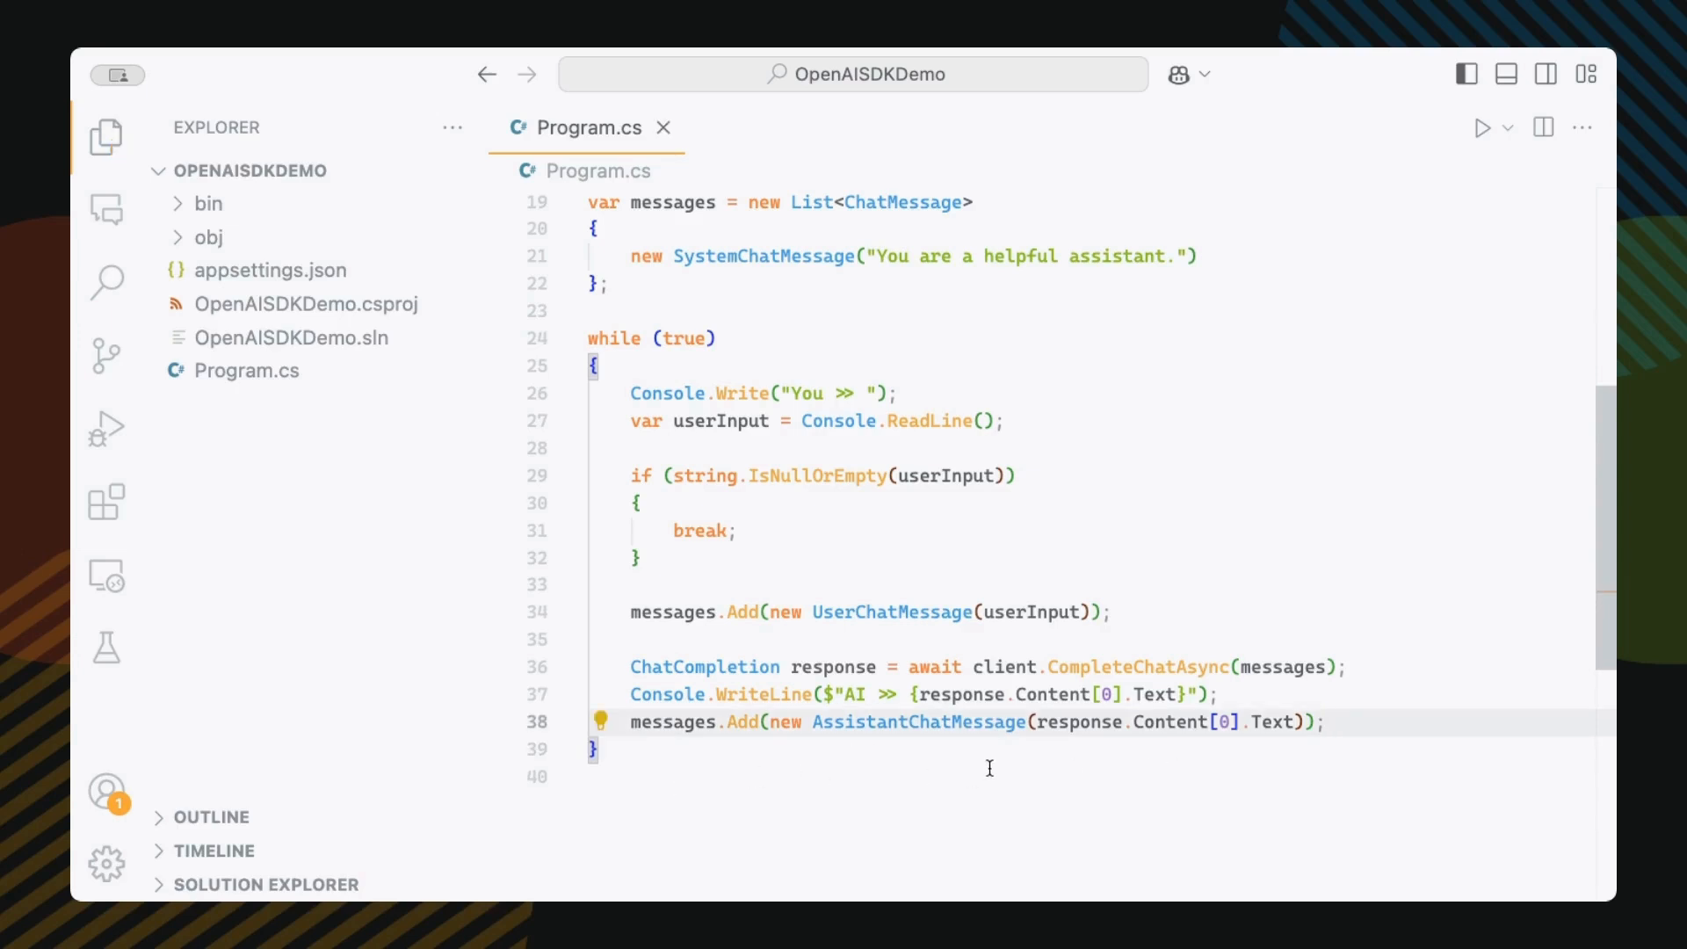
{"action": "scroll", "scroll_direction": "up", "scroll_amount": 3}
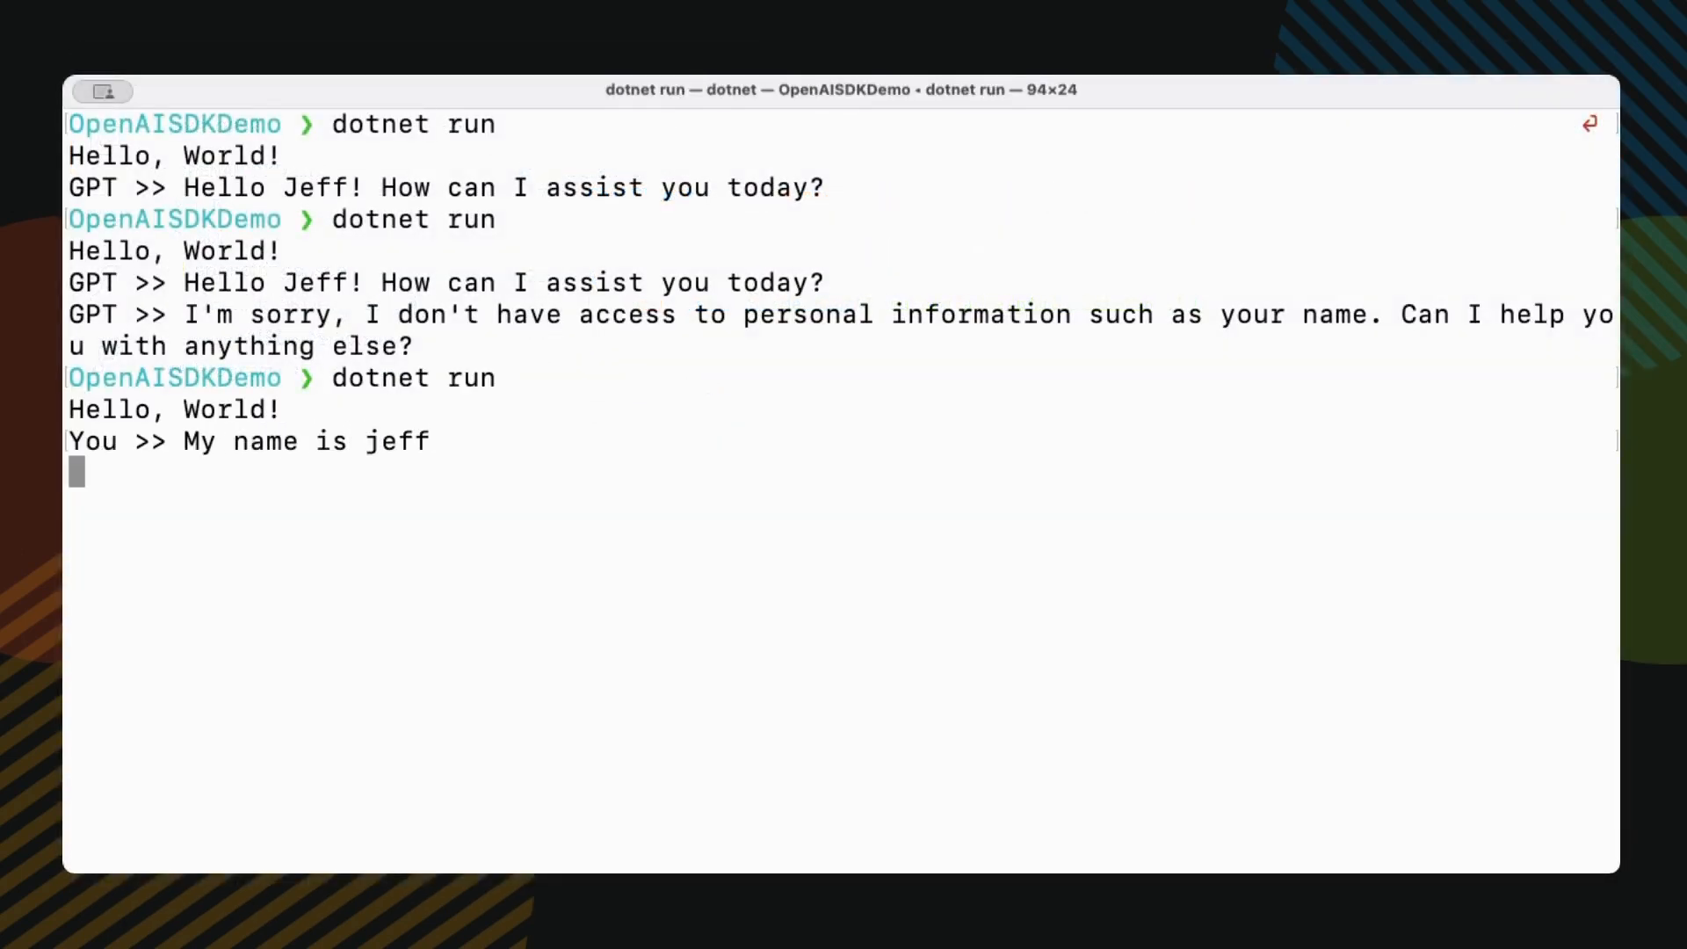
- Ask the running app "What's my name?" and confirm it answers with Jeff
{"action": "type", "text": "What's m"}
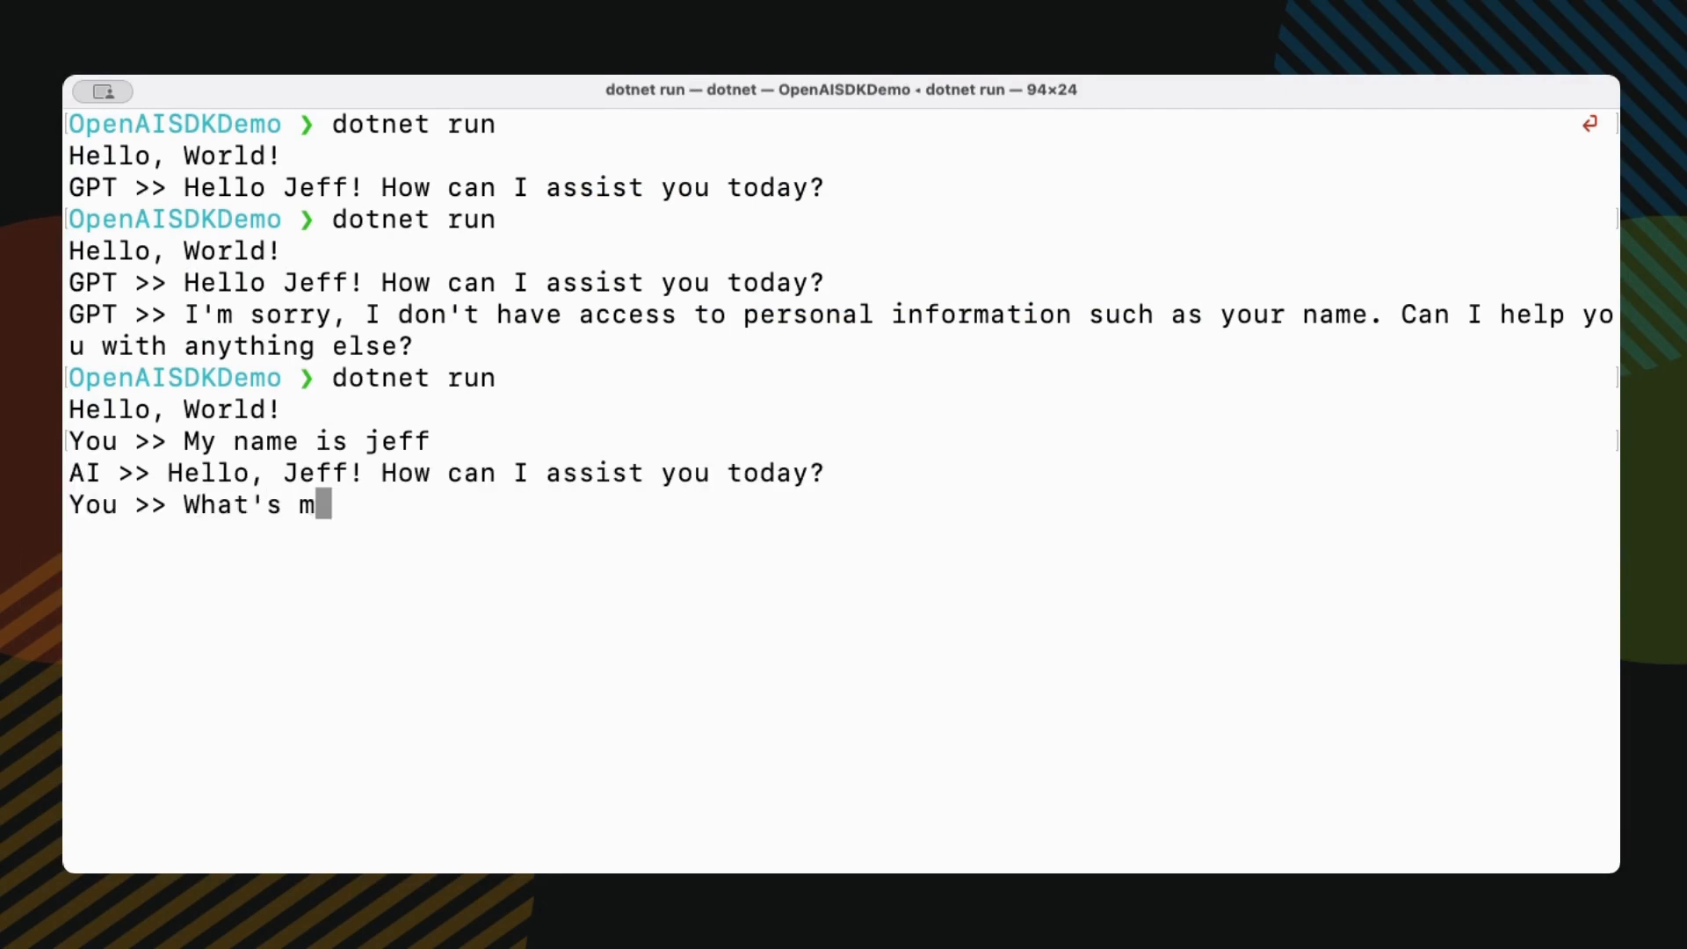
{"action": "type", "text": "y name?"}
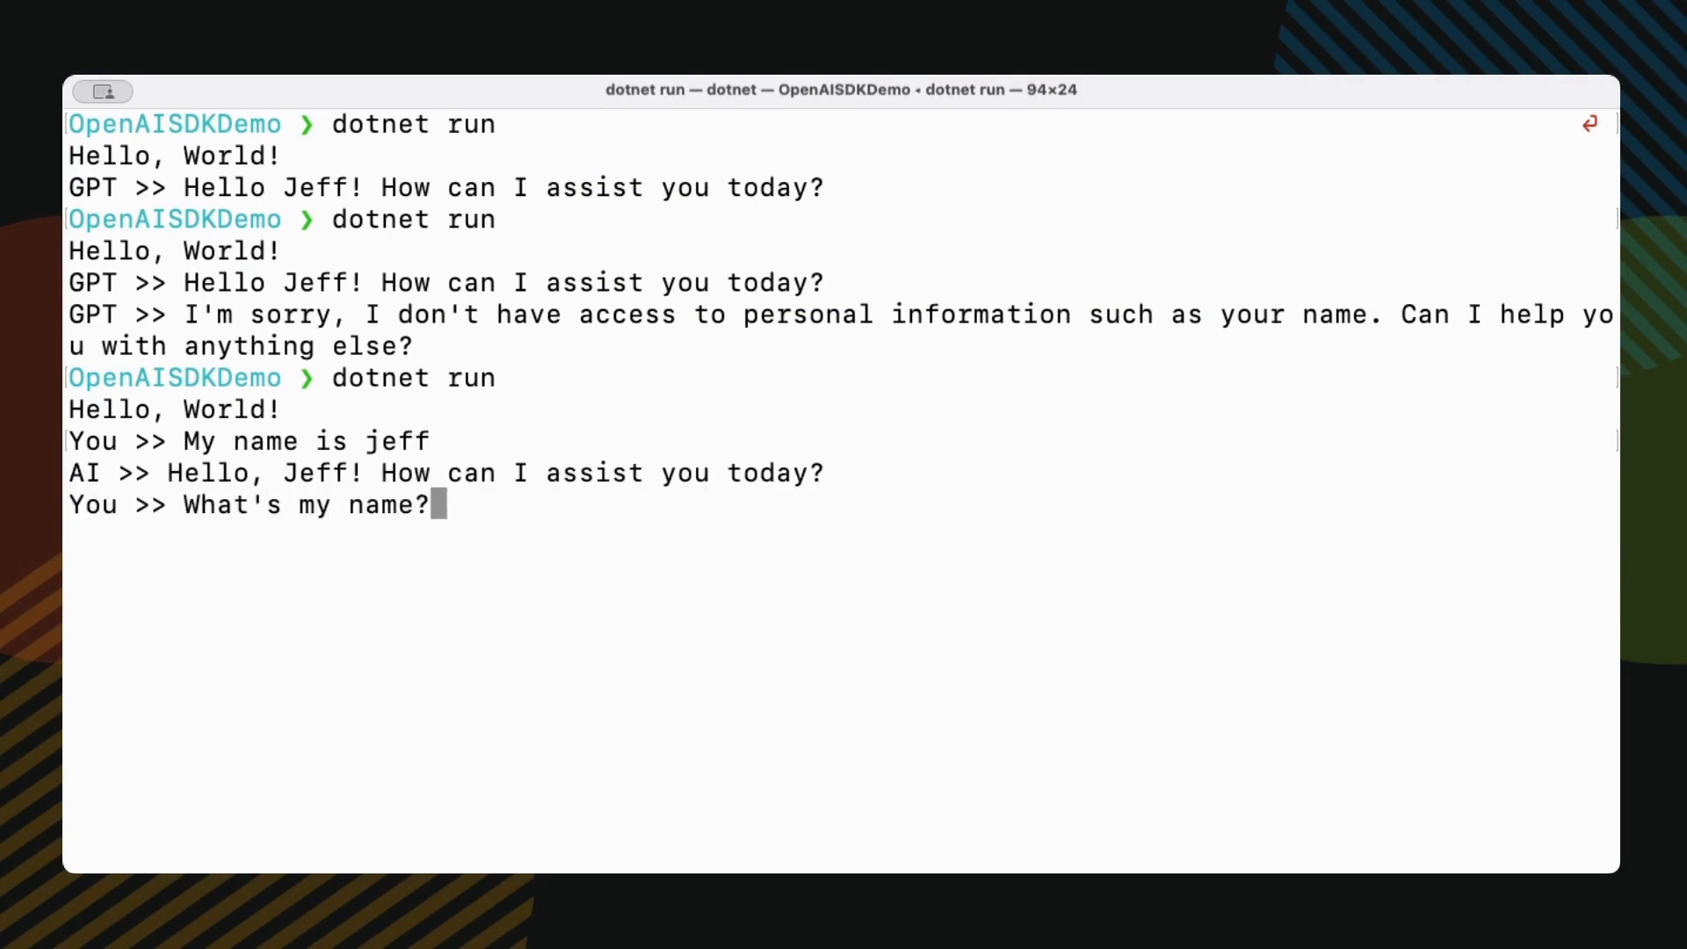
{"action": "key", "text": "Return"}
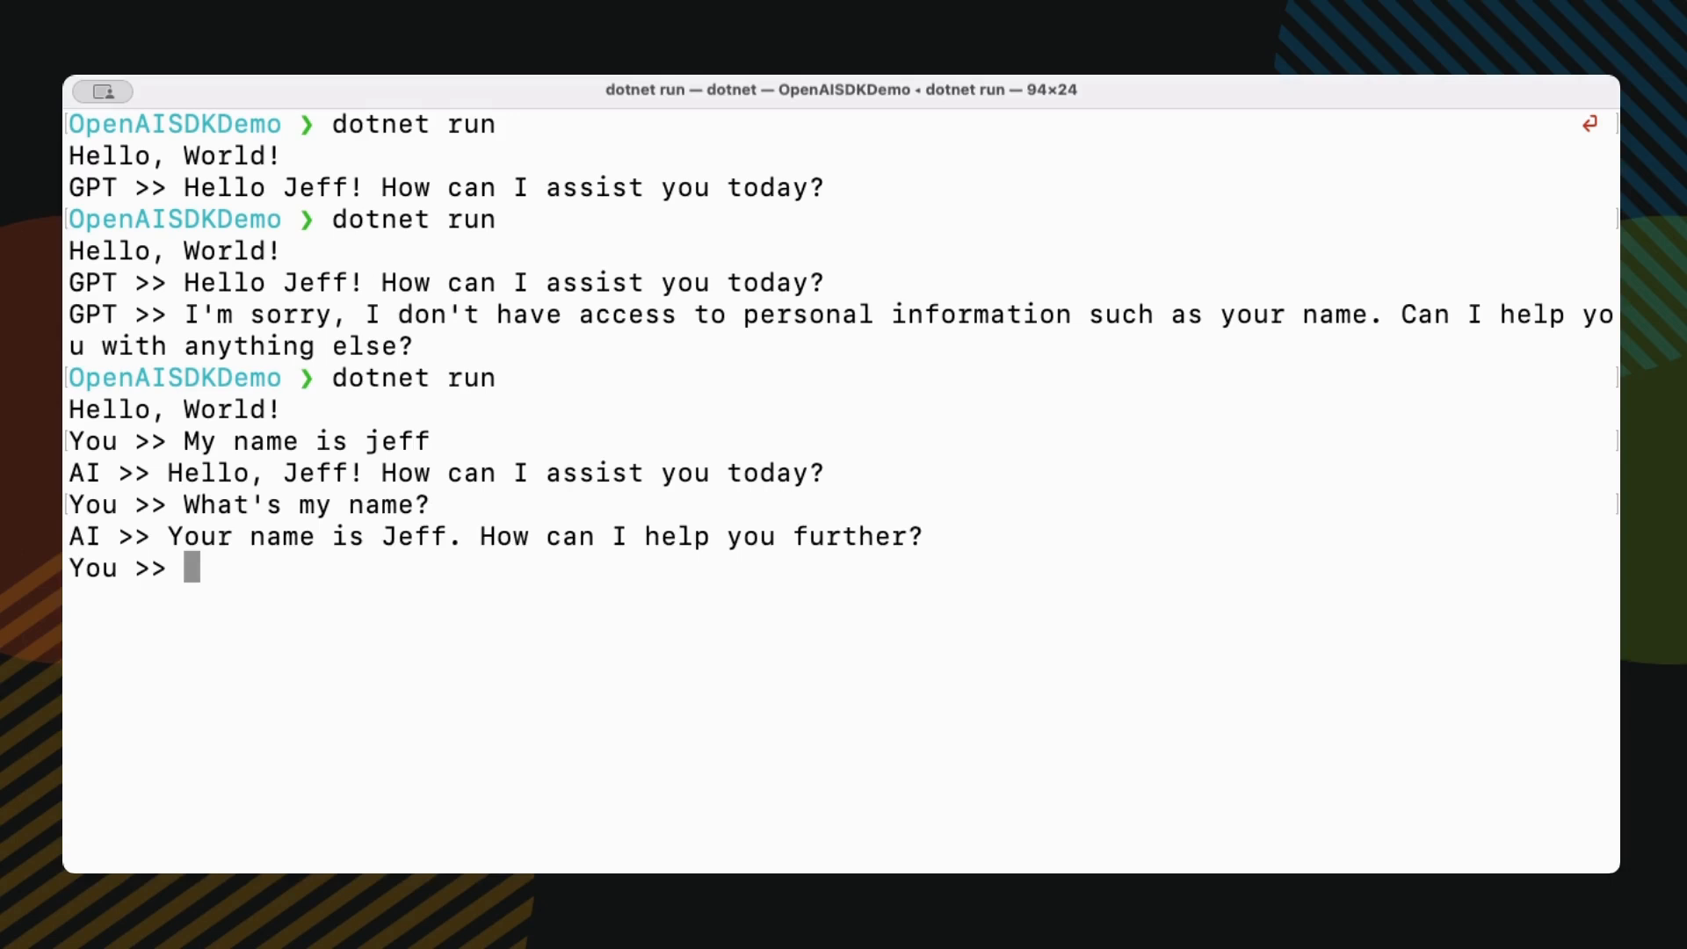